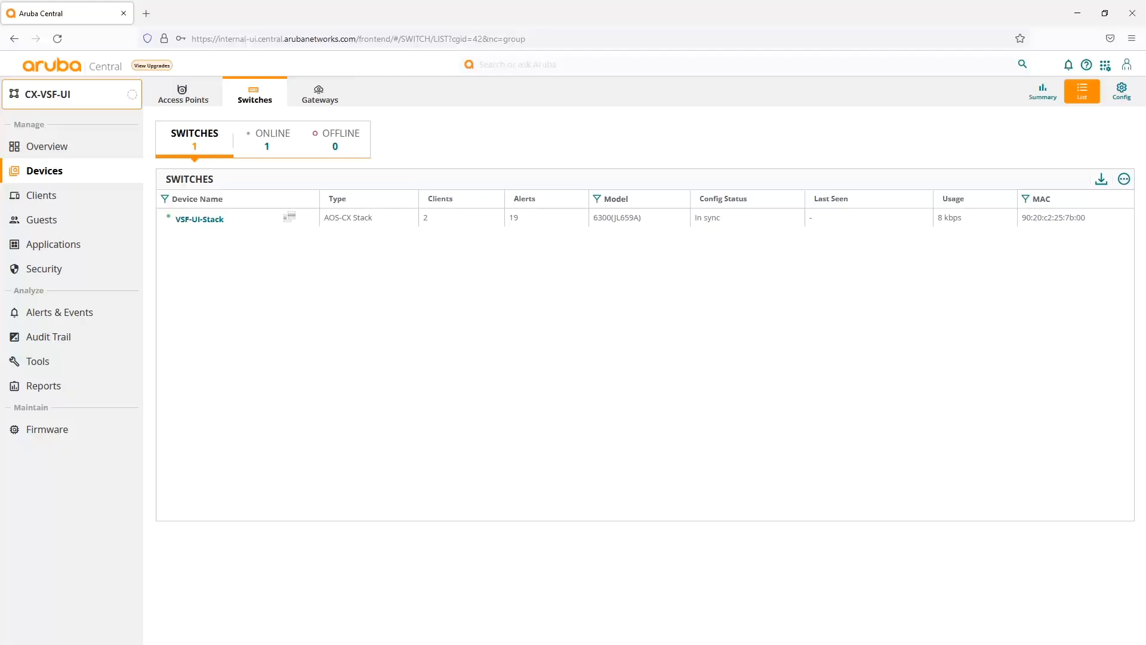
pyautogui.moveTo(347, 259)
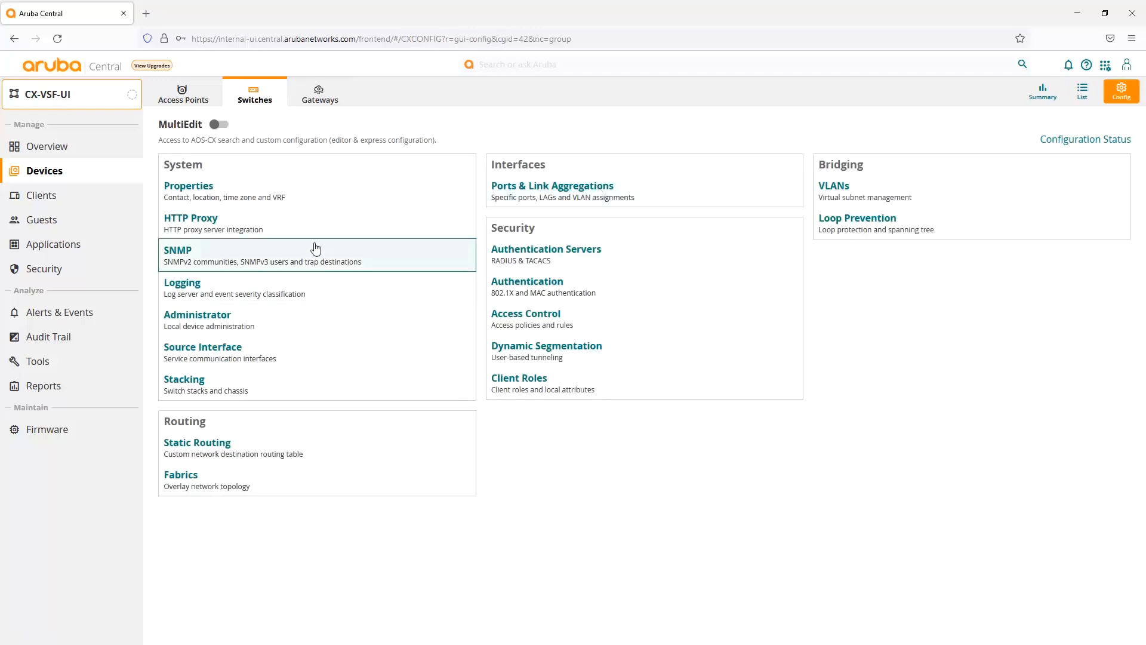
pyautogui.moveTo(877, 501)
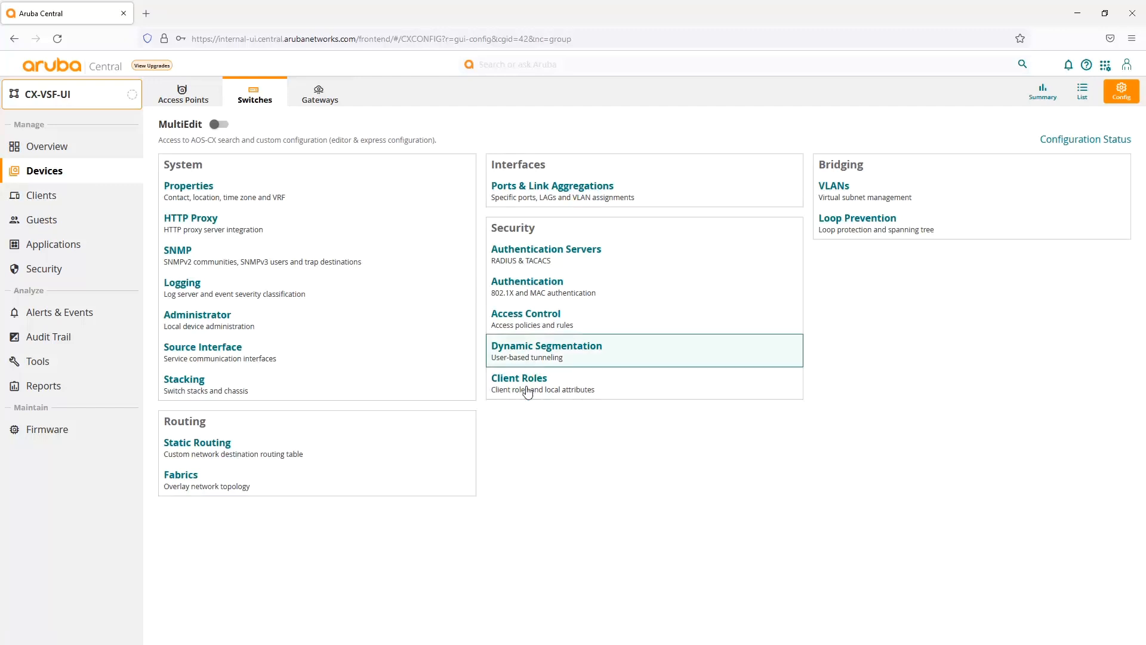
# Start a new client role named Employee and enter VLAN 10, which is flagged as nonexistent
pyautogui.click(520, 379)
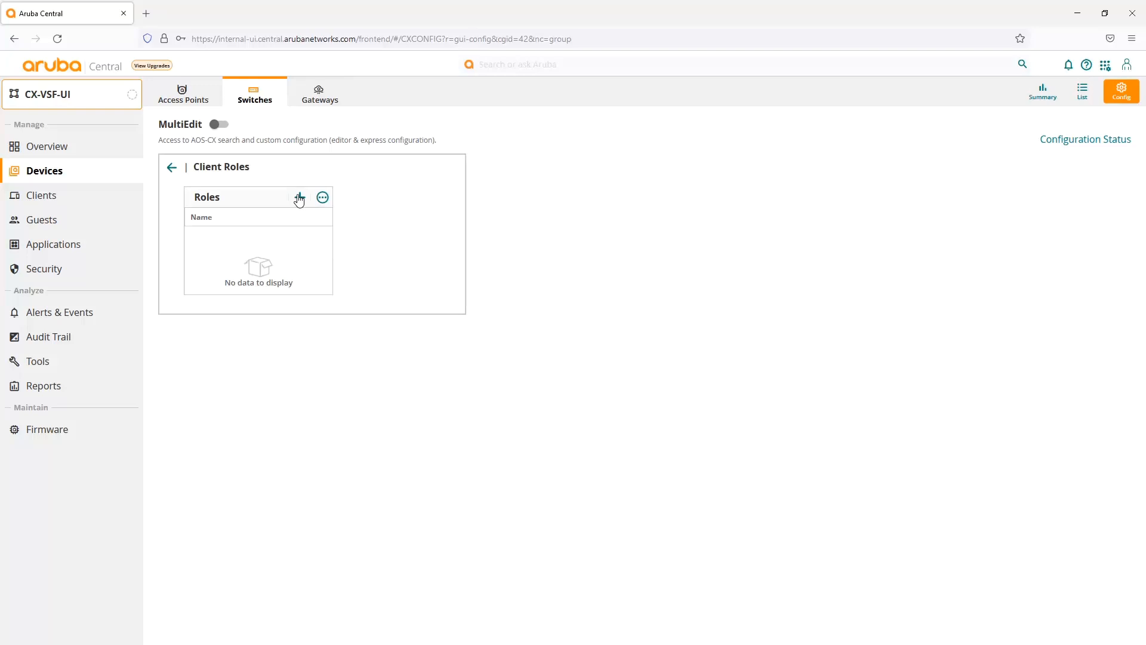
pyautogui.click(298, 197)
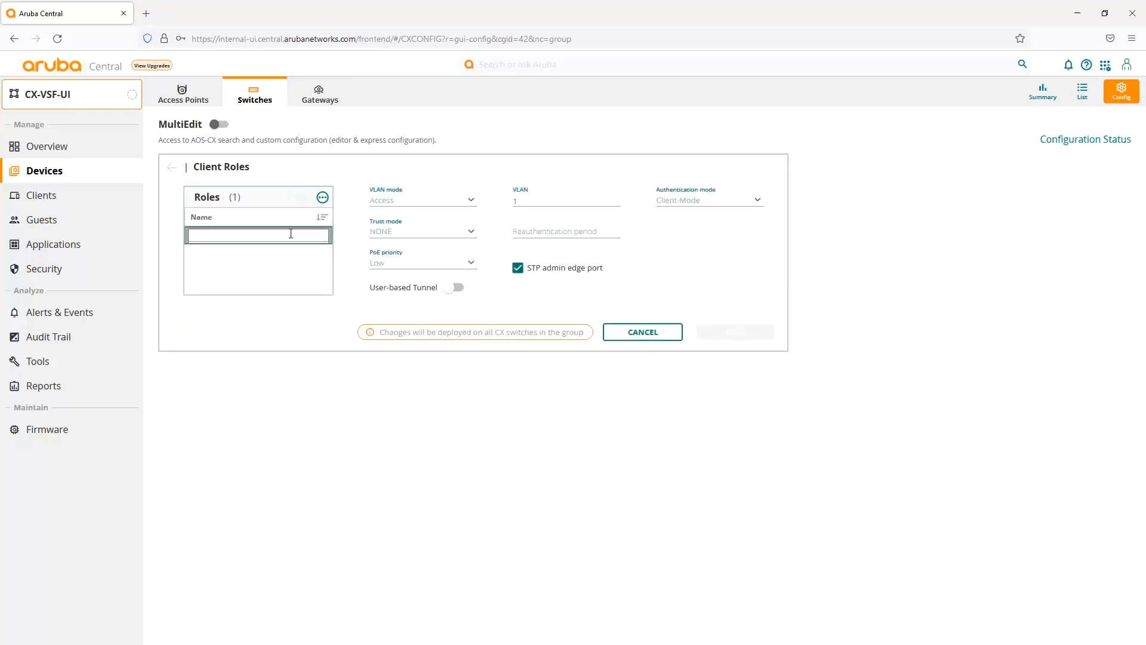
pyautogui.write('Employee')
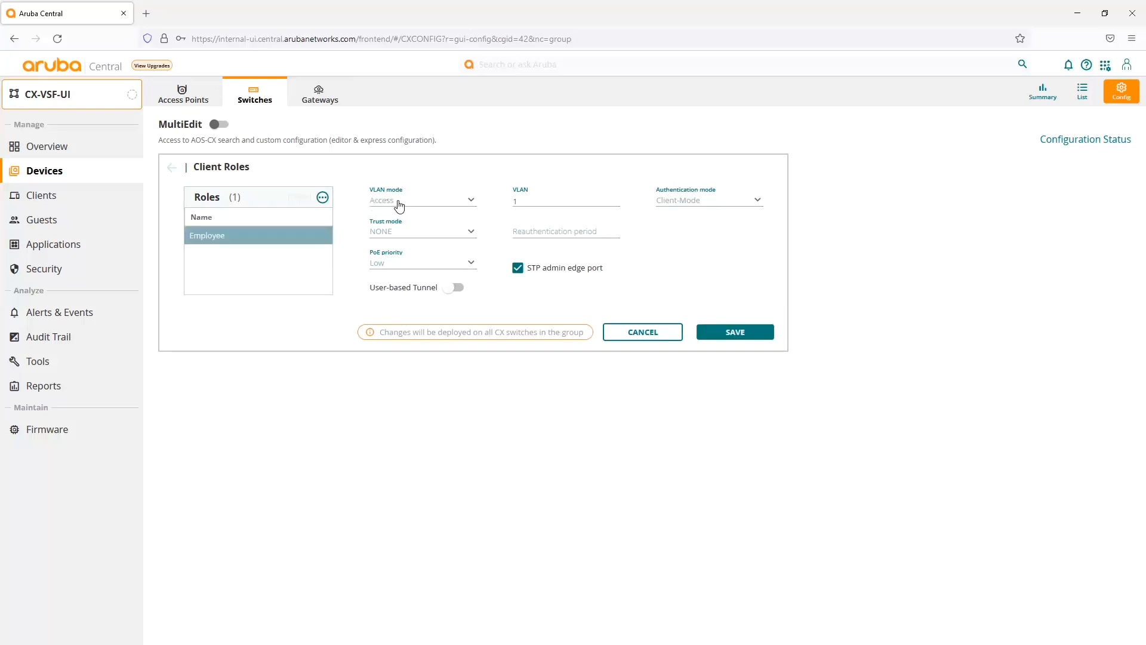
pyautogui.click(423, 200)
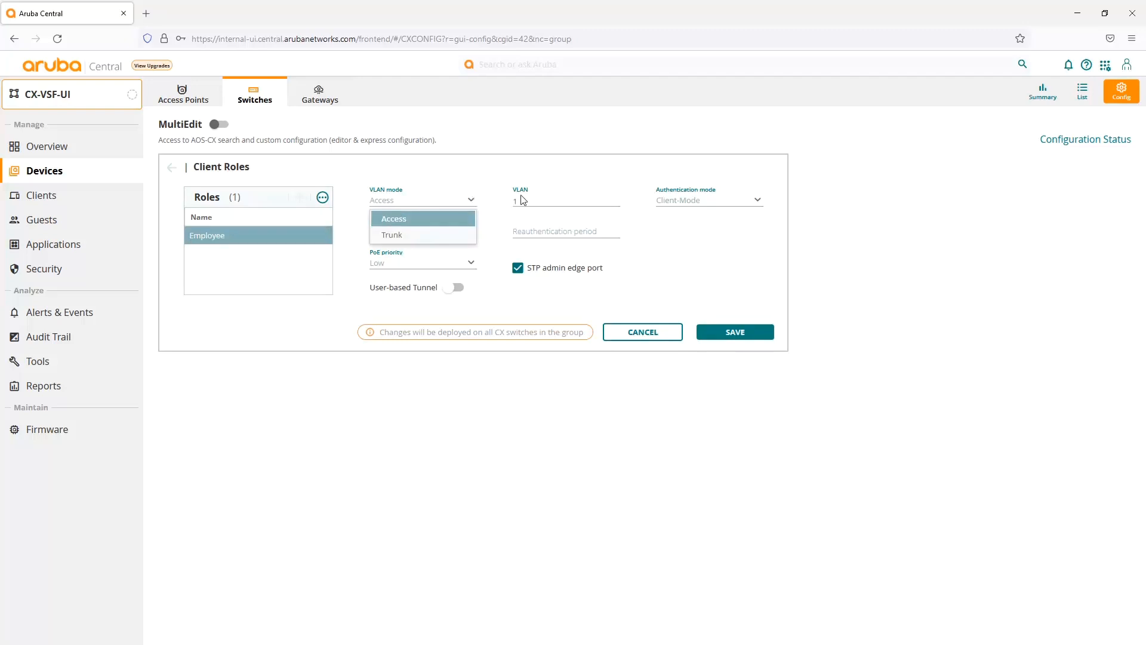
pyautogui.click(393, 217)
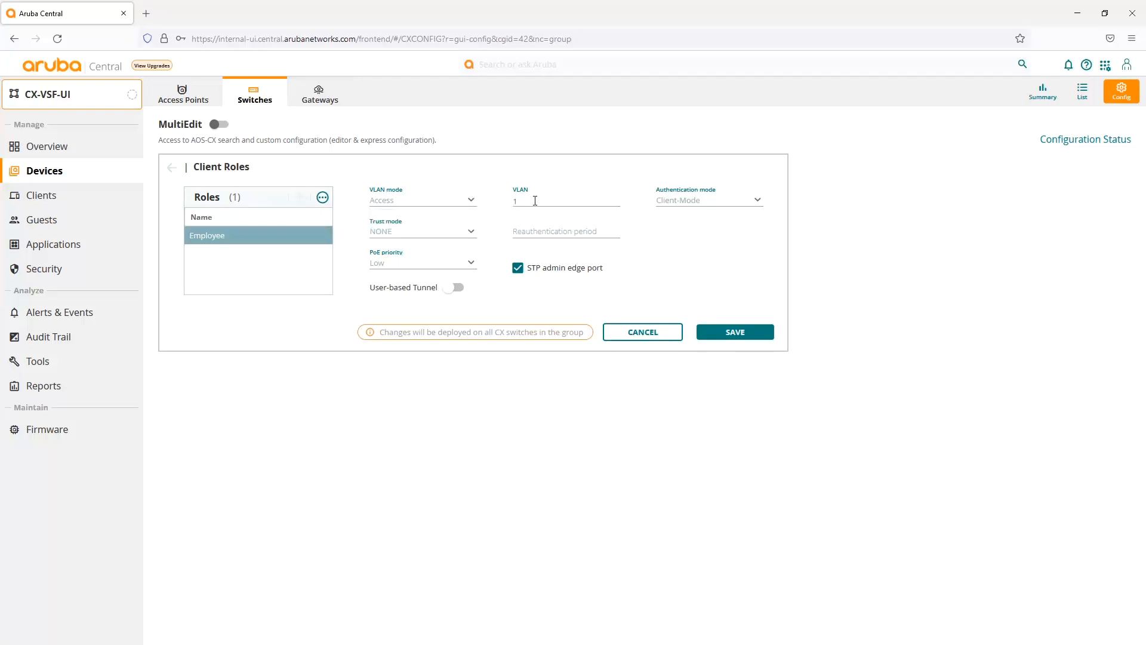
pyautogui.write('10')
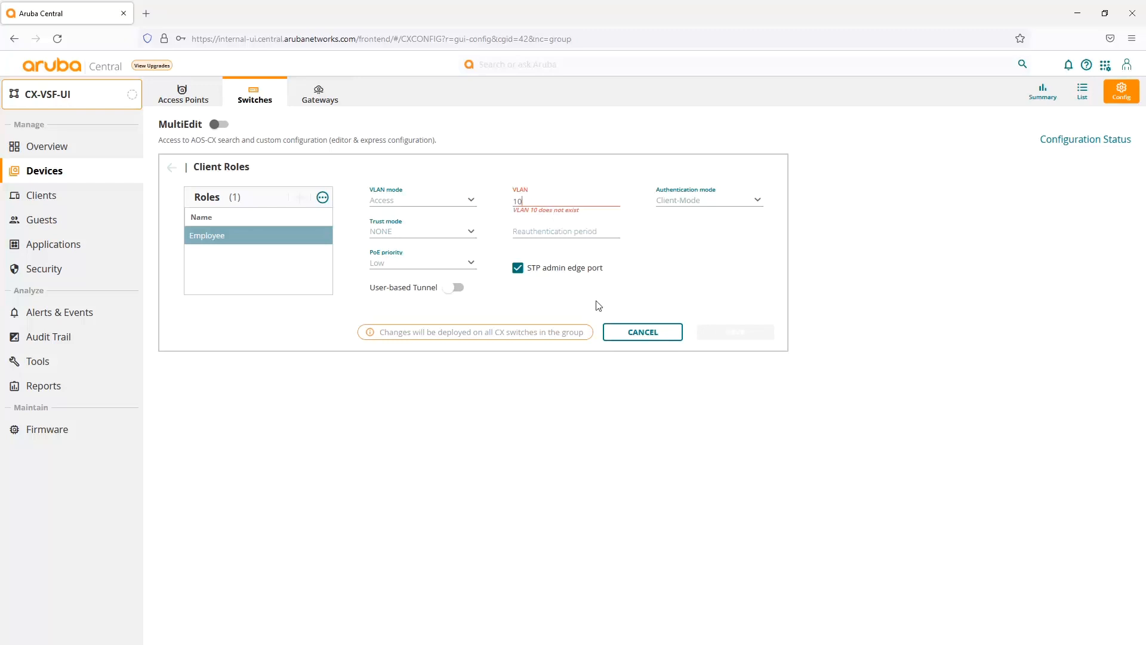
pyautogui.moveTo(642, 332)
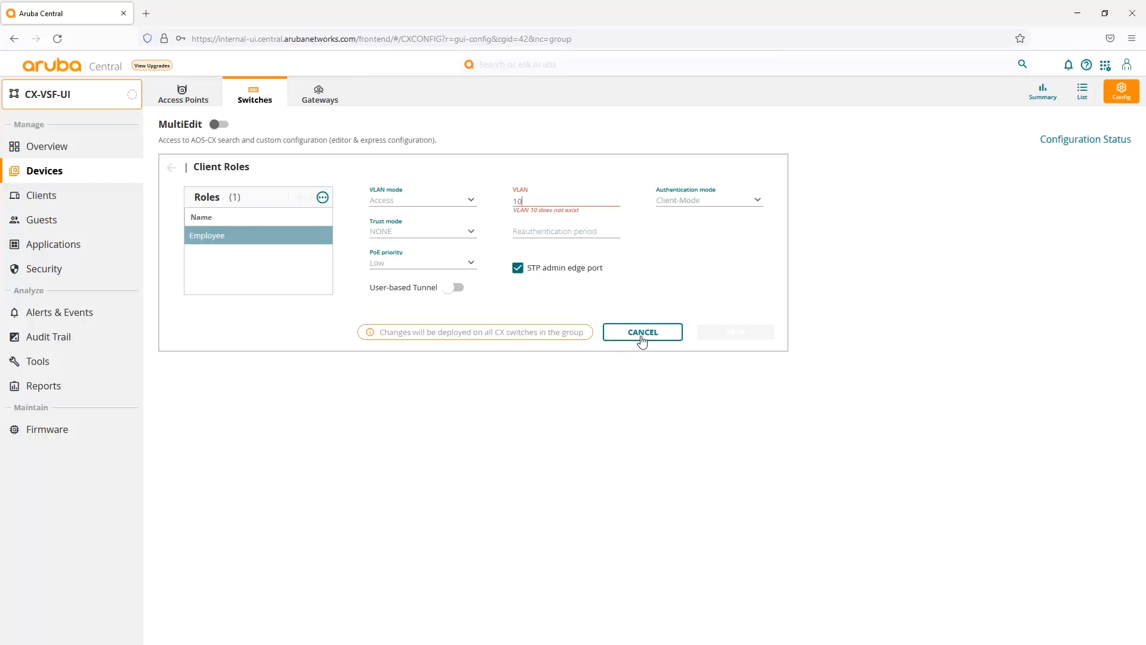
# Discard the role draft and add VLAN 10 named Employee to the switch group
pyautogui.click(642, 331)
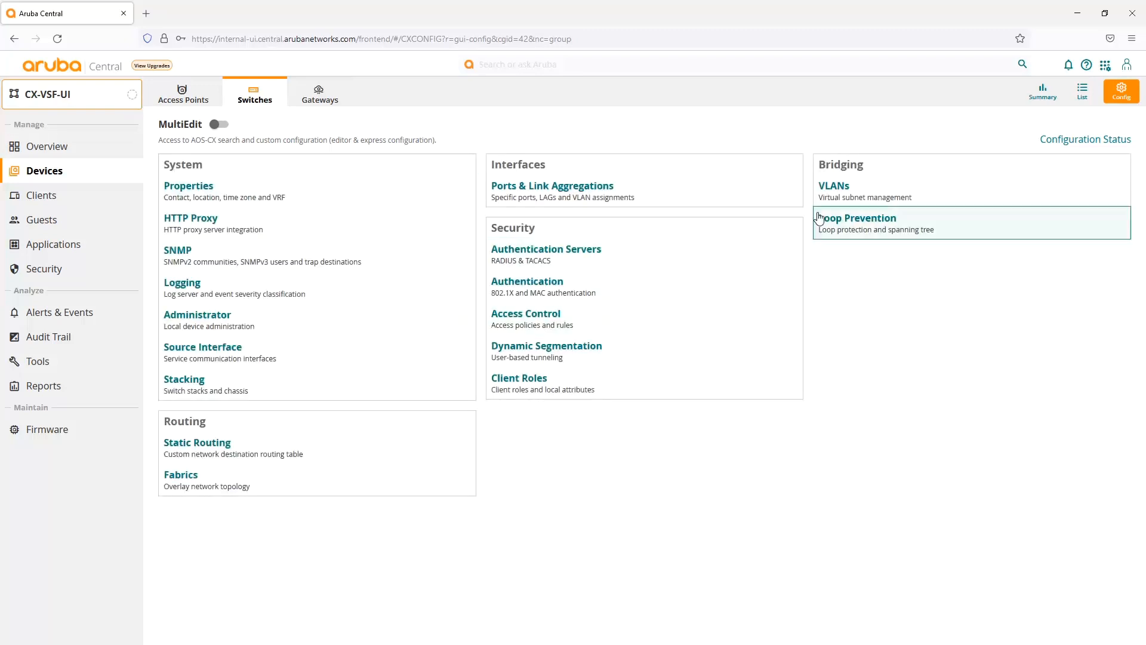
pyautogui.click(834, 185)
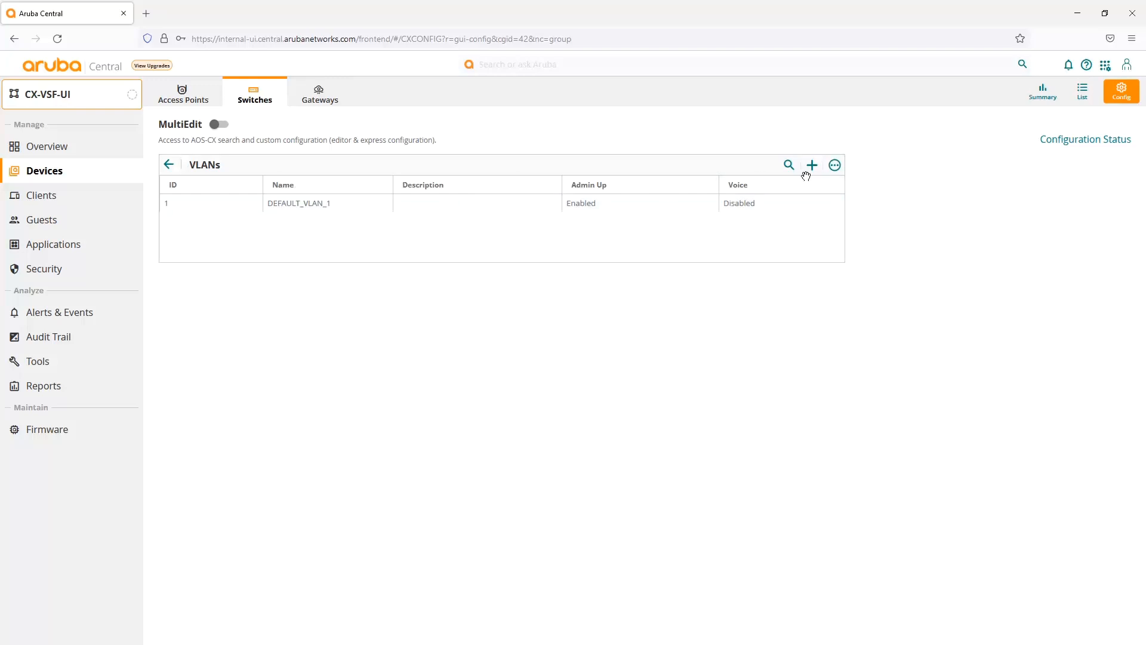
pyautogui.click(812, 165)
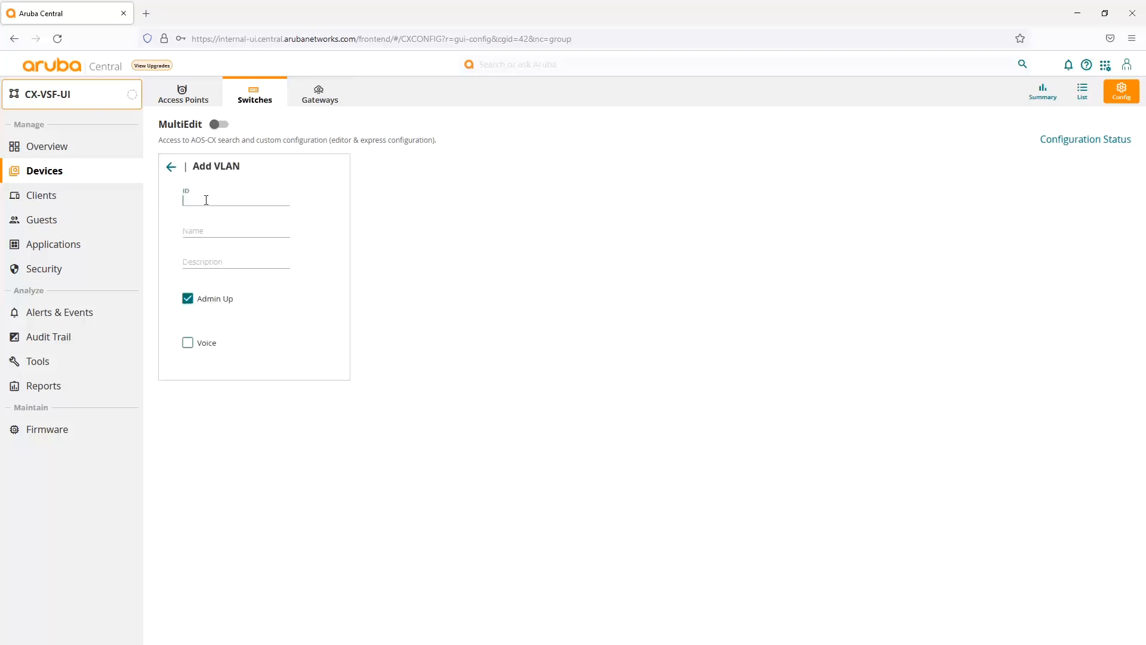
pyautogui.write('10')
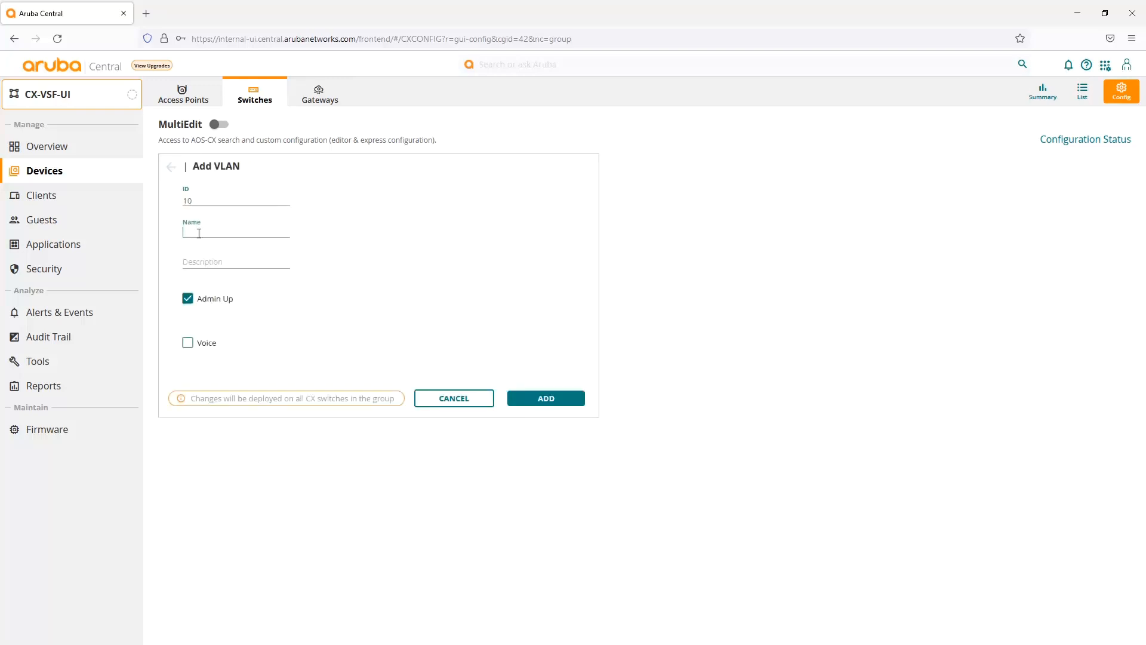
pyautogui.write('Employee')
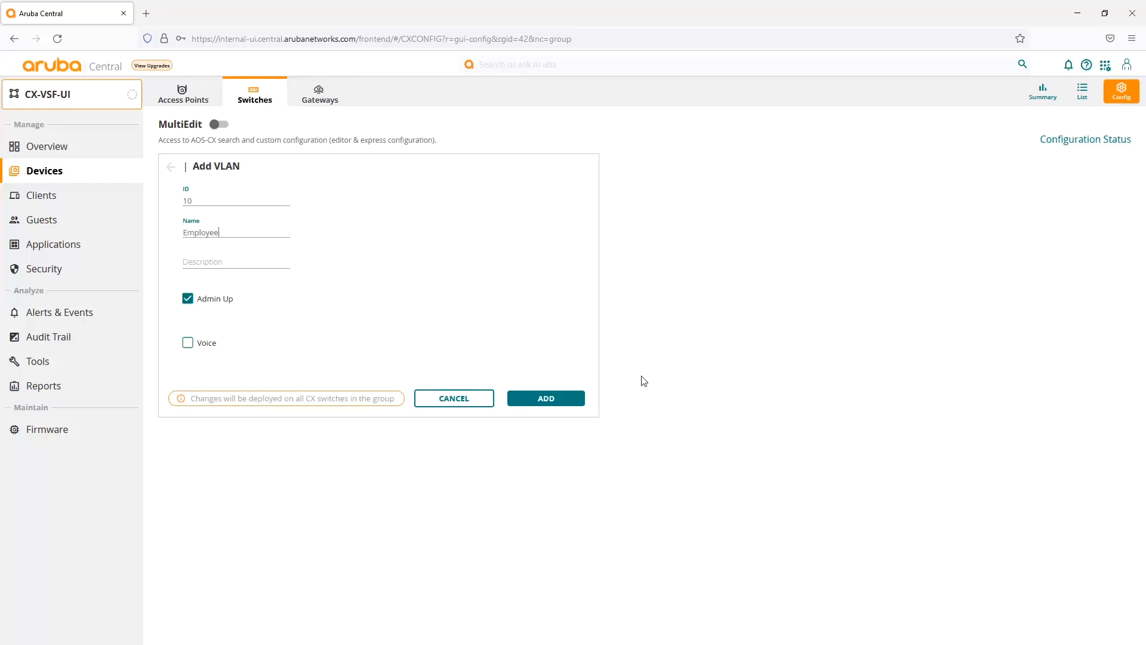
pyautogui.click(545, 397)
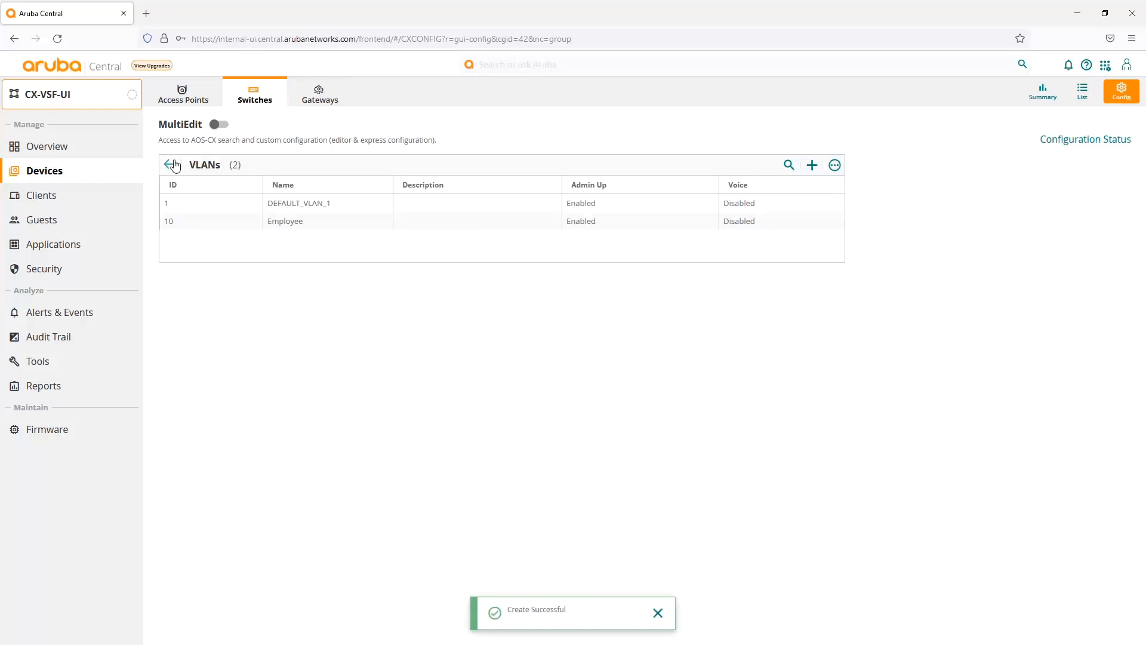
# Return to Client Roles and start an Employee role with access VLAN 10
pyautogui.click(168, 165)
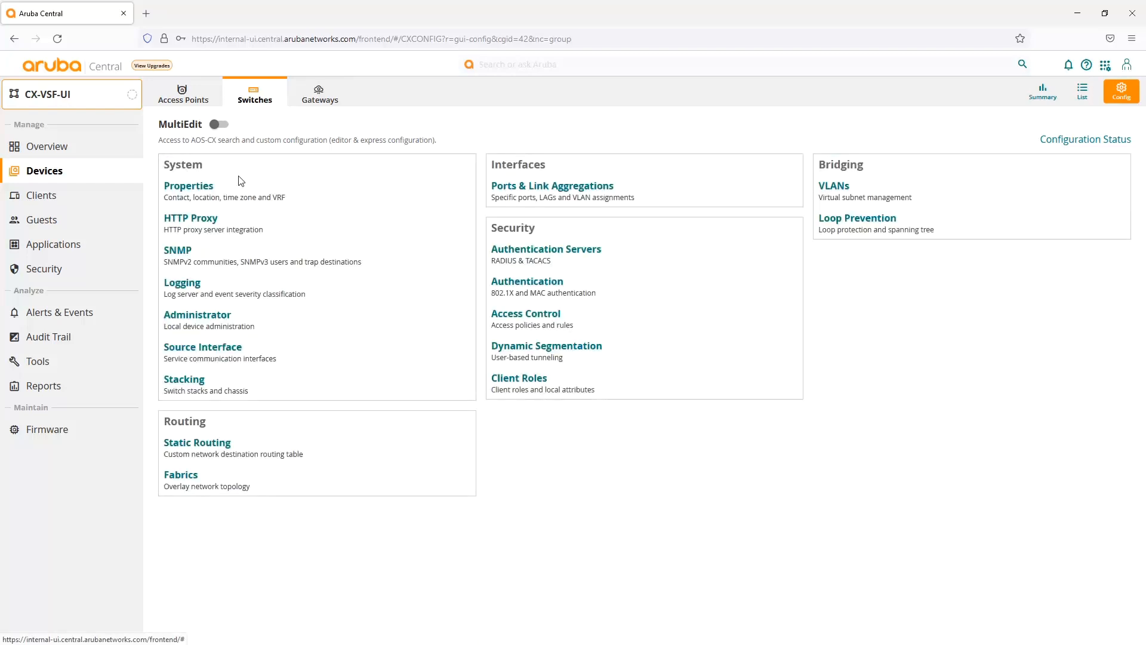
pyautogui.click(518, 378)
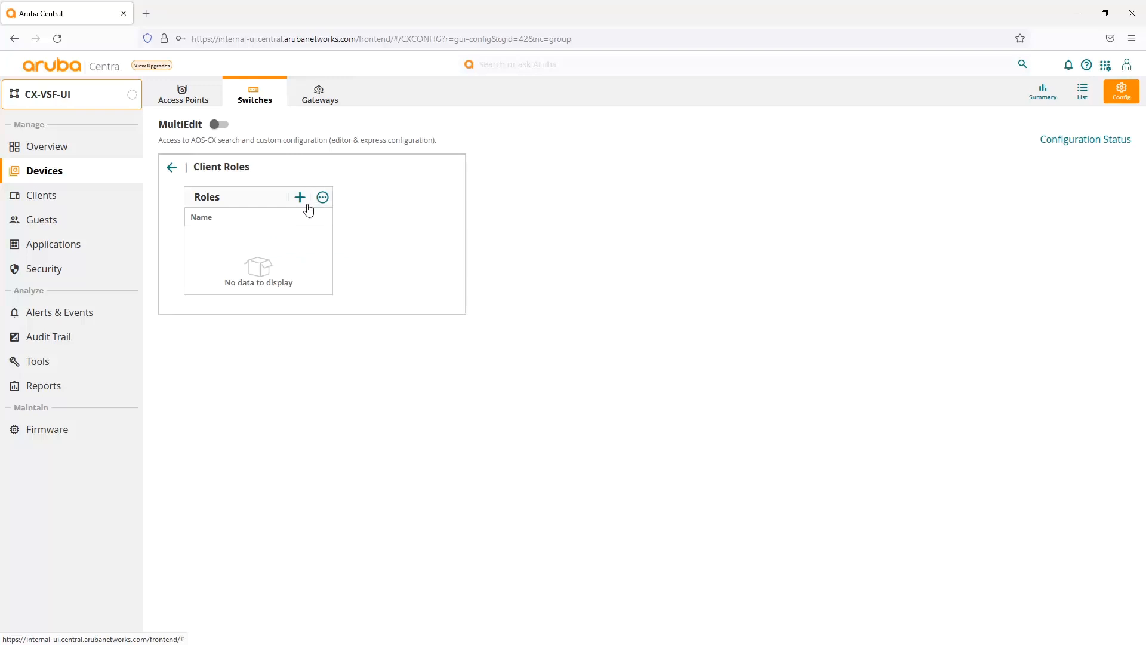
pyautogui.click(299, 197)
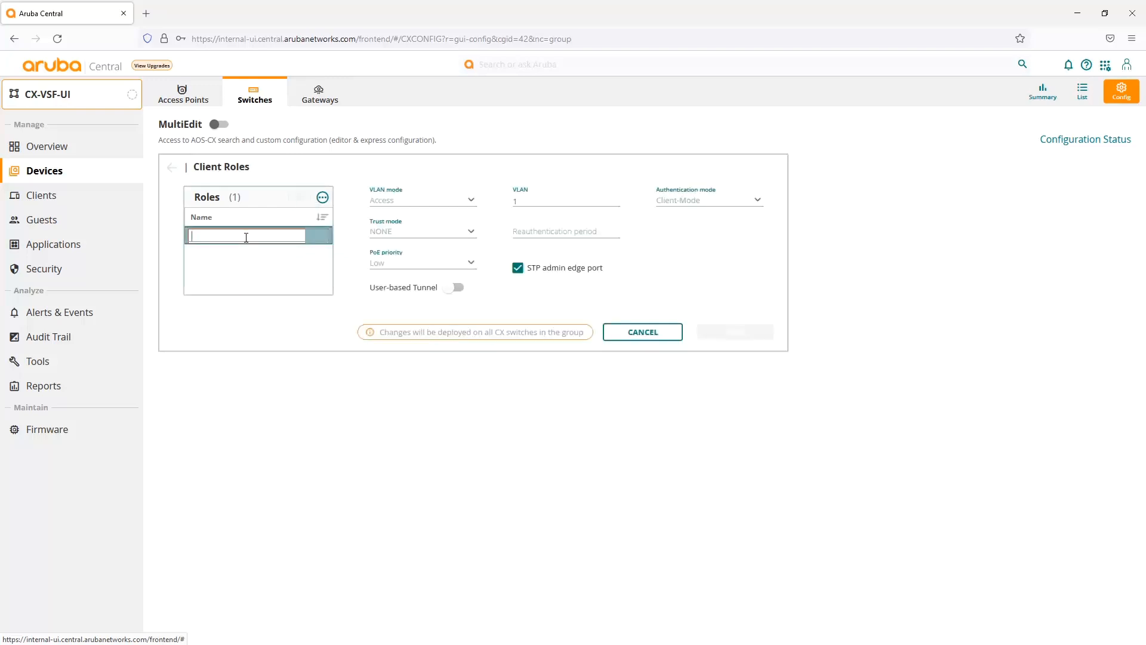
pyautogui.write('Employee')
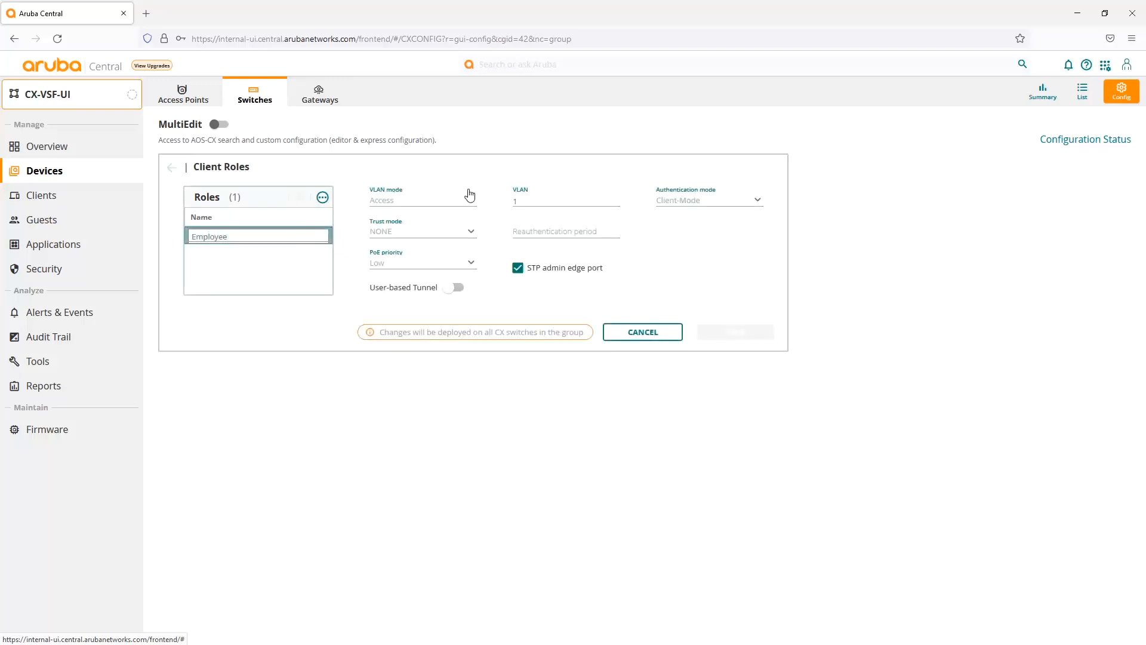
pyautogui.write('10')
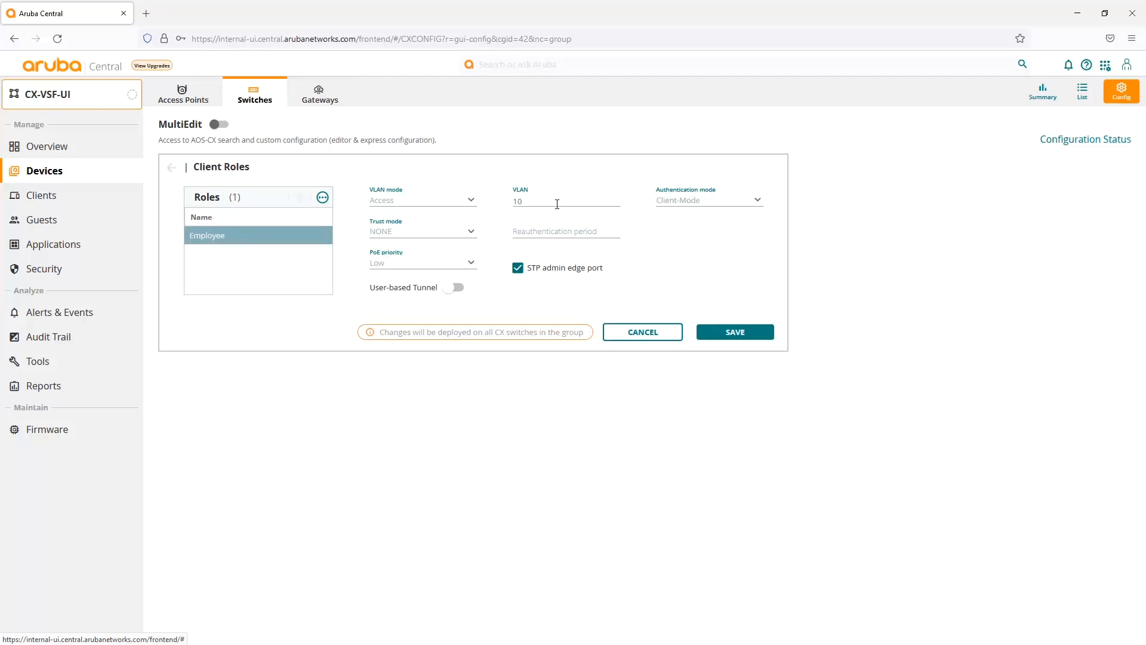
pyautogui.click(423, 231)
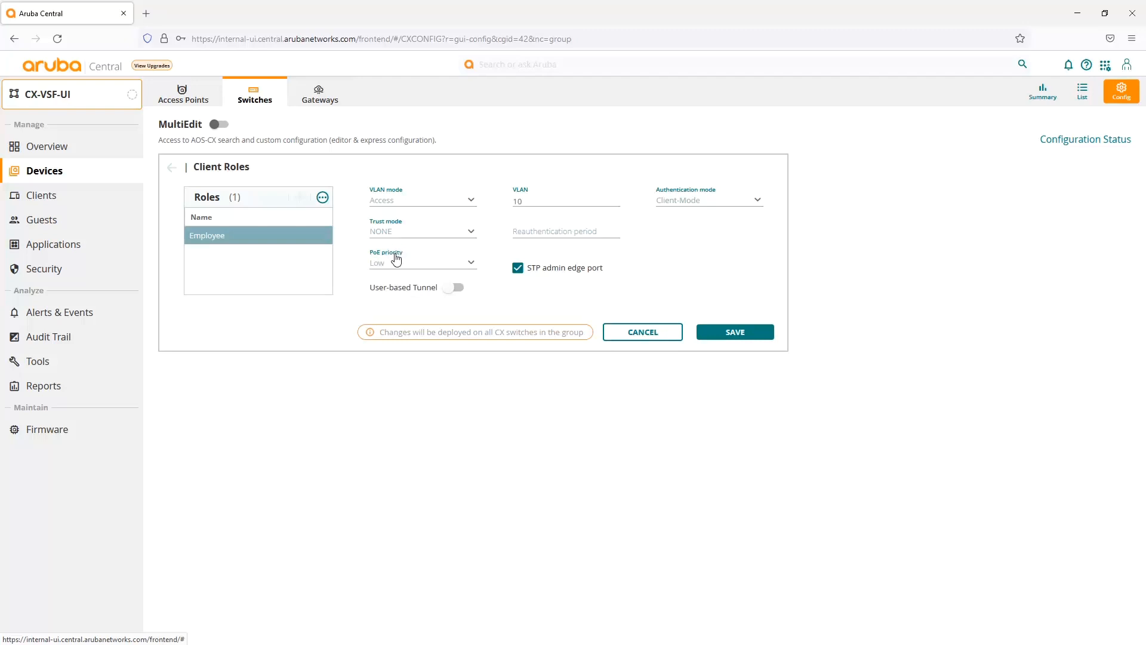
# Keep PoE priority at Low and leave user-based tunnelling switched off for the role
pyautogui.click(421, 262)
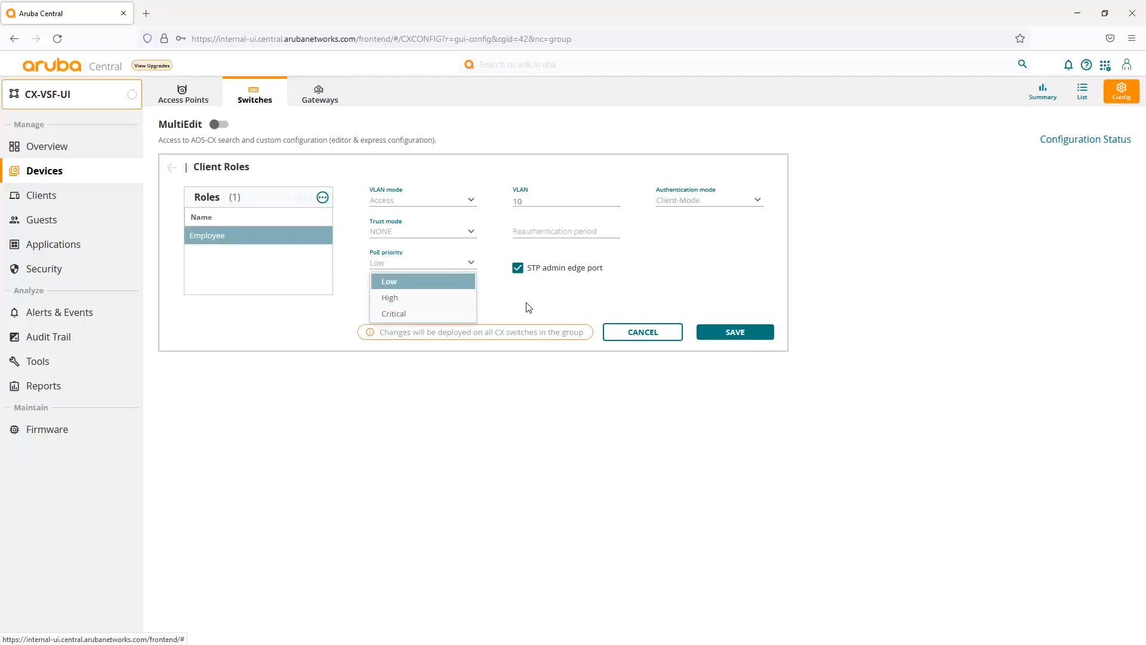
pyautogui.moveTo(529, 299)
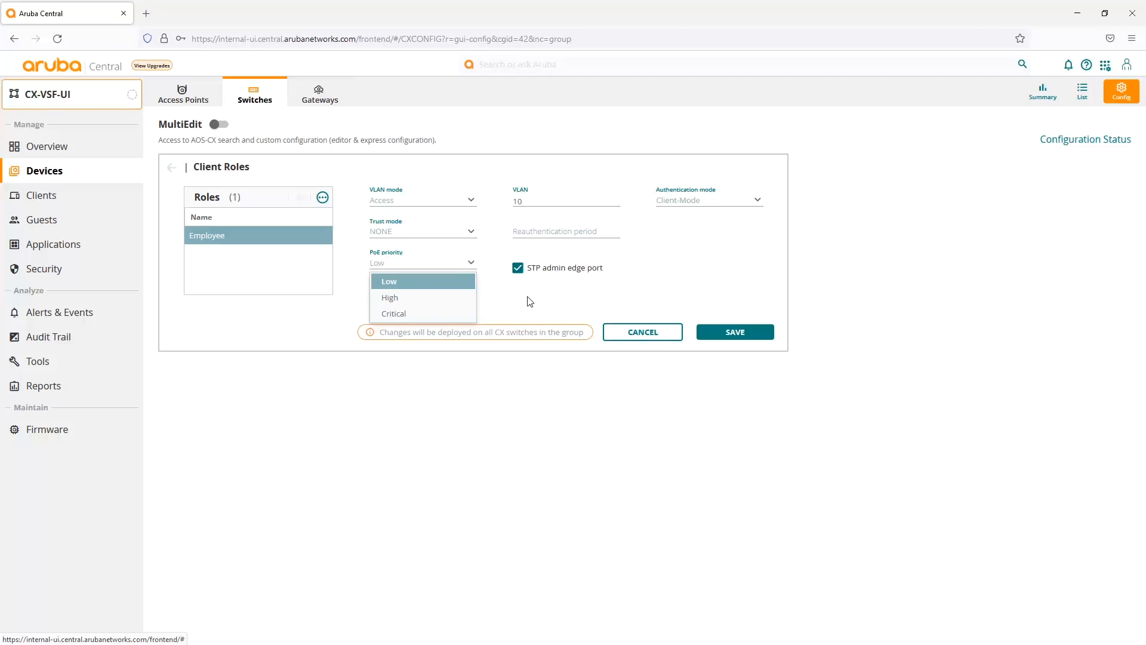
pyautogui.click(388, 280)
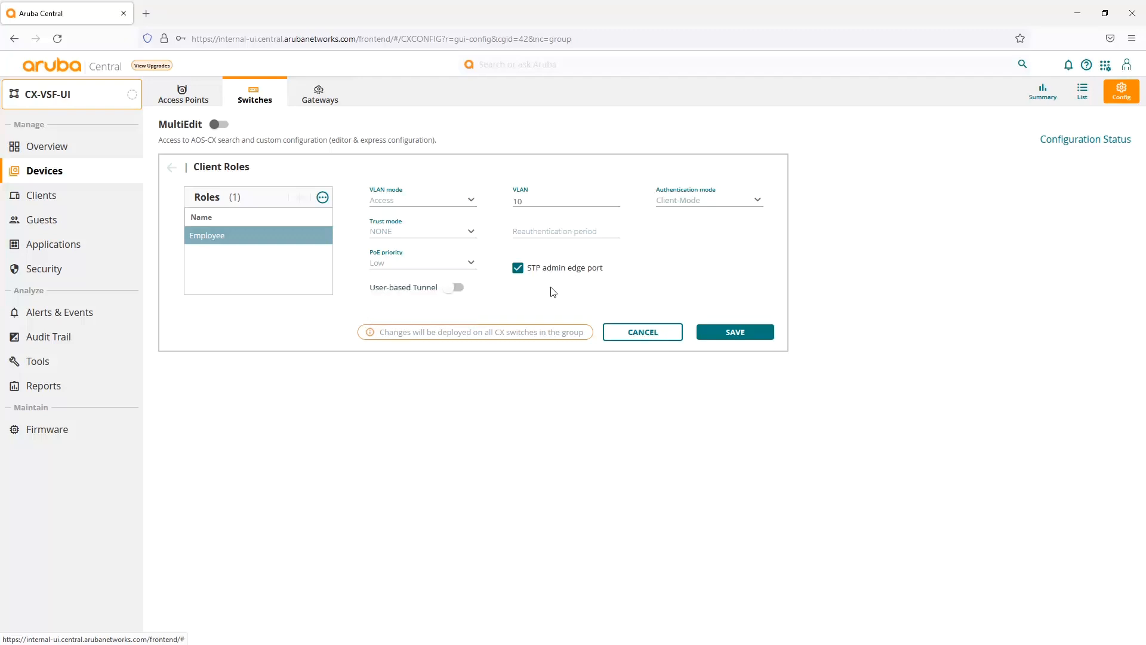
pyautogui.moveTo(532, 275)
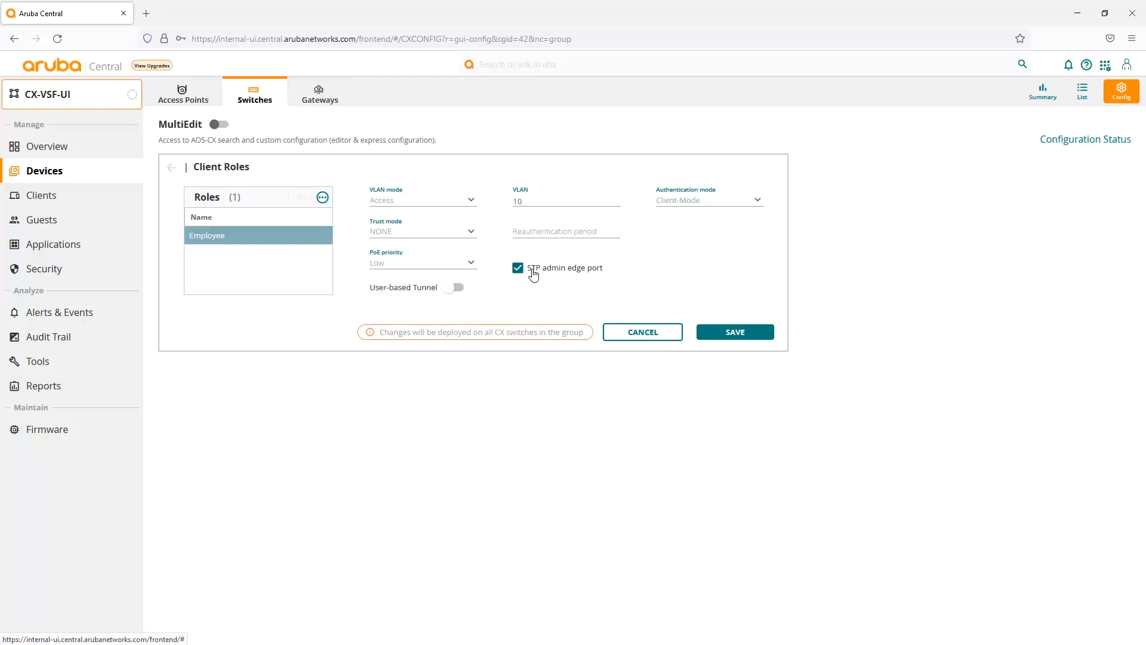
pyautogui.moveTo(558, 275)
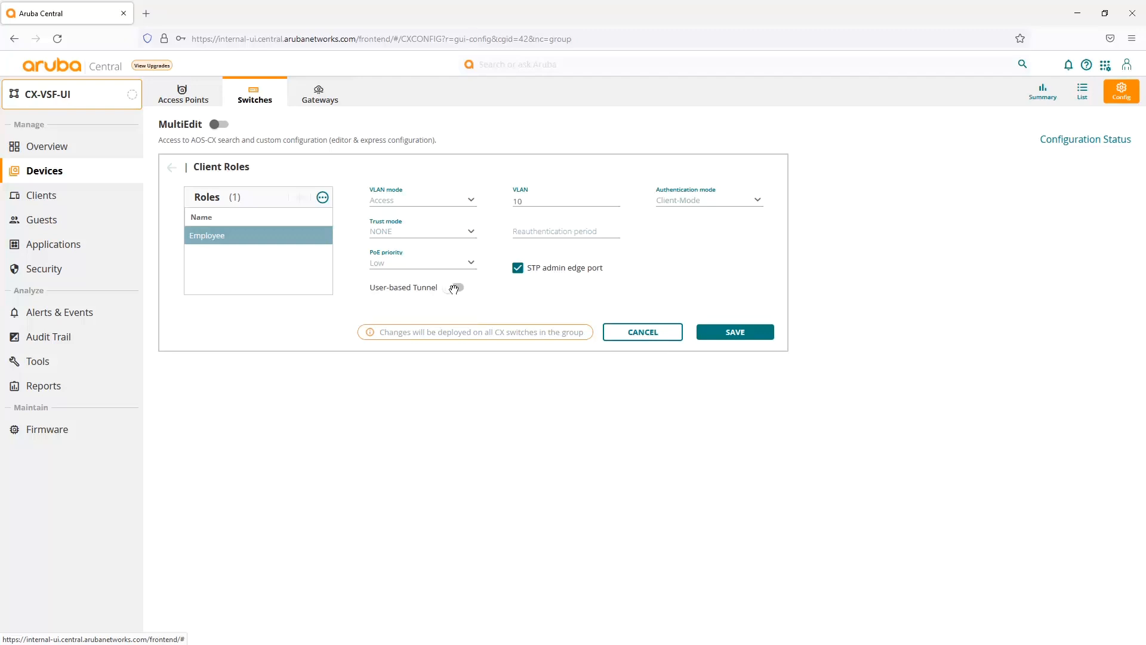
pyautogui.click(458, 287)
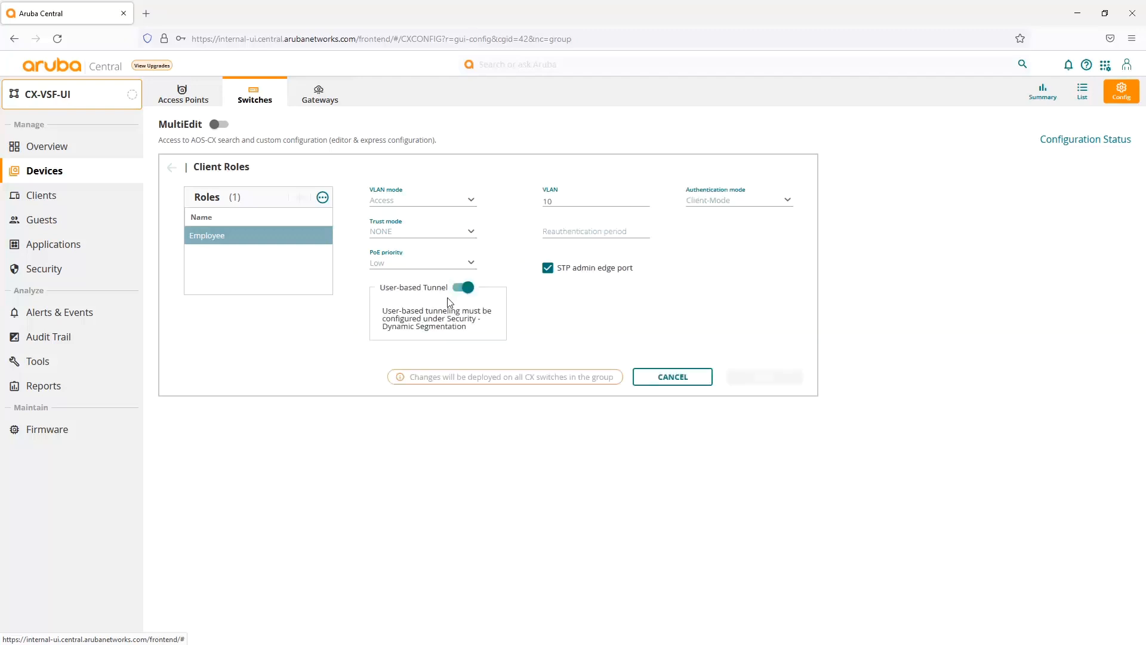
pyautogui.moveTo(382, 326)
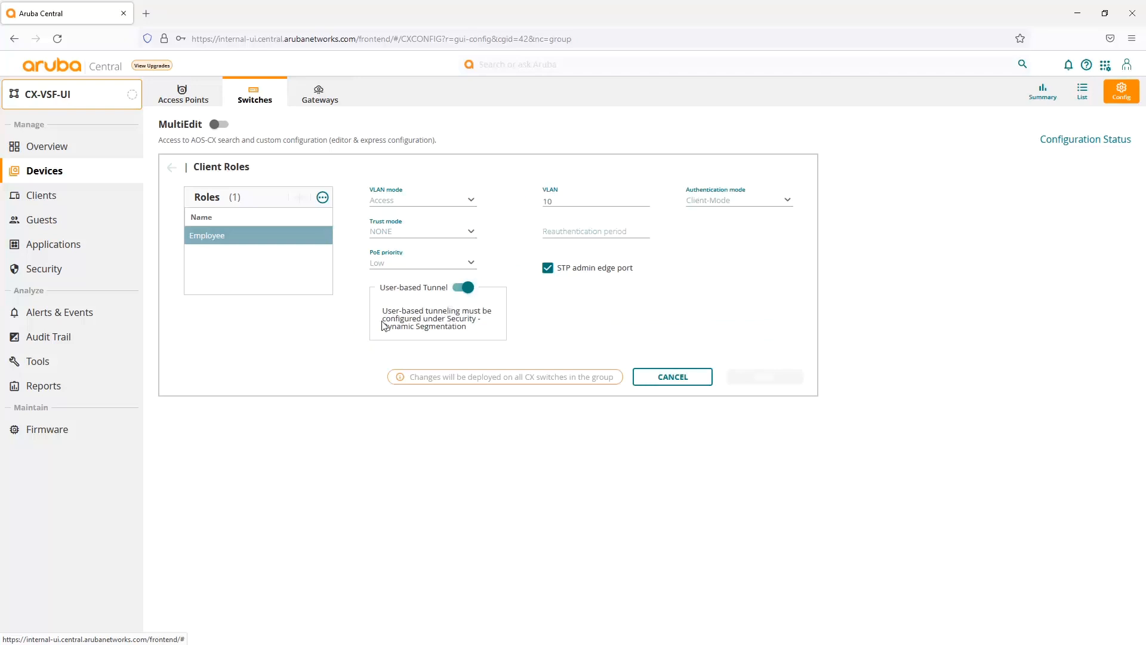
pyautogui.moveTo(398, 331)
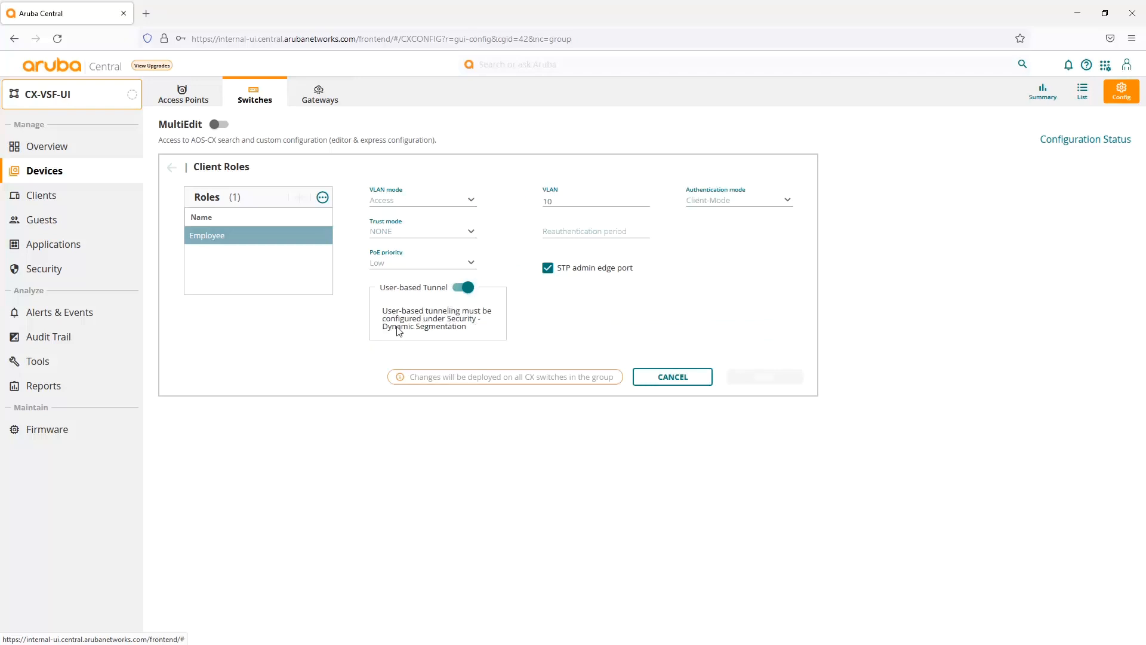
pyautogui.click(463, 287)
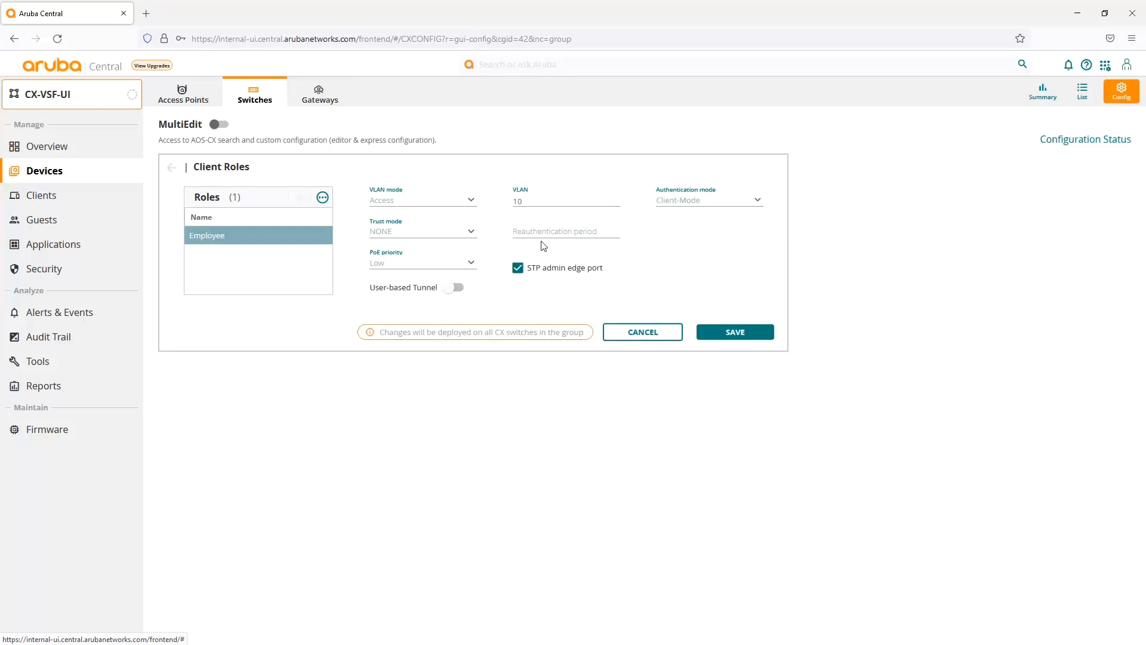
pyautogui.moveTo(548, 231)
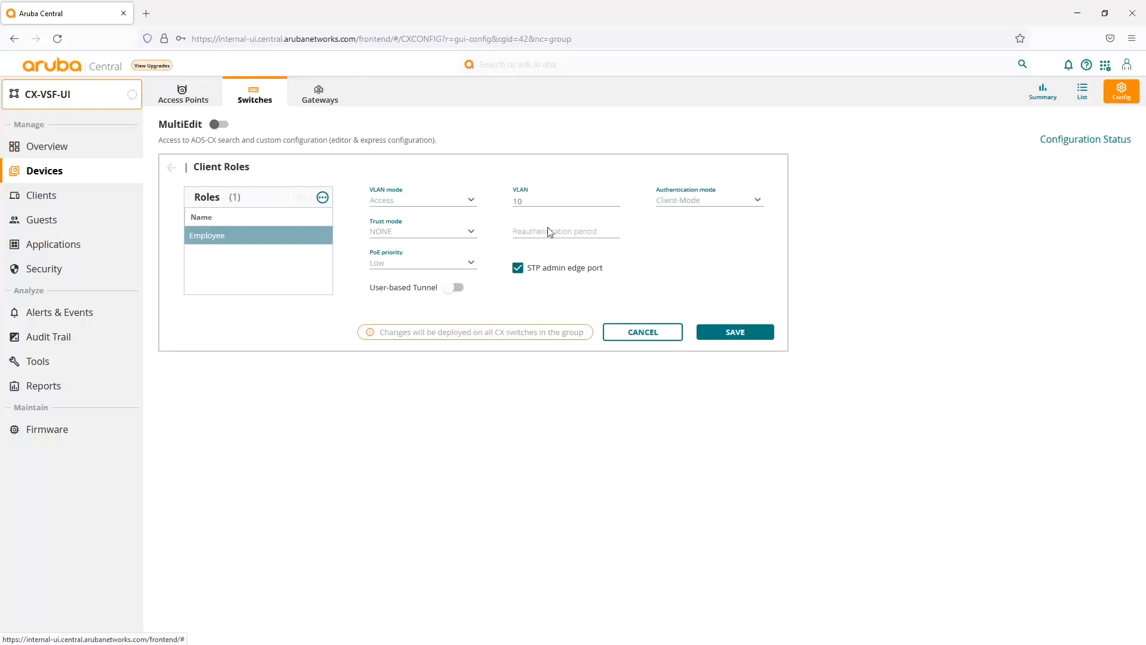
# Keep Client-Mode authentication for the Employee role and leave the editor
pyautogui.click(707, 199)
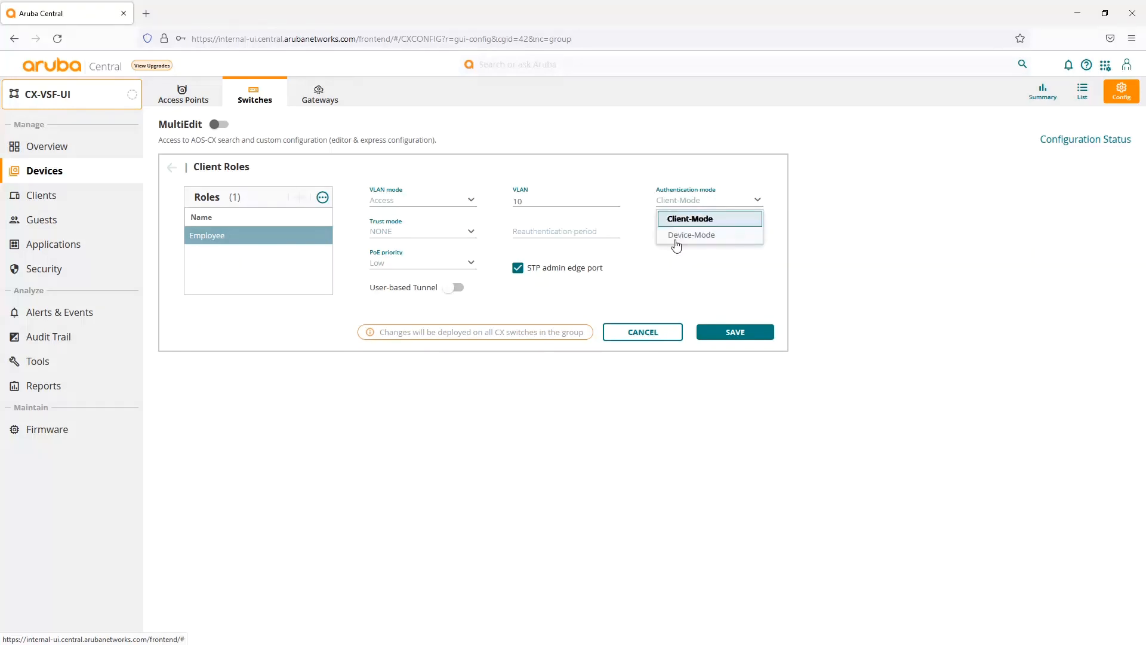
pyautogui.moveTo(691, 235)
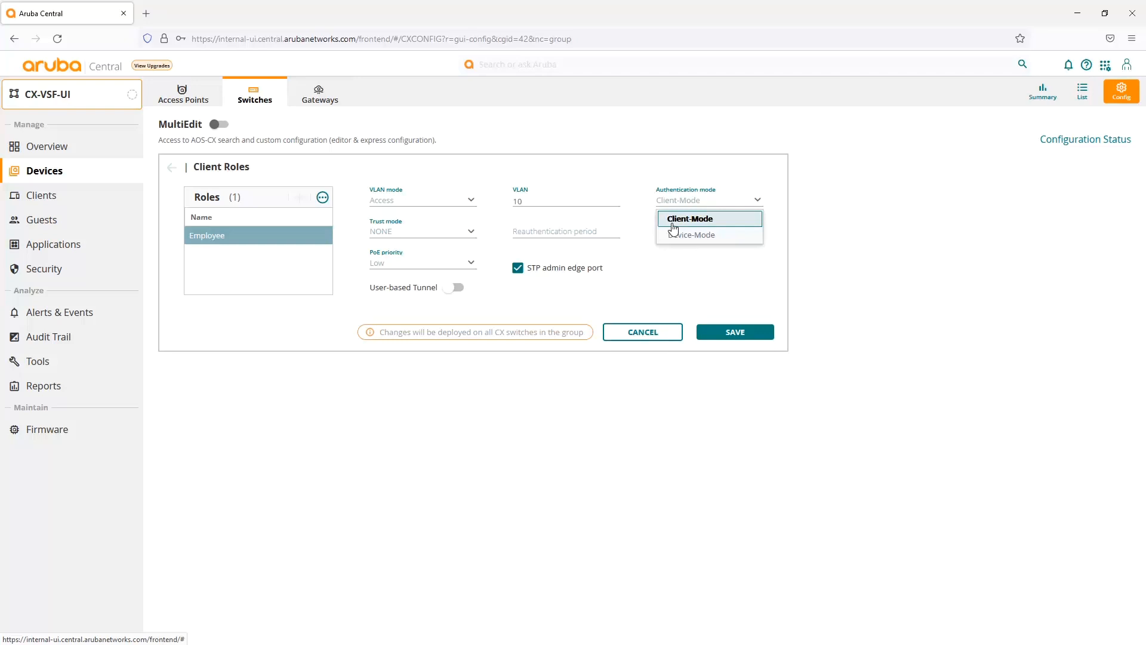
pyautogui.click(689, 219)
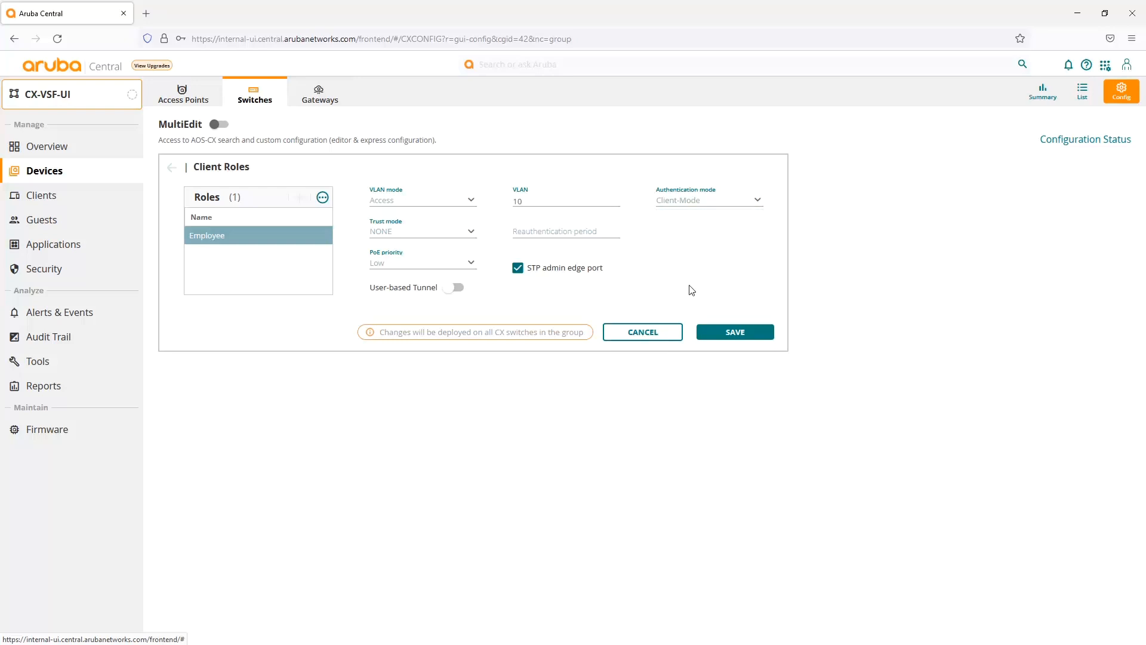
pyautogui.click(734, 331)
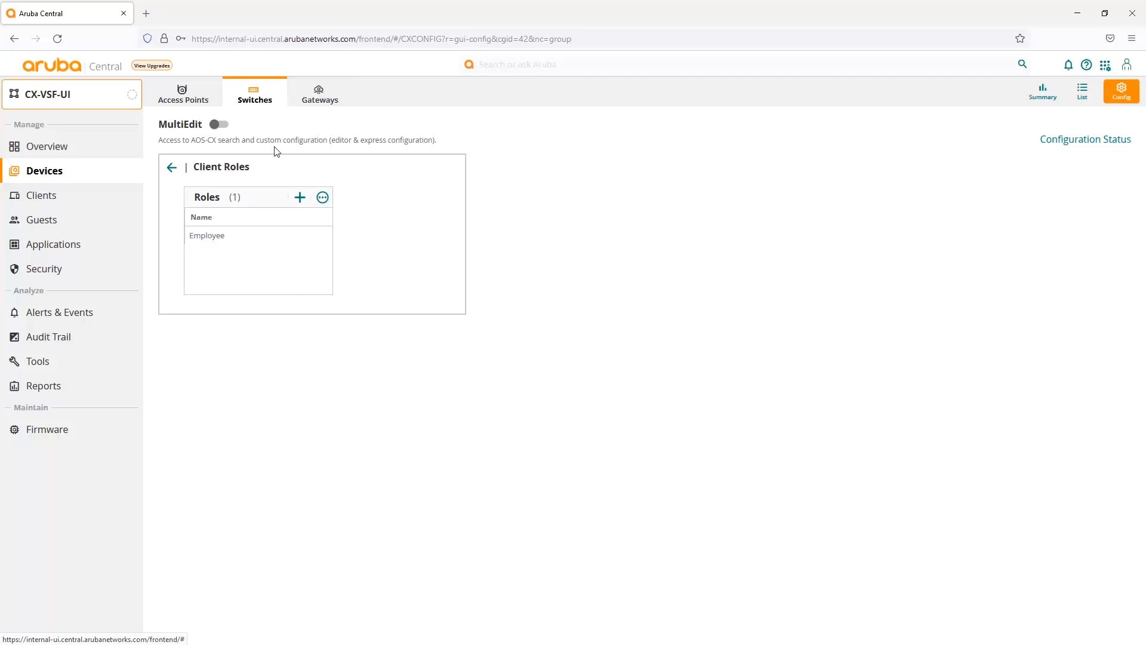
# Save an HTTP proxy at 10.80.2.217, port 8080, on the Management VRF
pyautogui.click(172, 167)
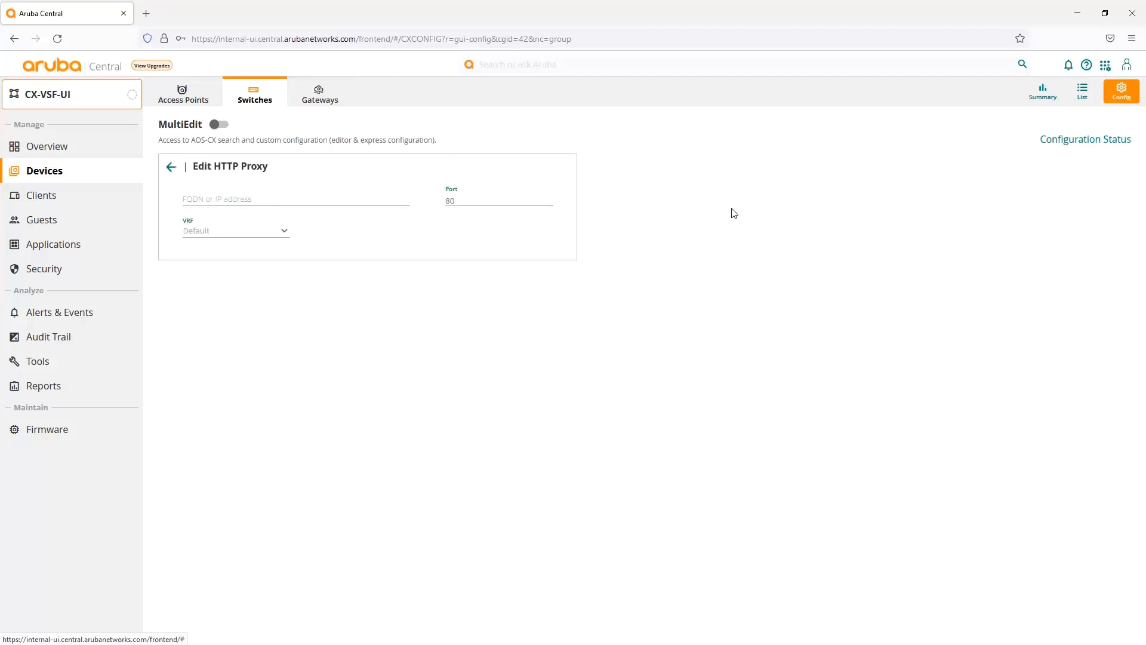
pyautogui.click(295, 200)
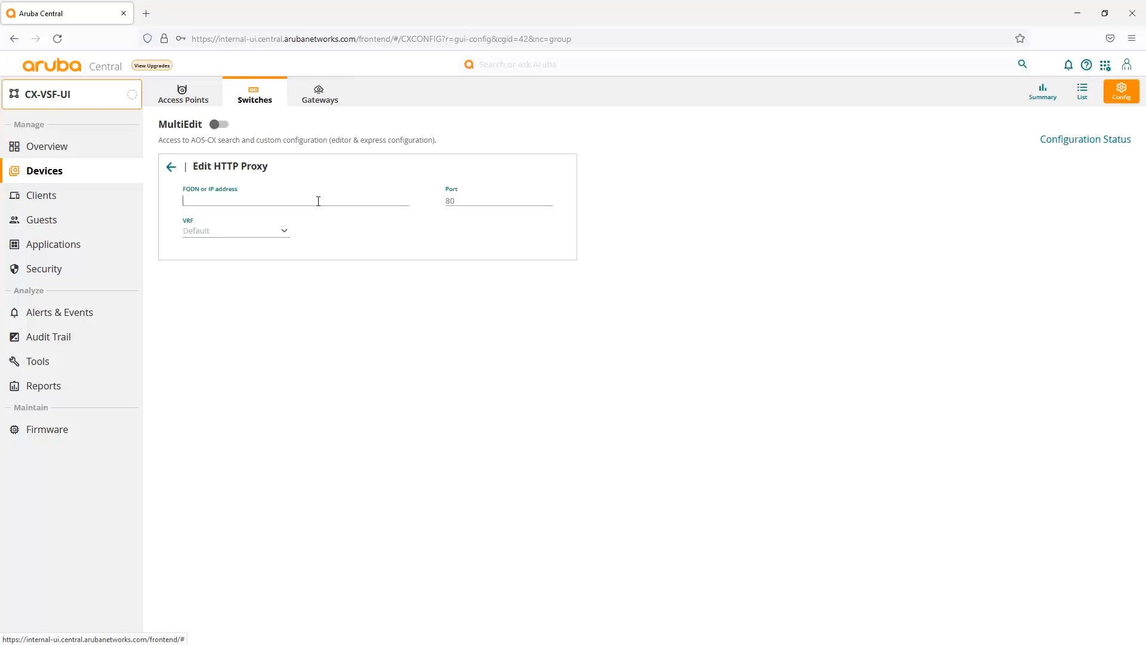
pyautogui.write('1')
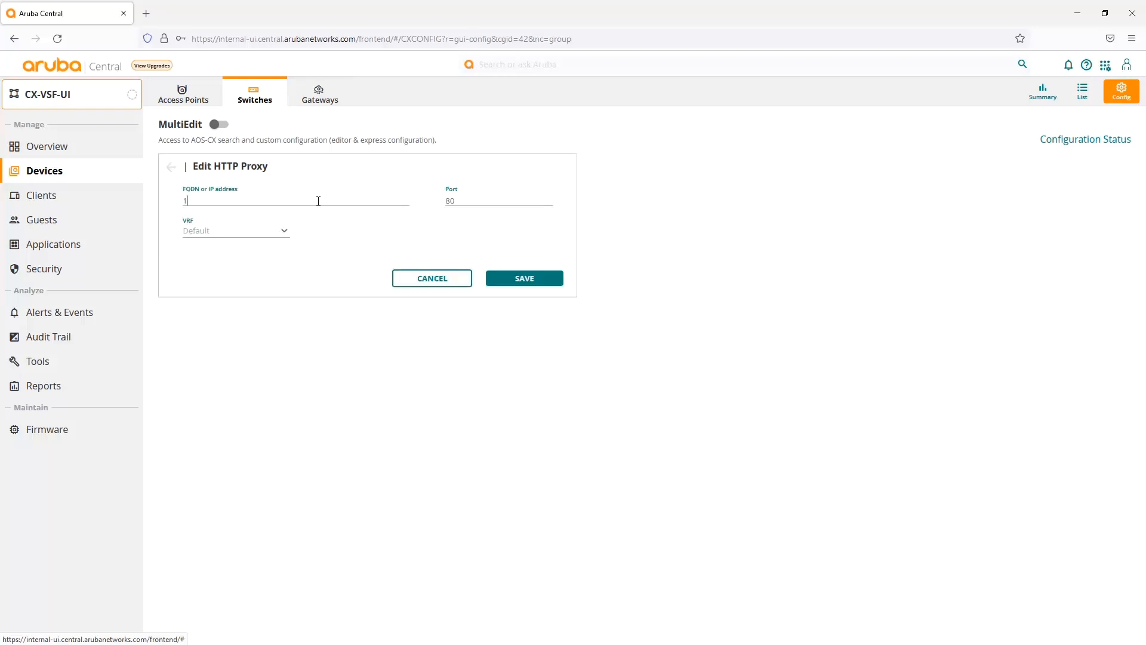
pyautogui.write('0.80.2.217')
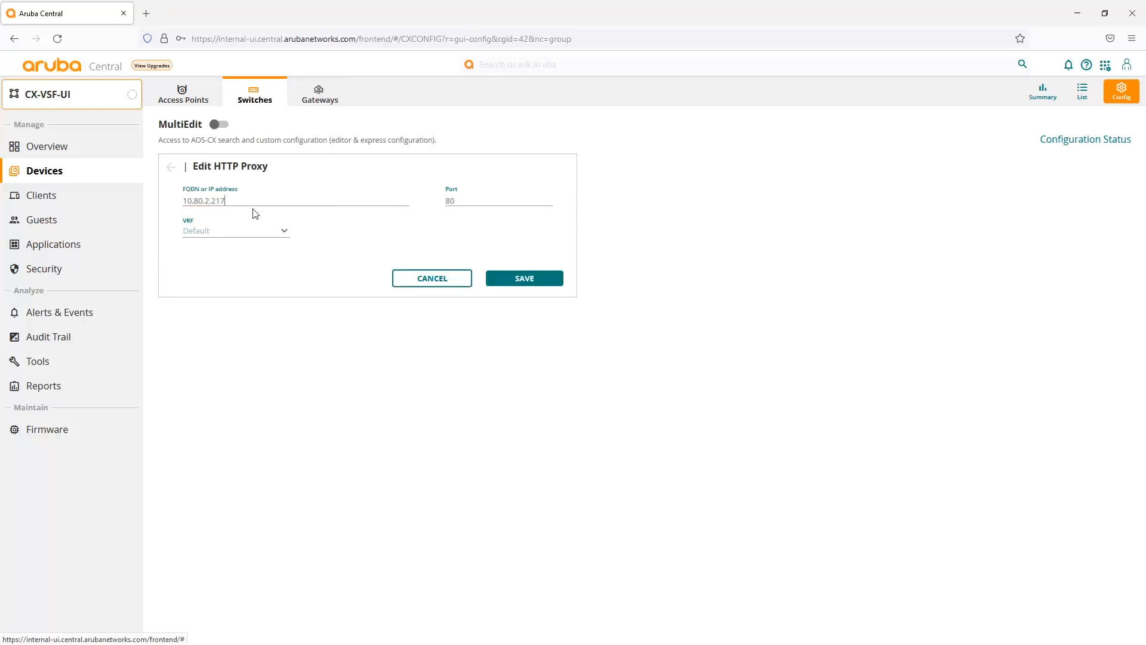
pyautogui.moveTo(435, 207)
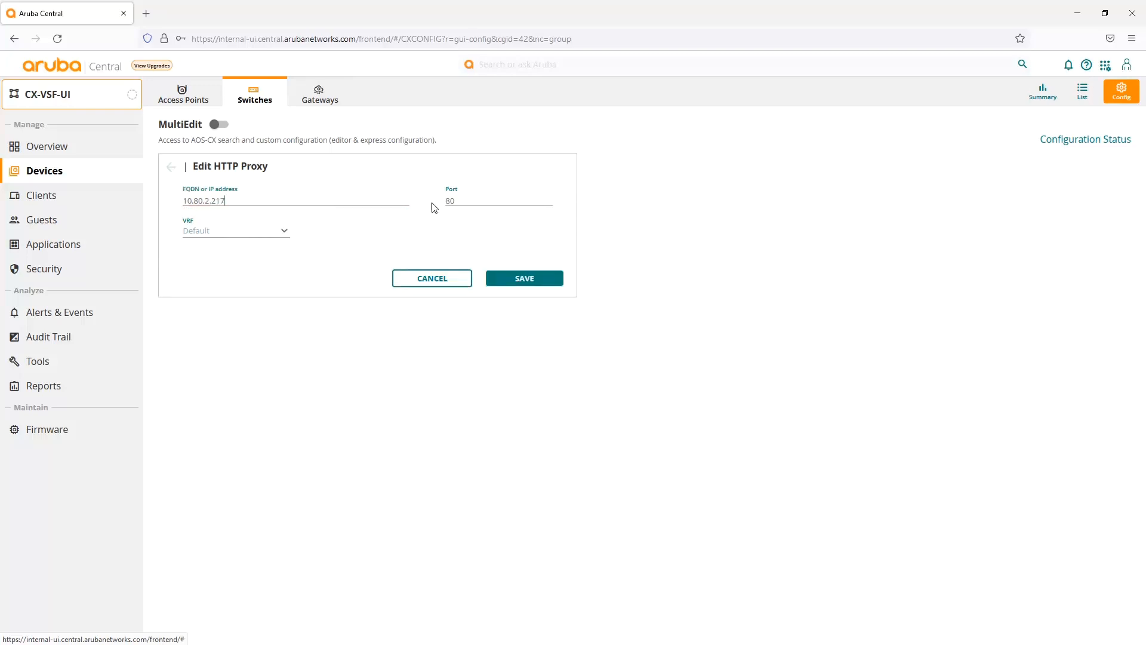
pyautogui.click(235, 231)
pyautogui.write('80')
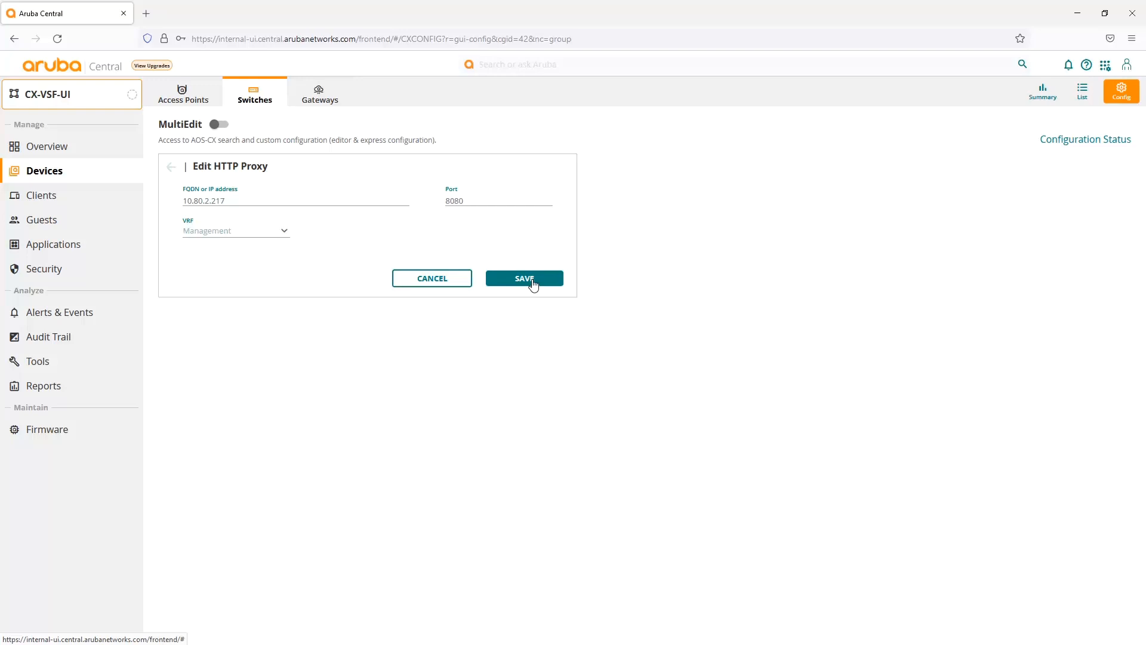
pyautogui.click(523, 279)
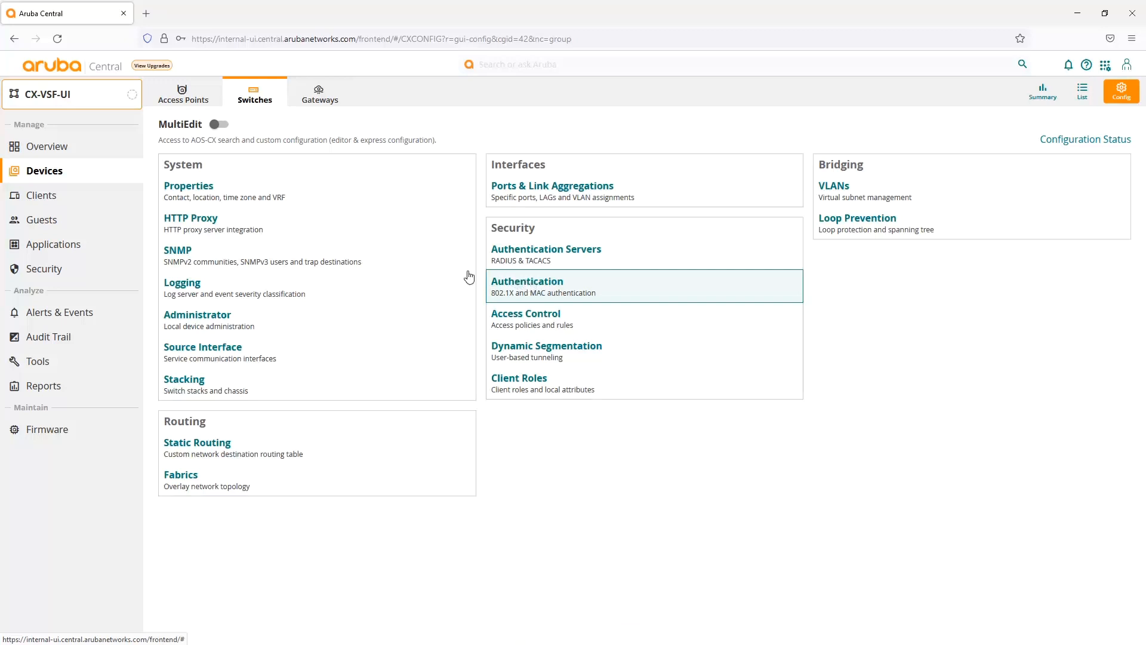
pyautogui.click(203, 347)
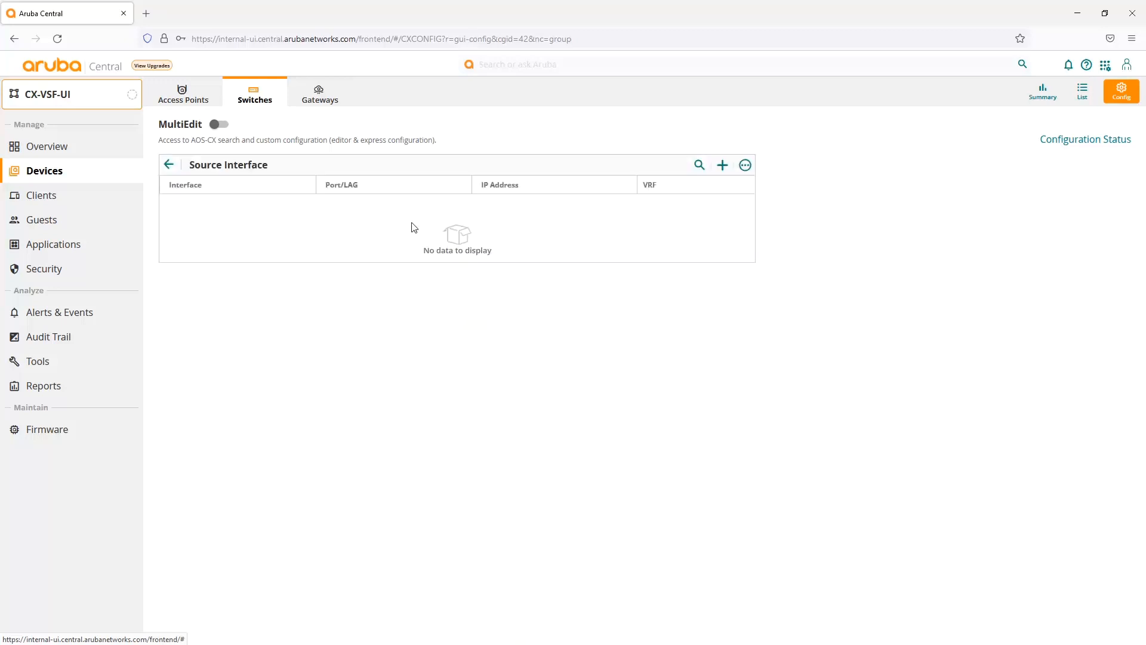
pyautogui.moveTo(723, 165)
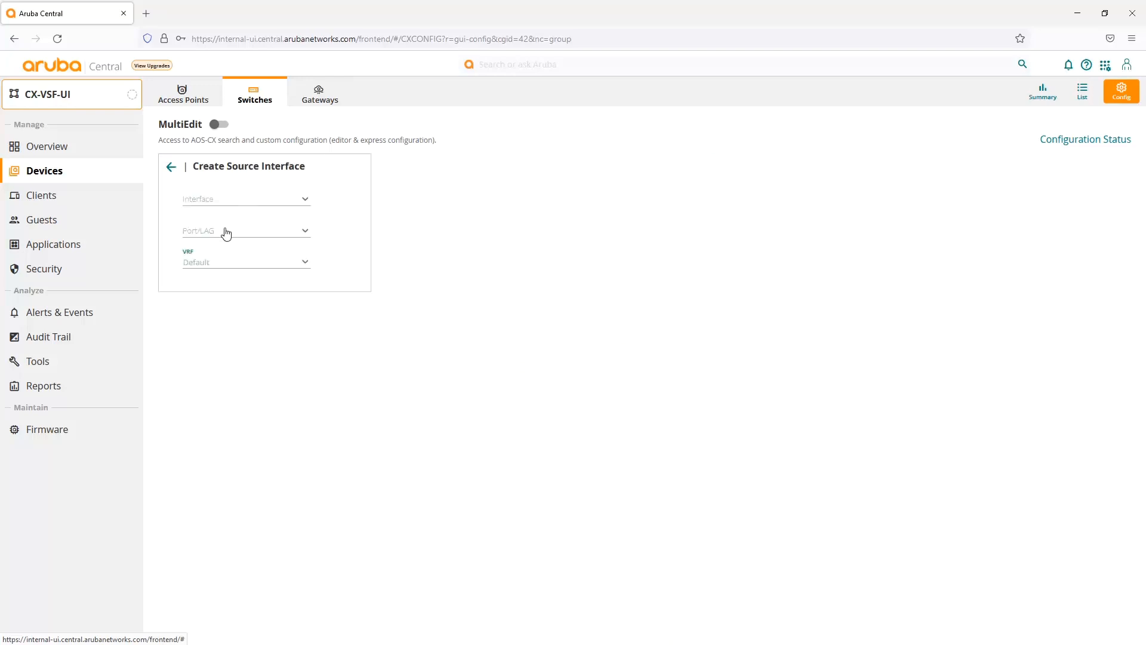
pyautogui.click(244, 230)
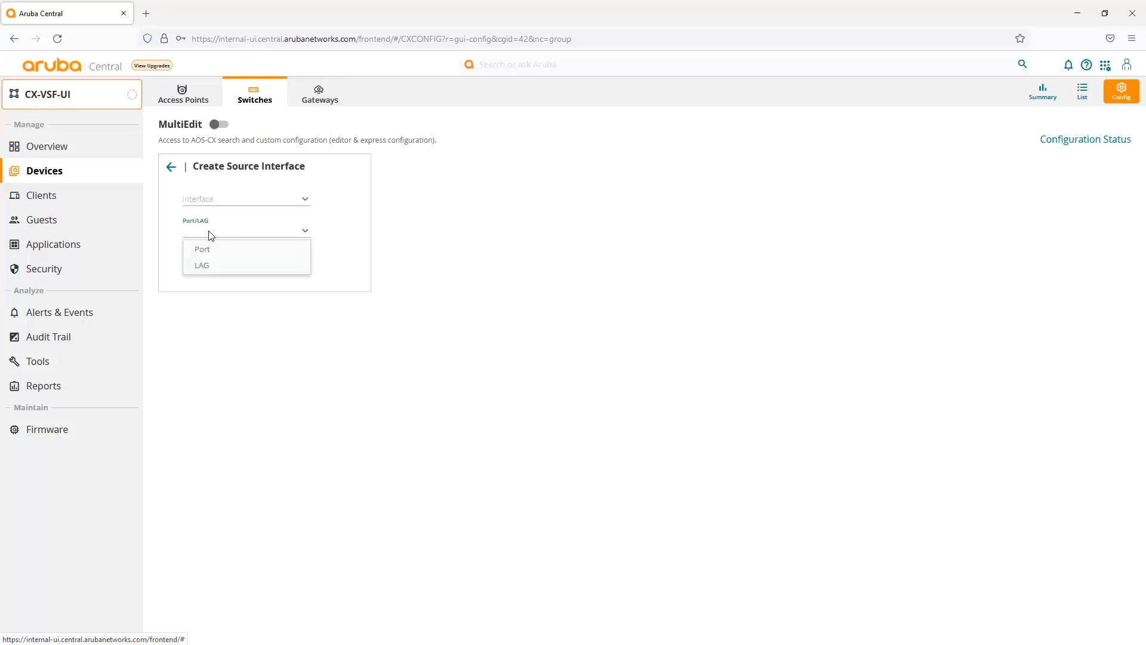
pyautogui.click(202, 248)
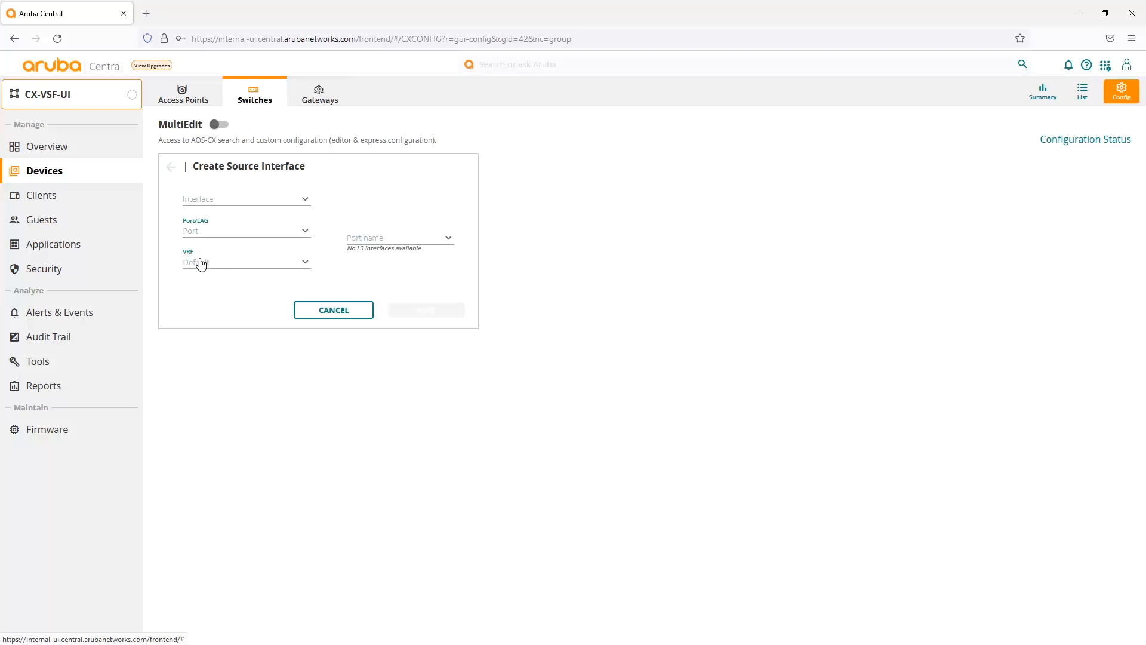
pyautogui.click(246, 262)
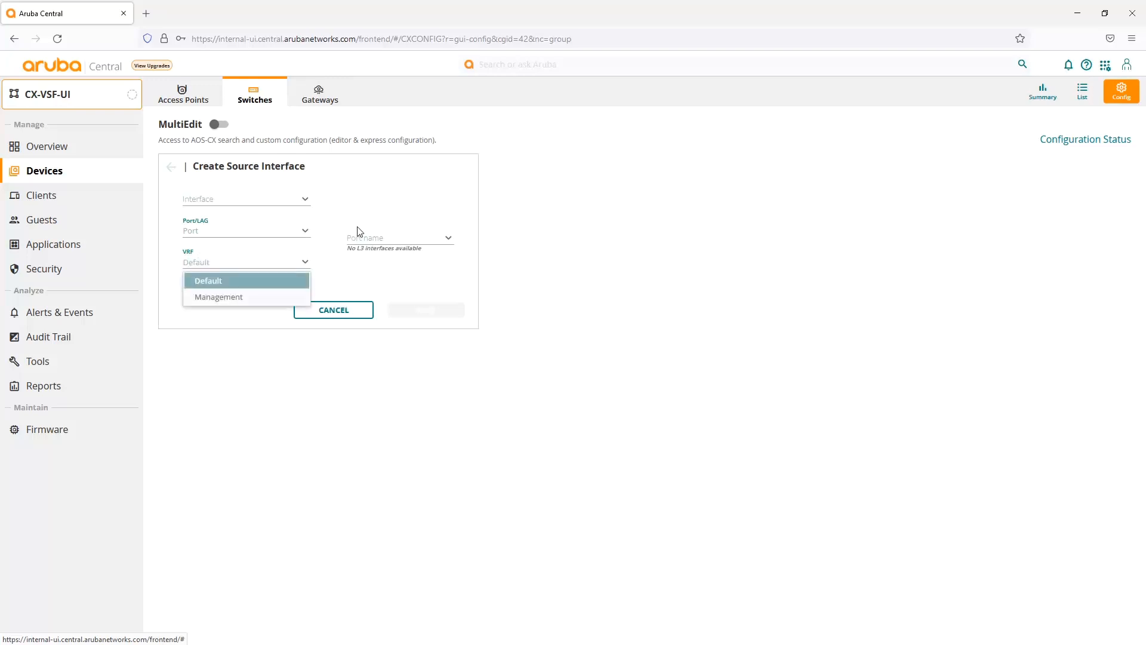
pyautogui.click(246, 199)
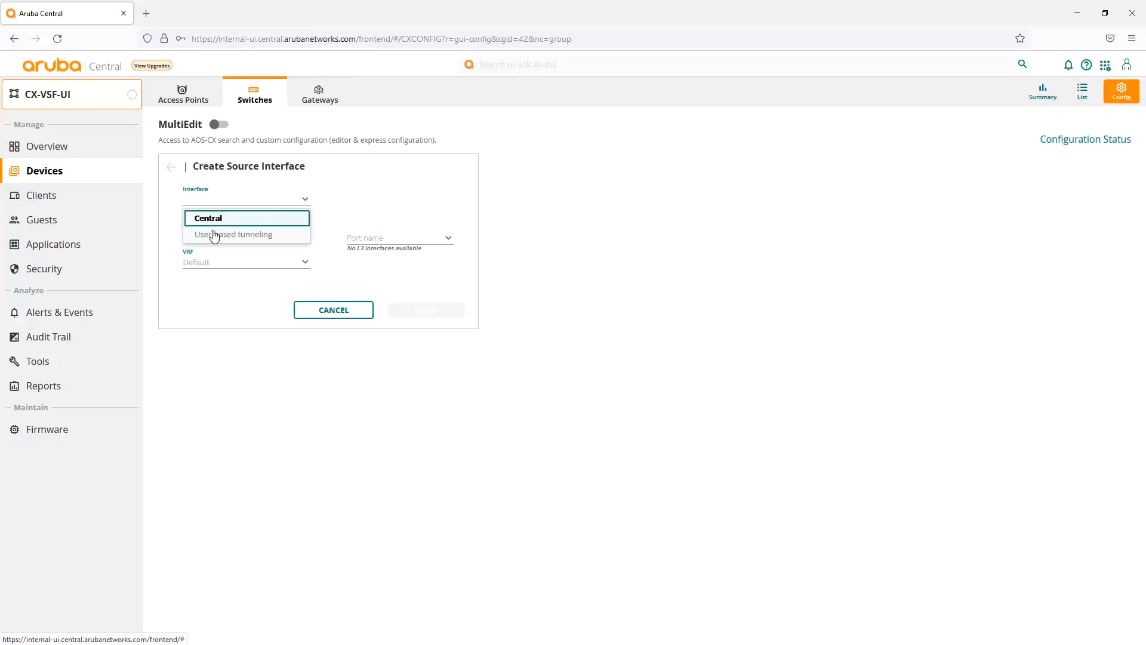
pyautogui.click(234, 234)
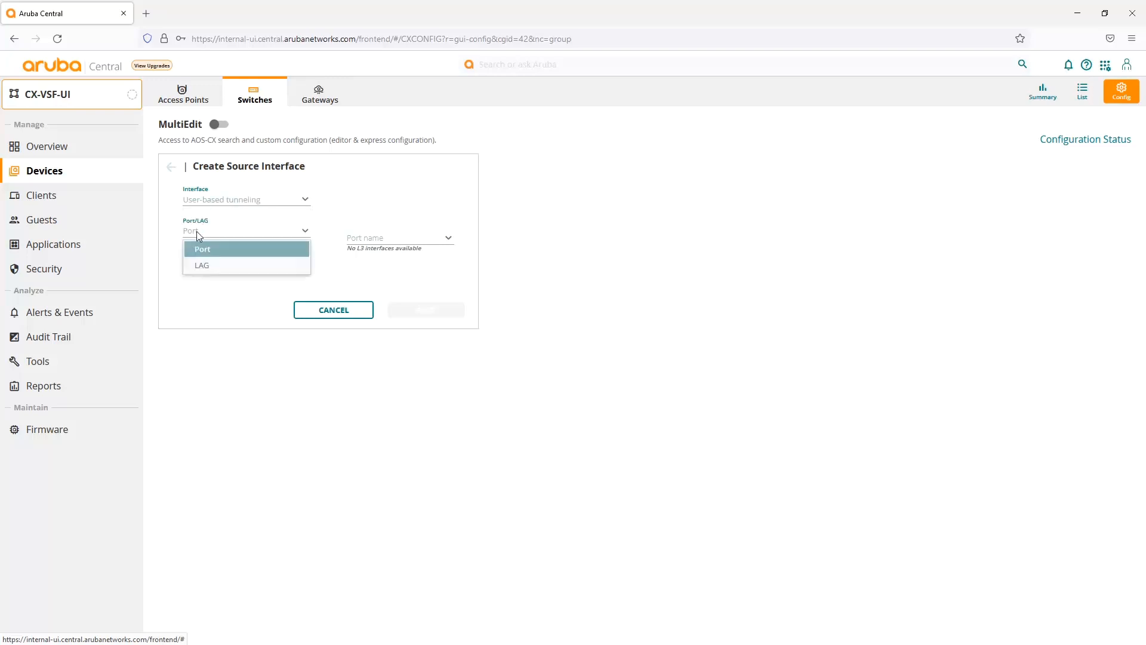
pyautogui.click(202, 249)
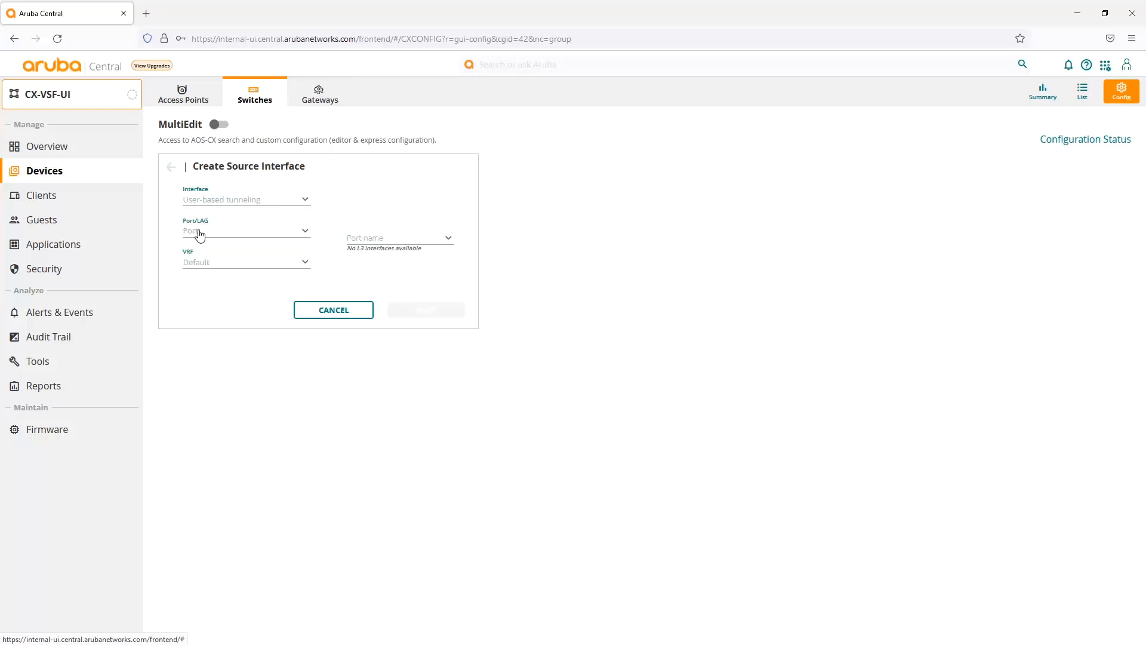
pyautogui.click(245, 231)
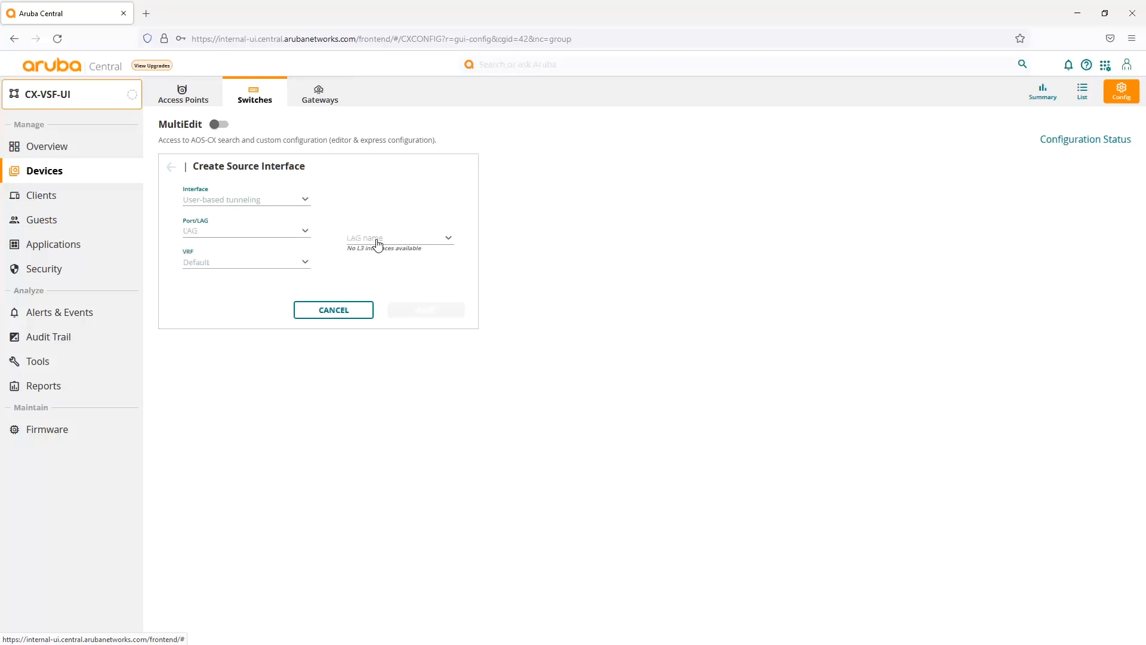
pyautogui.moveTo(234, 225)
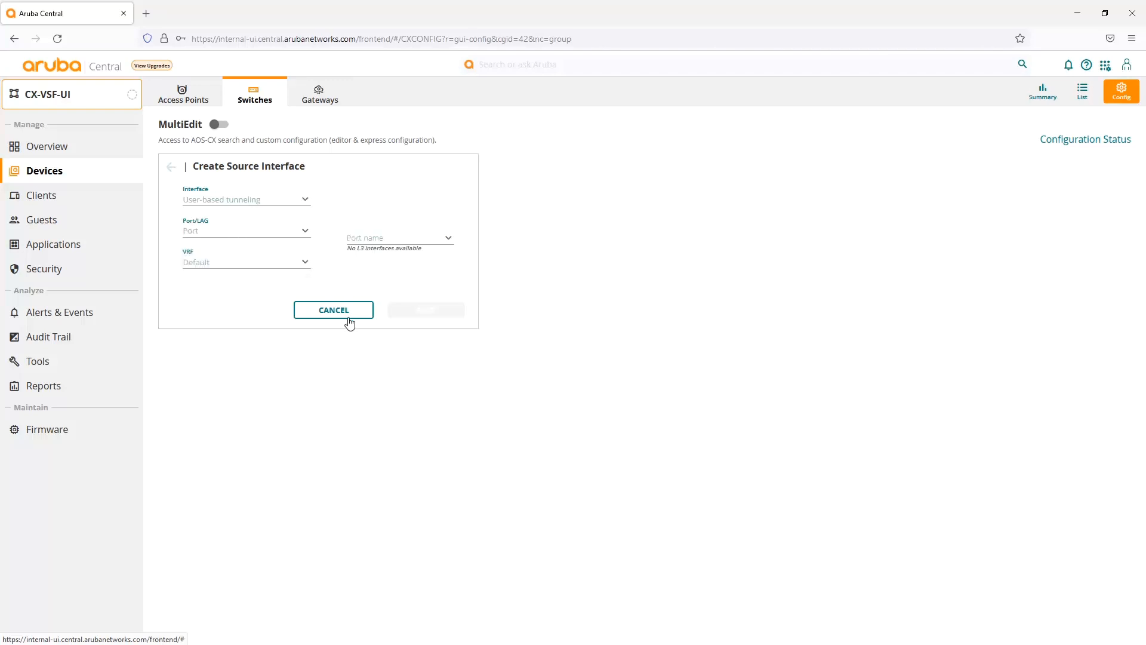
pyautogui.click(333, 309)
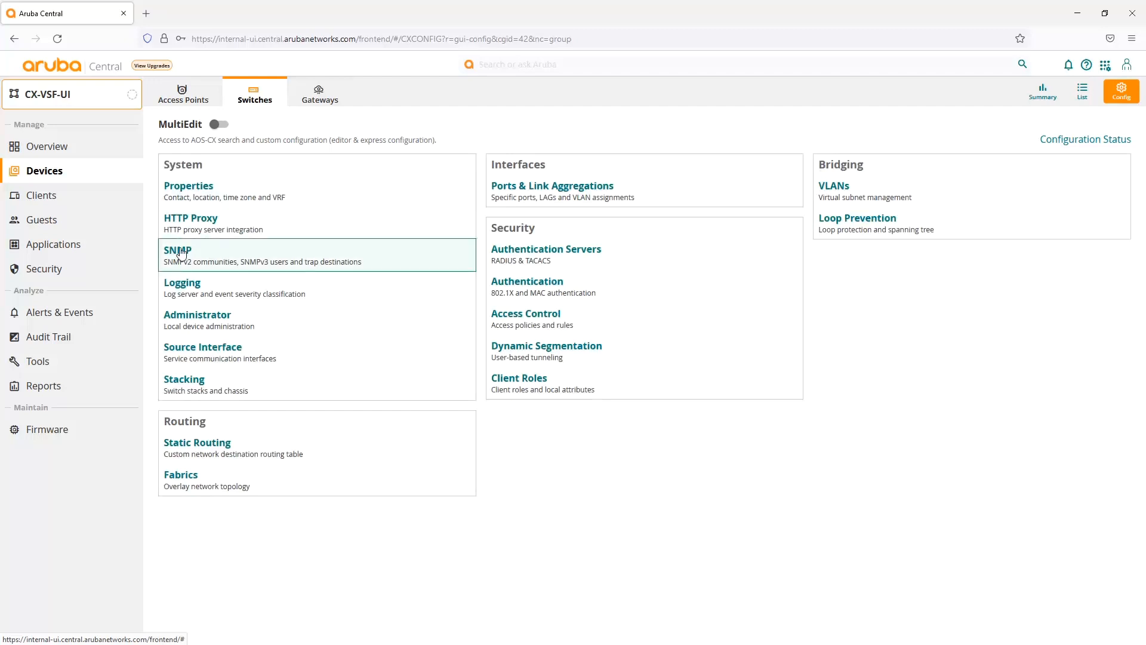
# Toggle SNMP on and back off without saving, then return to the configuration overview
pyautogui.click(178, 249)
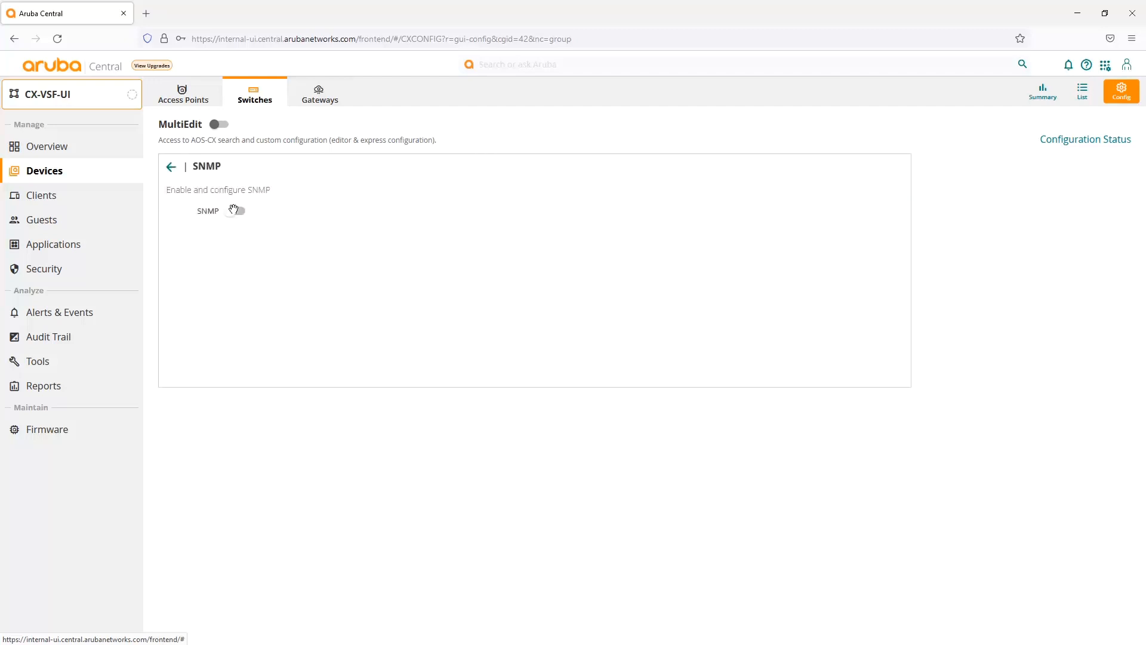
pyautogui.click(234, 210)
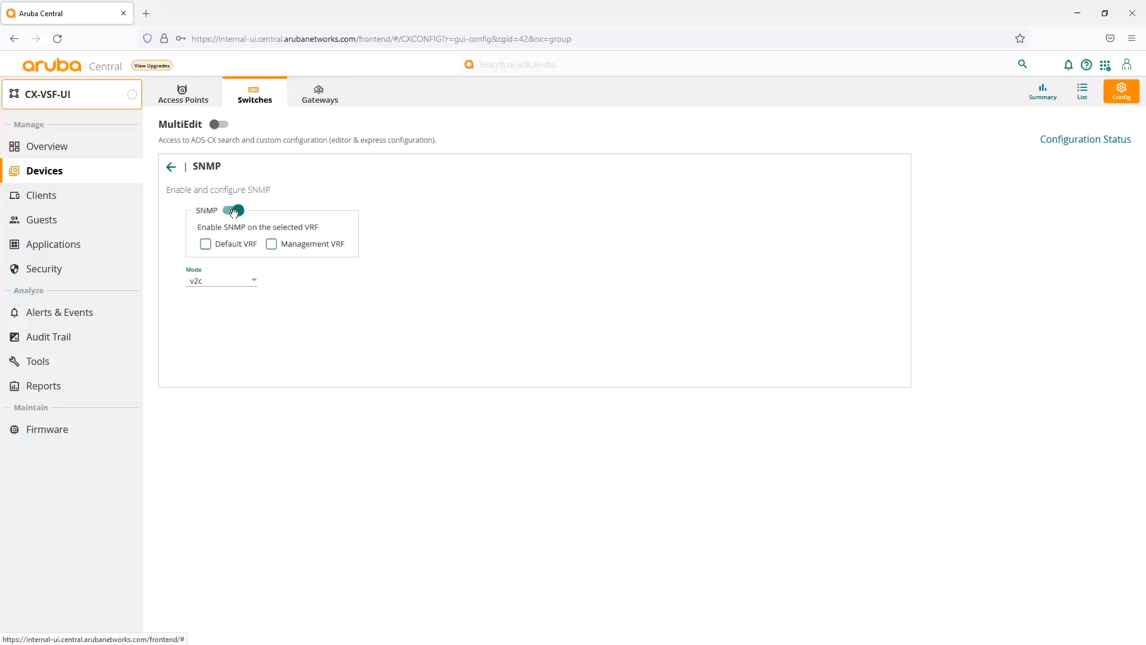
pyautogui.click(234, 210)
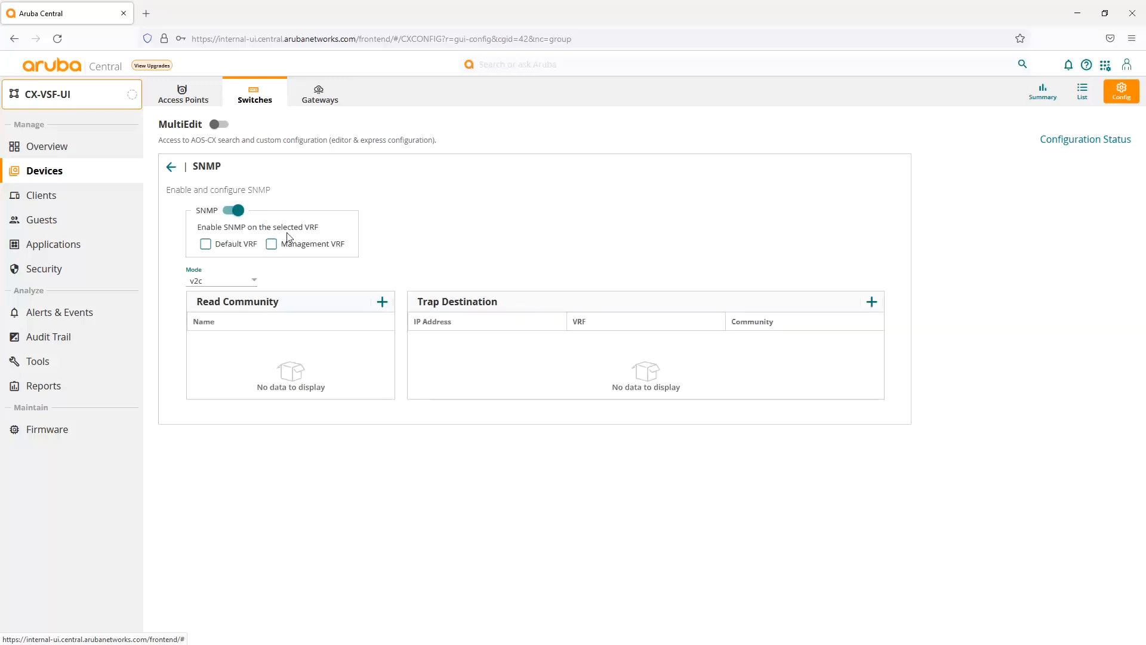
pyautogui.moveTo(409, 237)
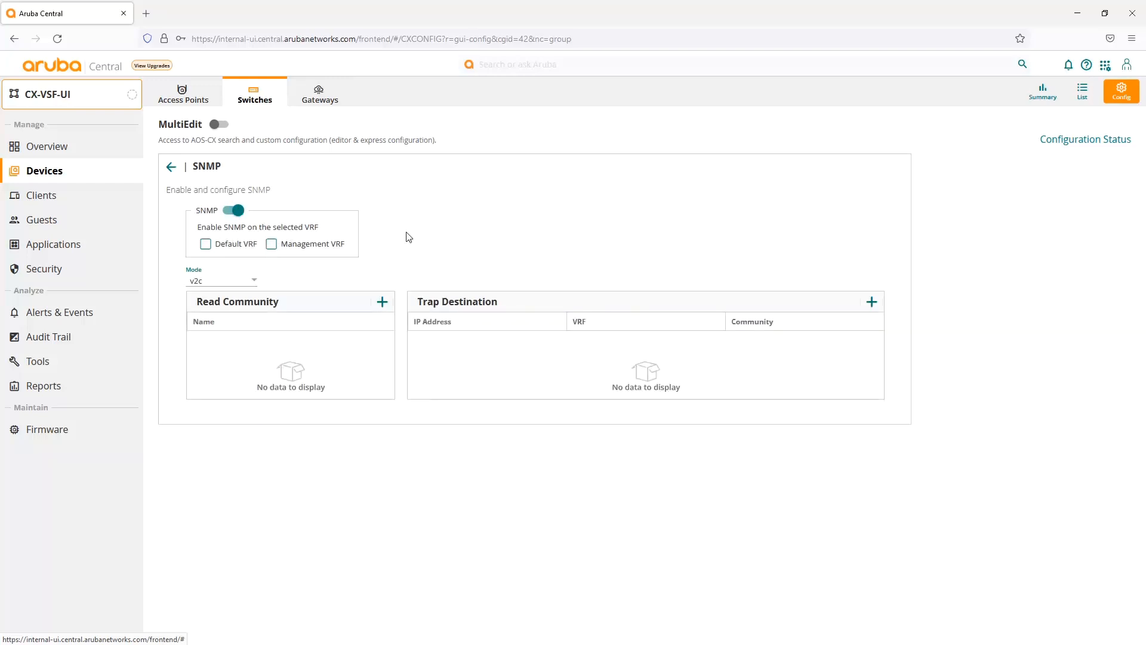
pyautogui.moveTo(337, 247)
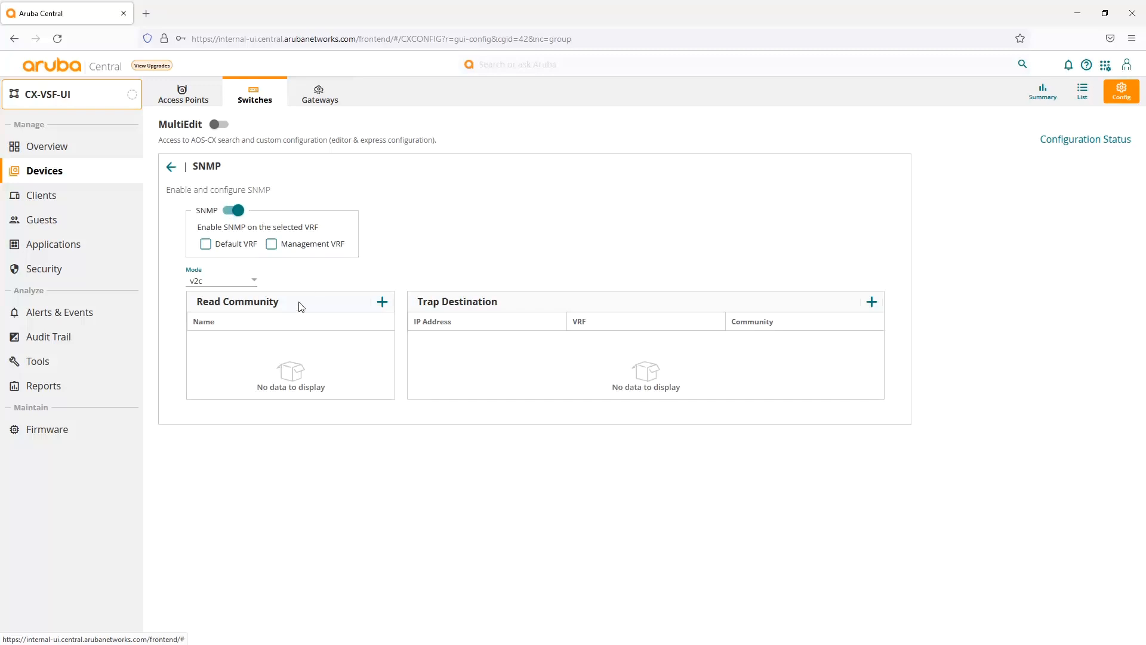
pyautogui.moveTo(519, 243)
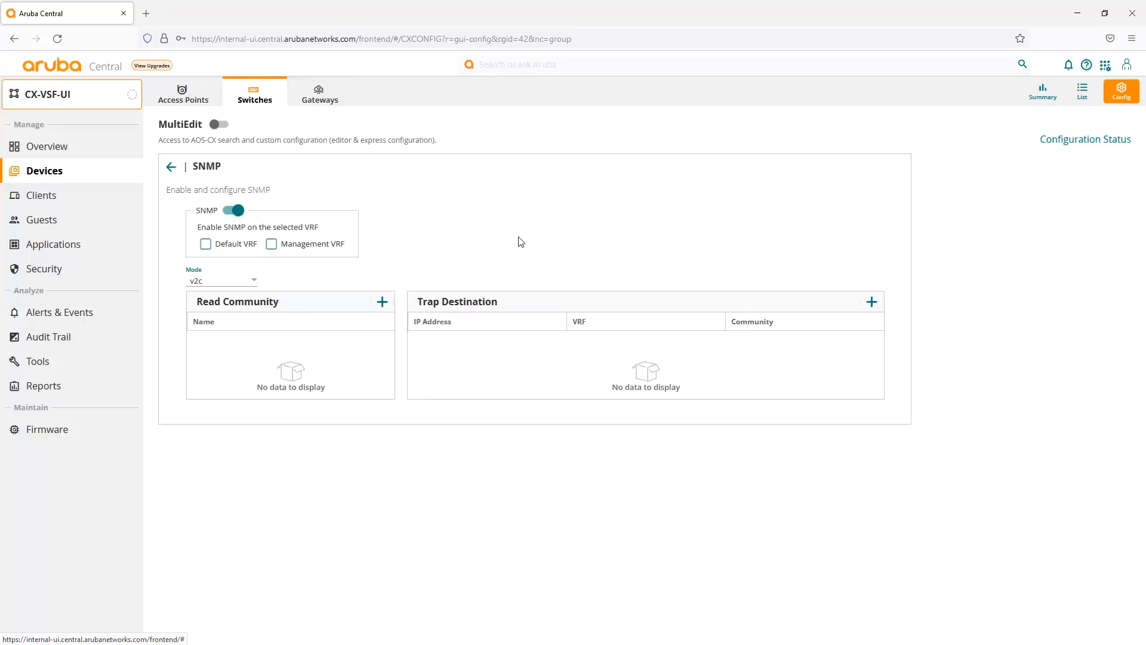
pyautogui.moveTo(522, 219)
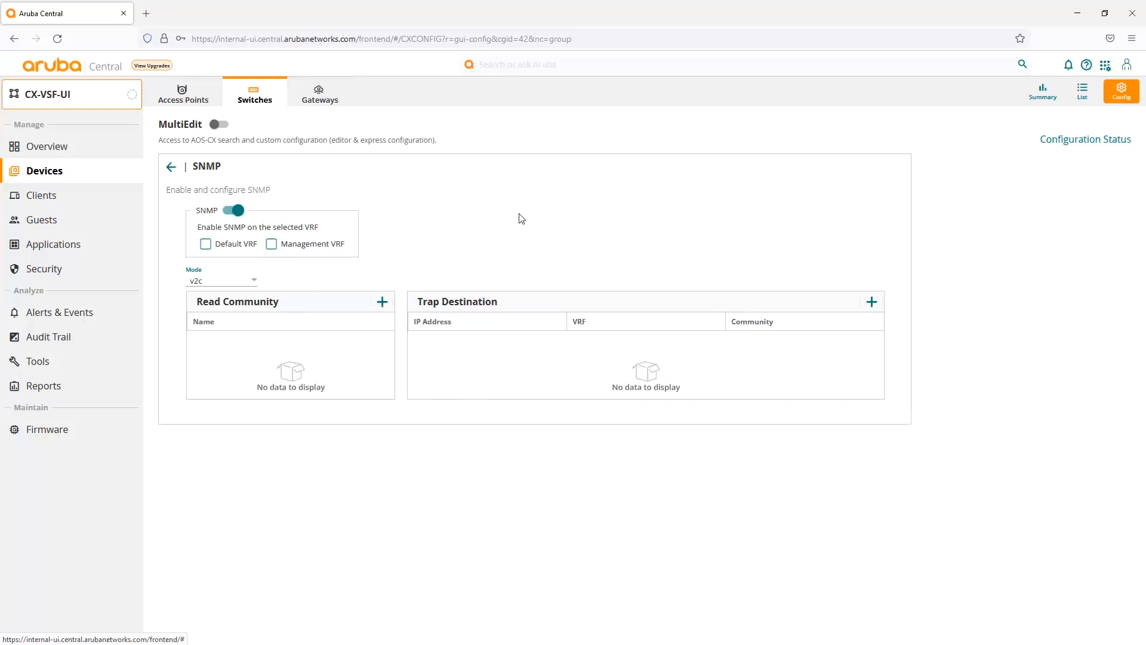
pyautogui.click(222, 281)
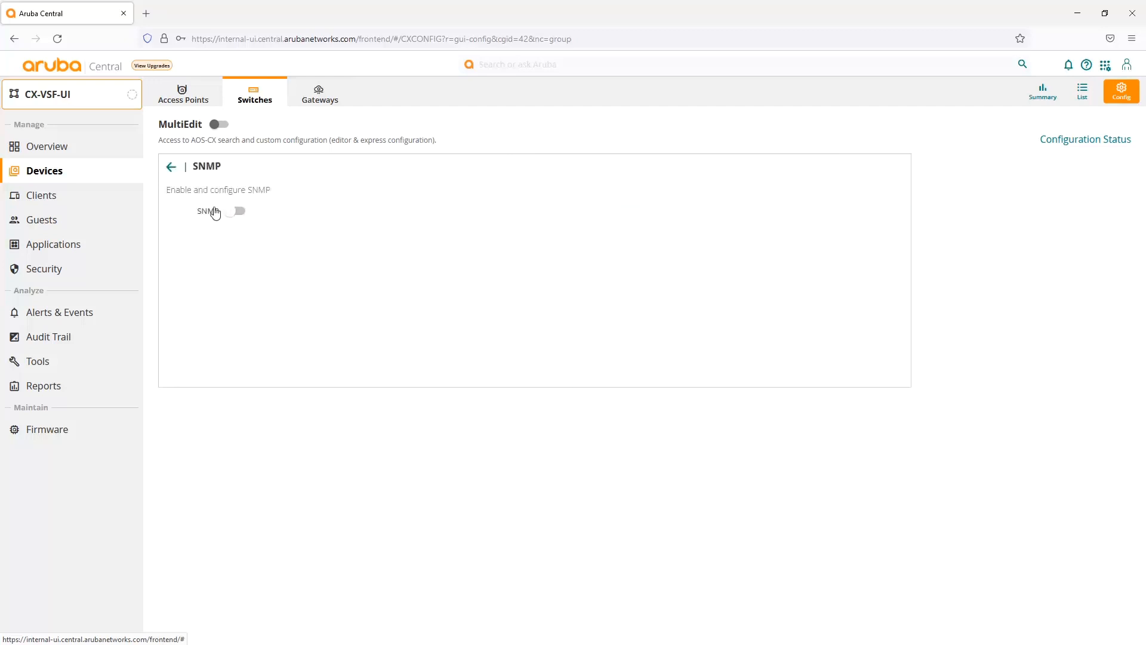
pyautogui.moveTo(244, 212)
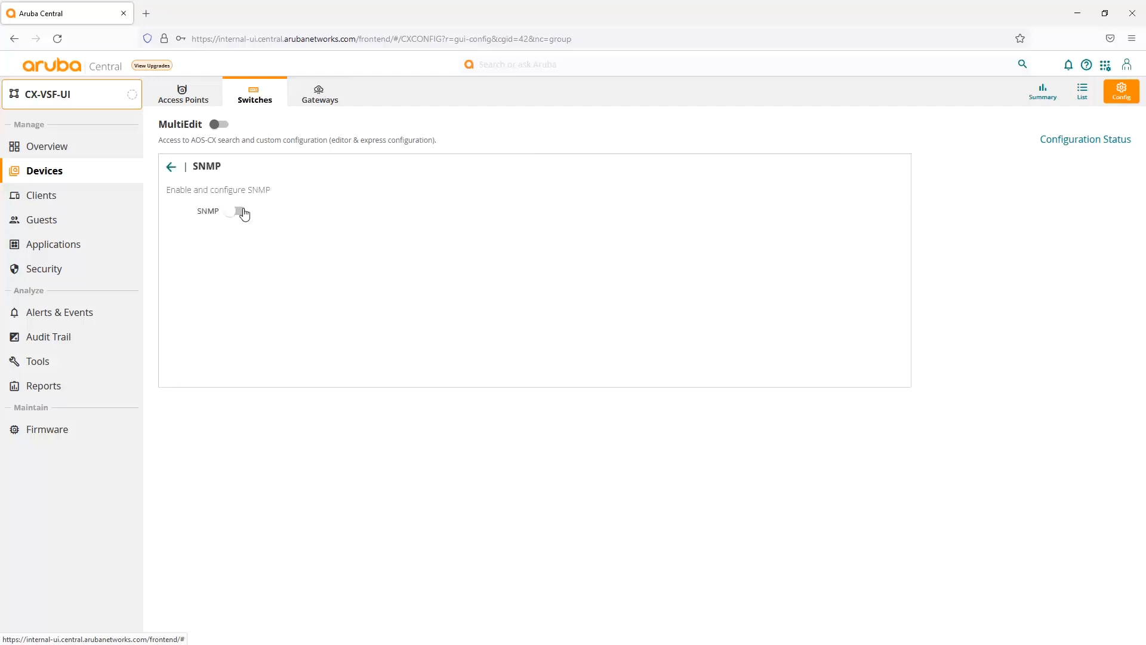
pyautogui.click(171, 168)
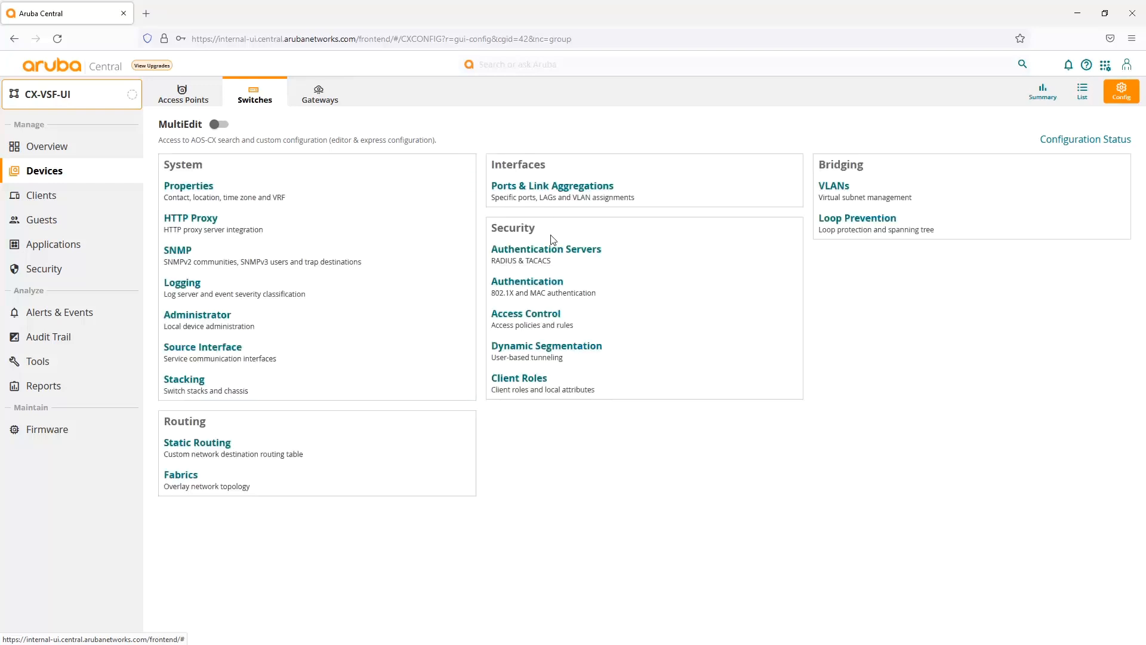
# Set port 1/1/3 to Concurrent authentication with a client limit of 10 and apply it
pyautogui.click(527, 280)
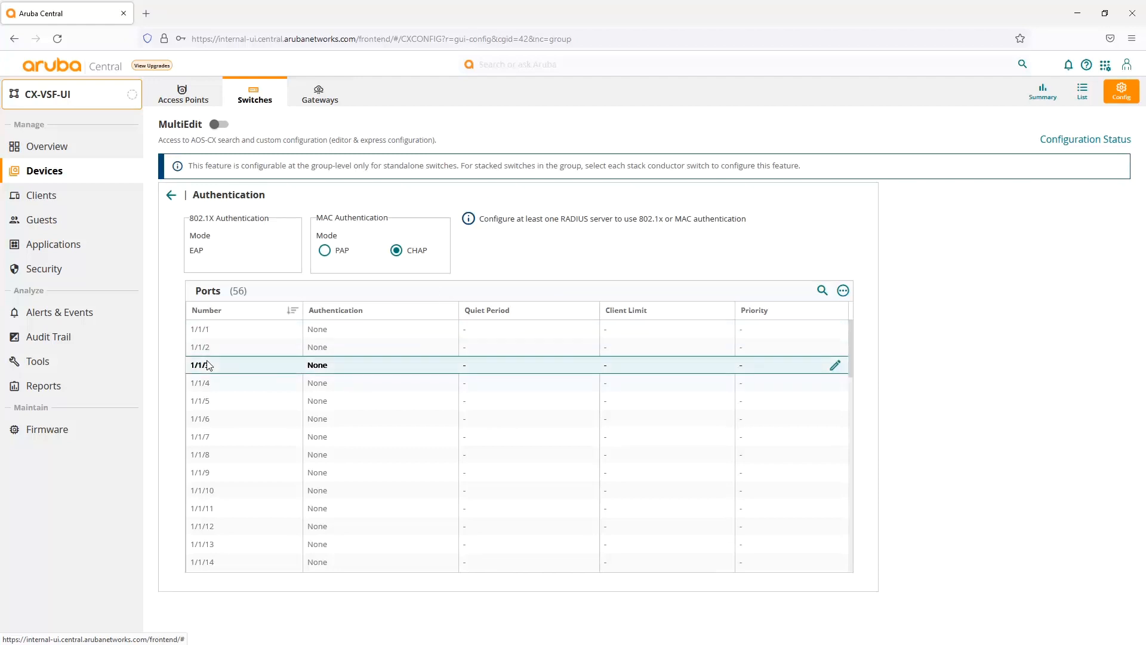
pyautogui.click(213, 365)
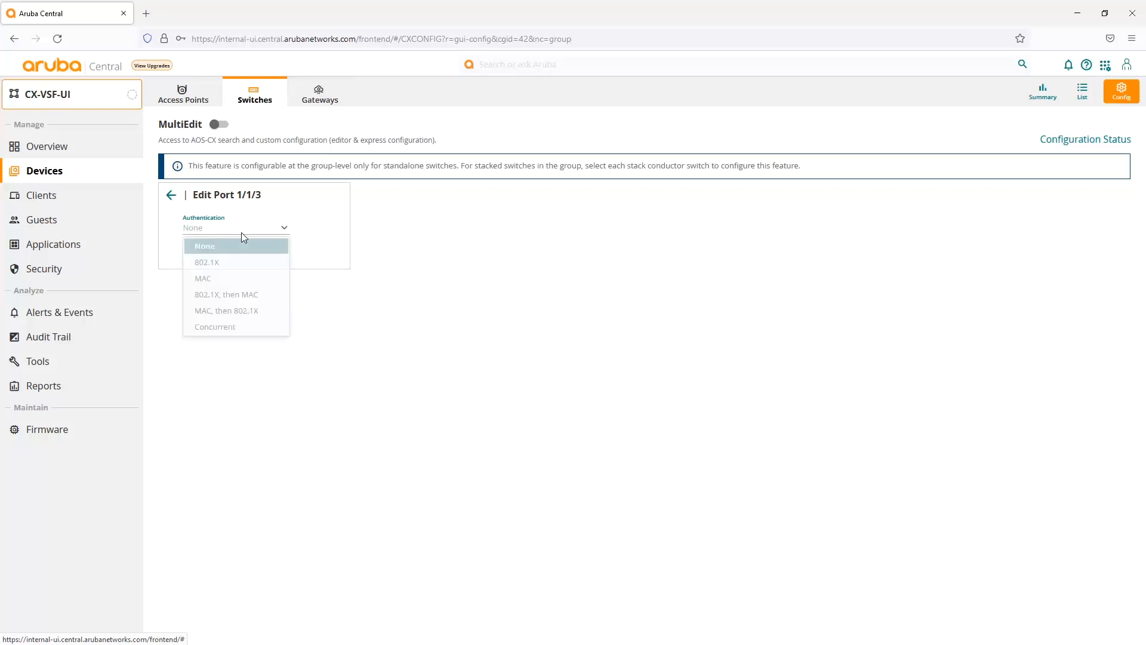
pyautogui.moveTo(226, 294)
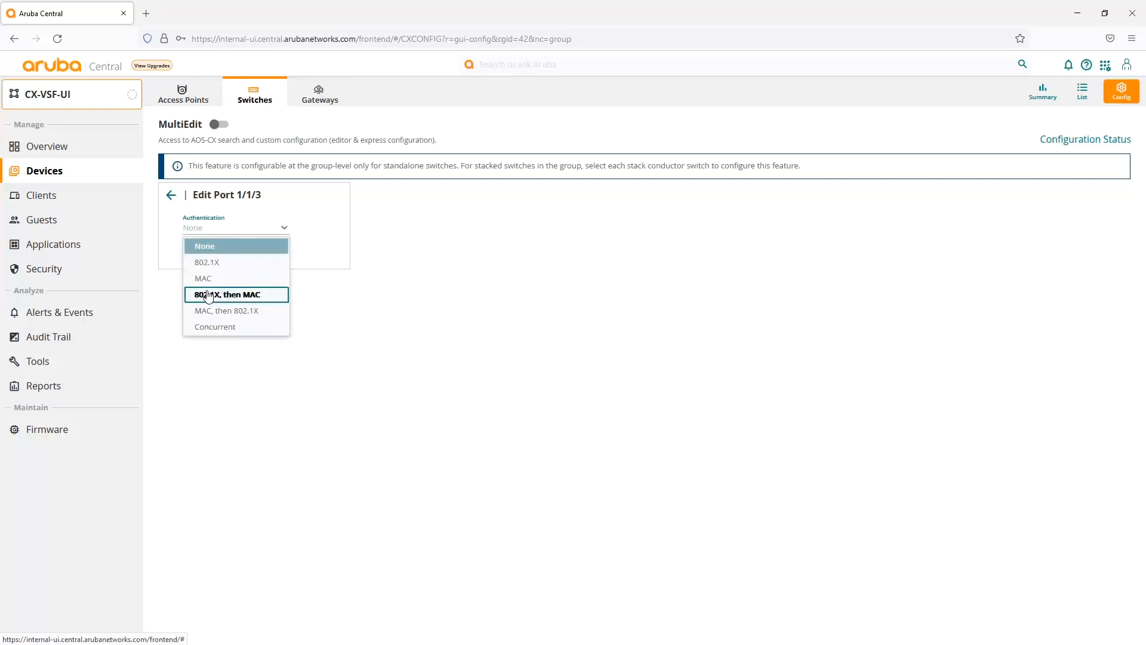
pyautogui.click(215, 326)
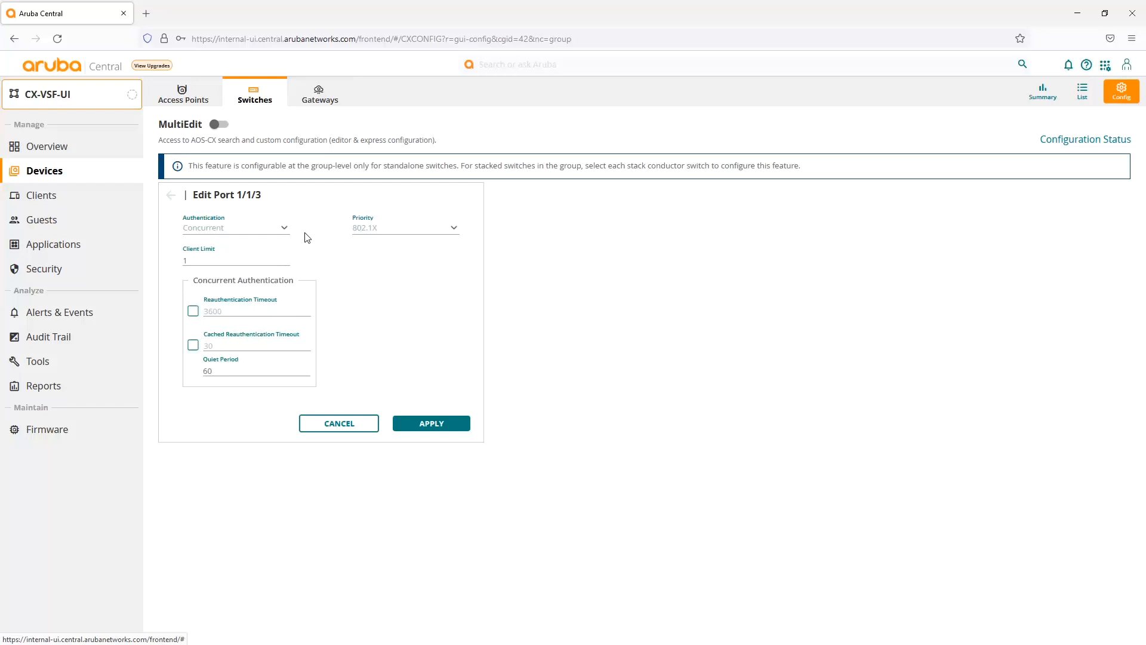
pyautogui.click(405, 227)
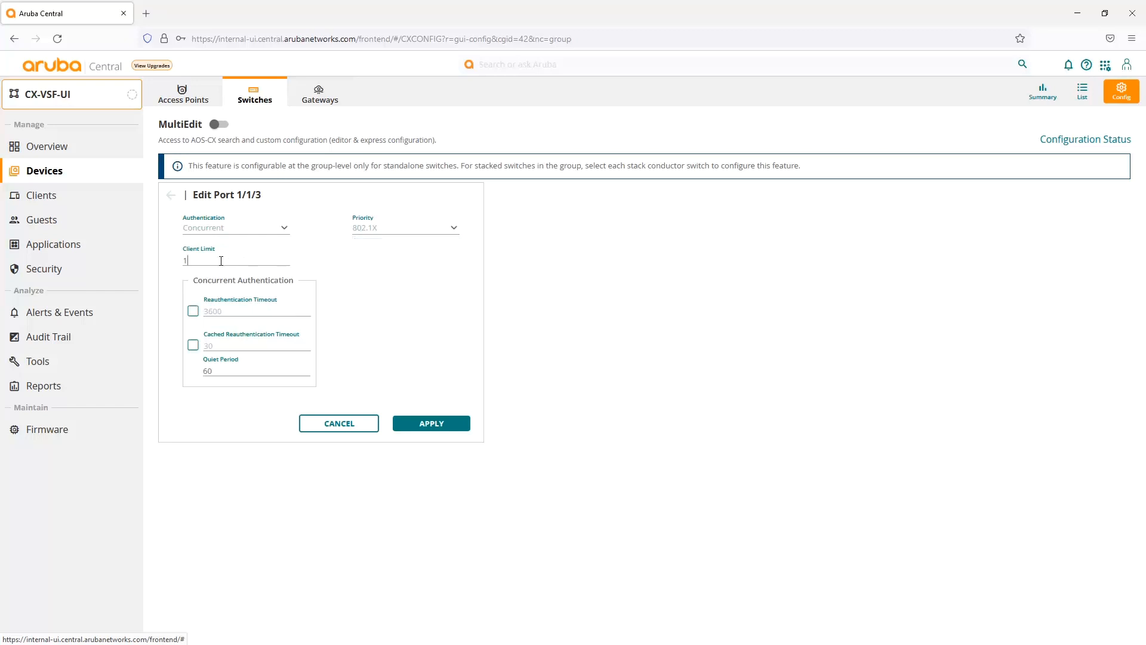
pyautogui.write('0')
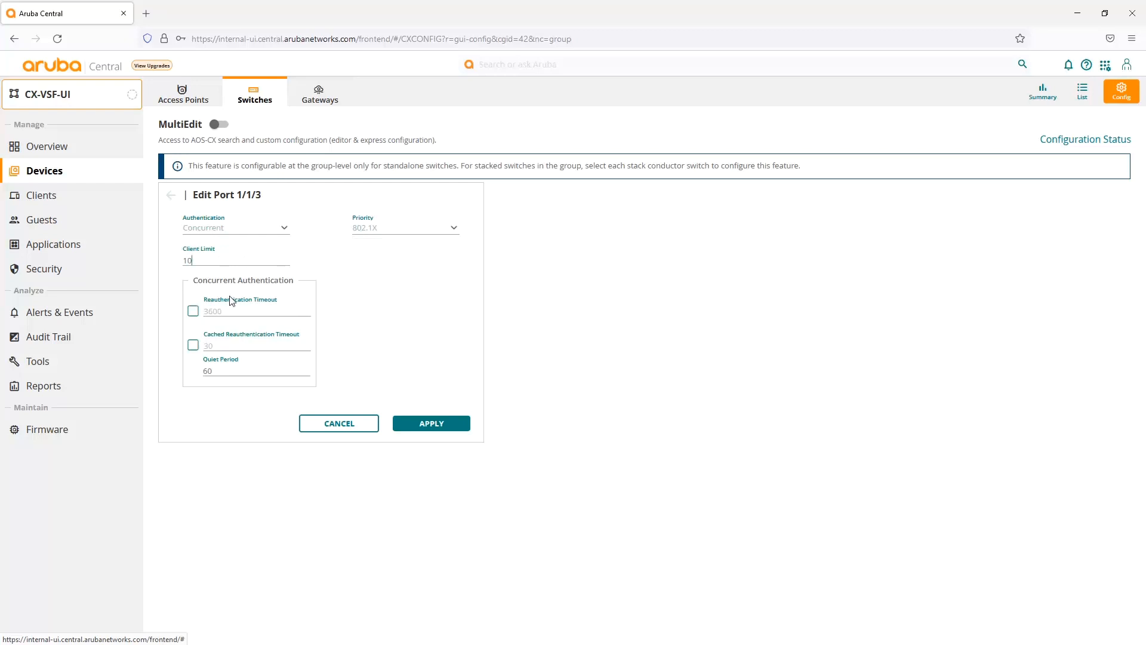
pyautogui.moveTo(238, 308)
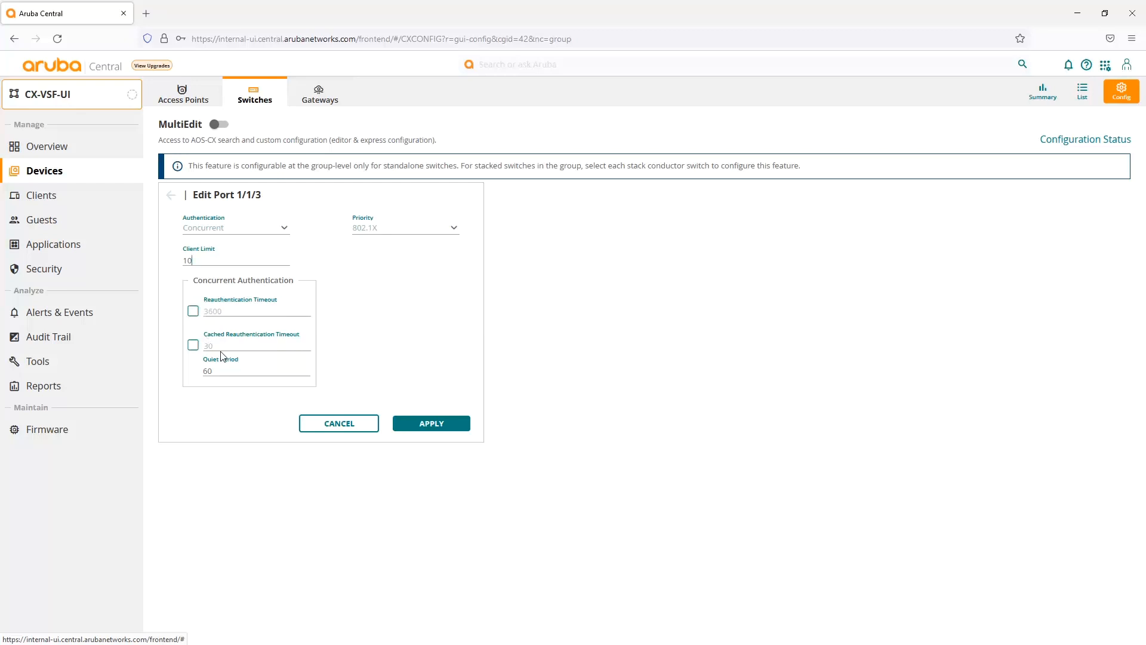
pyautogui.moveTo(472, 403)
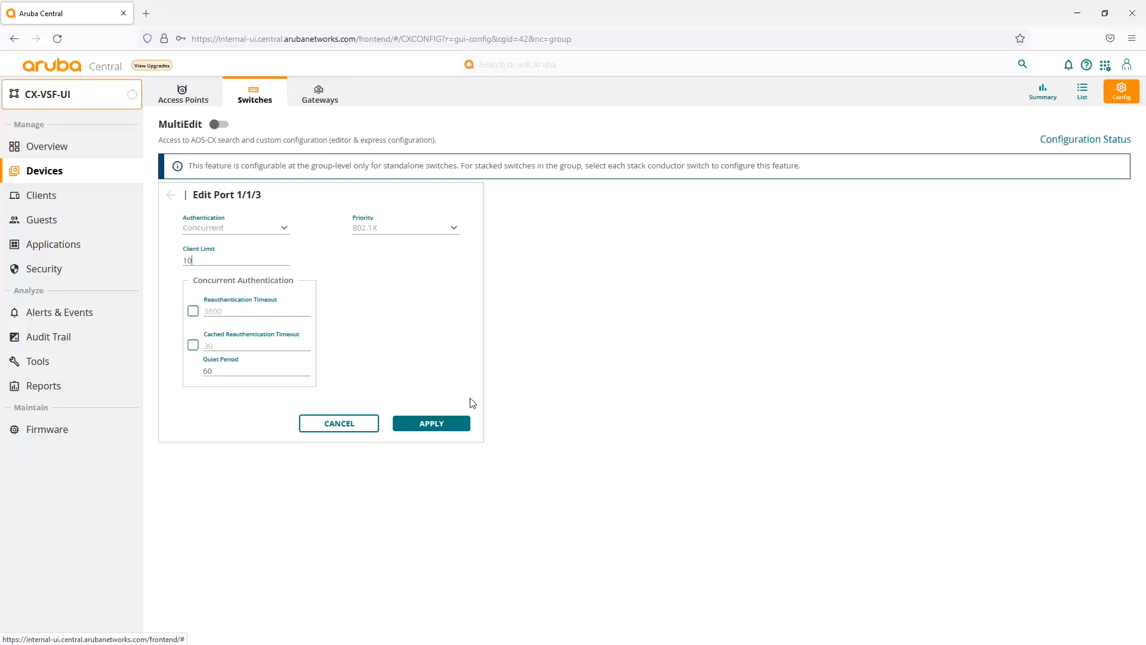
pyautogui.click(431, 422)
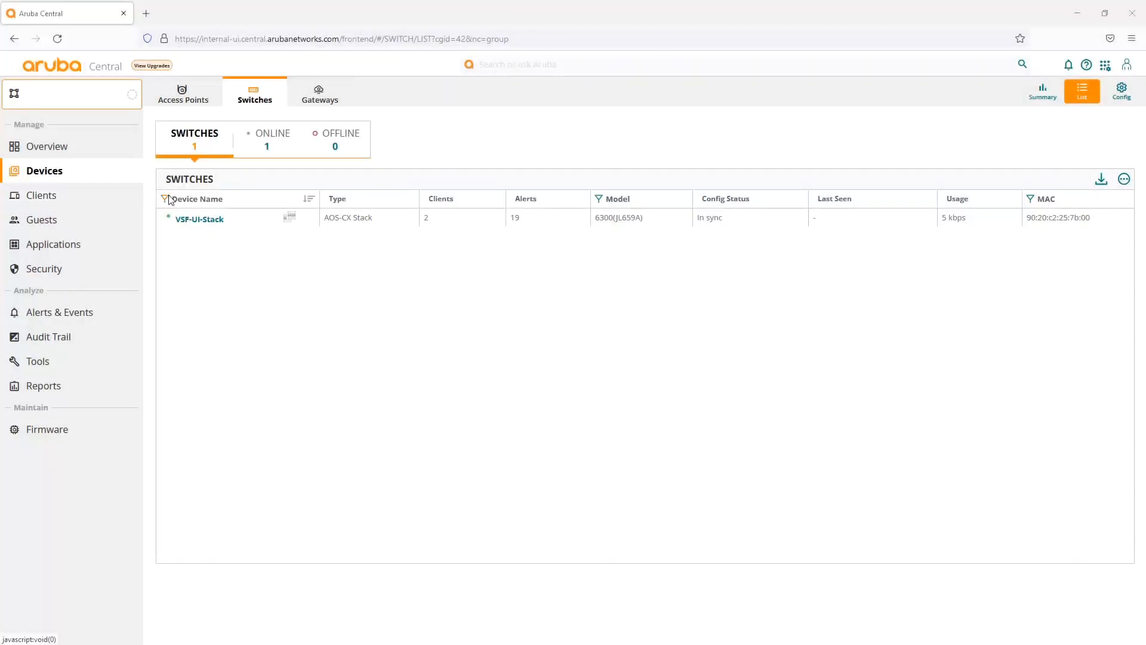
# In Dynamic Segmentation, enter primary controller 10.5.8.6 and reserved client VLAN 4000
pyautogui.click(1121, 92)
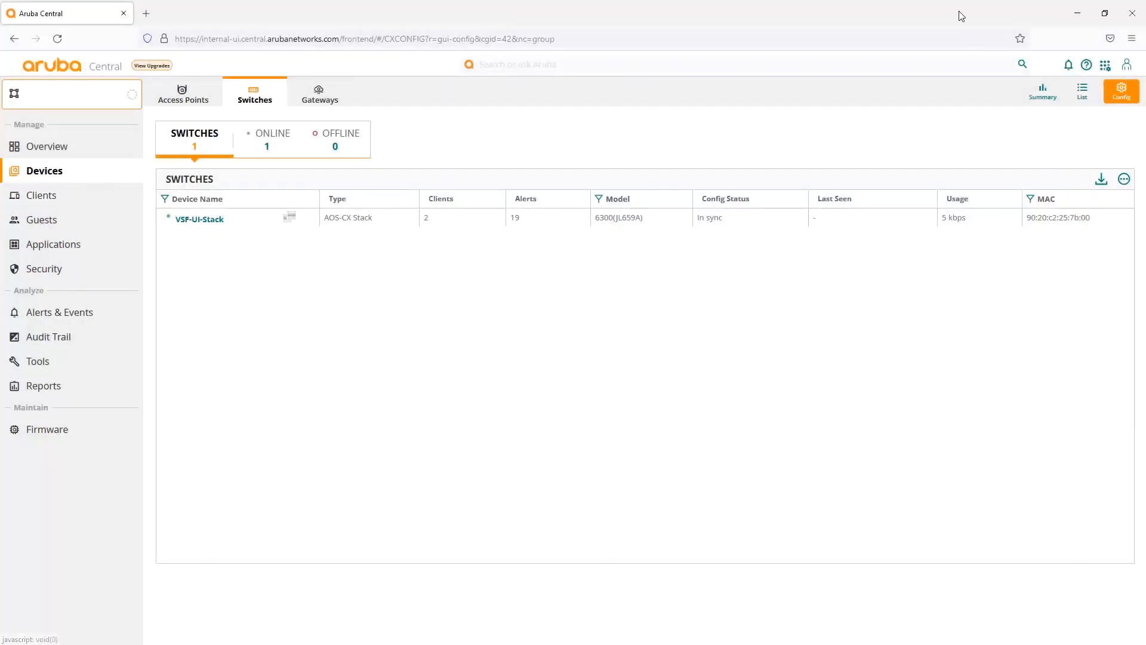
pyautogui.click(1121, 92)
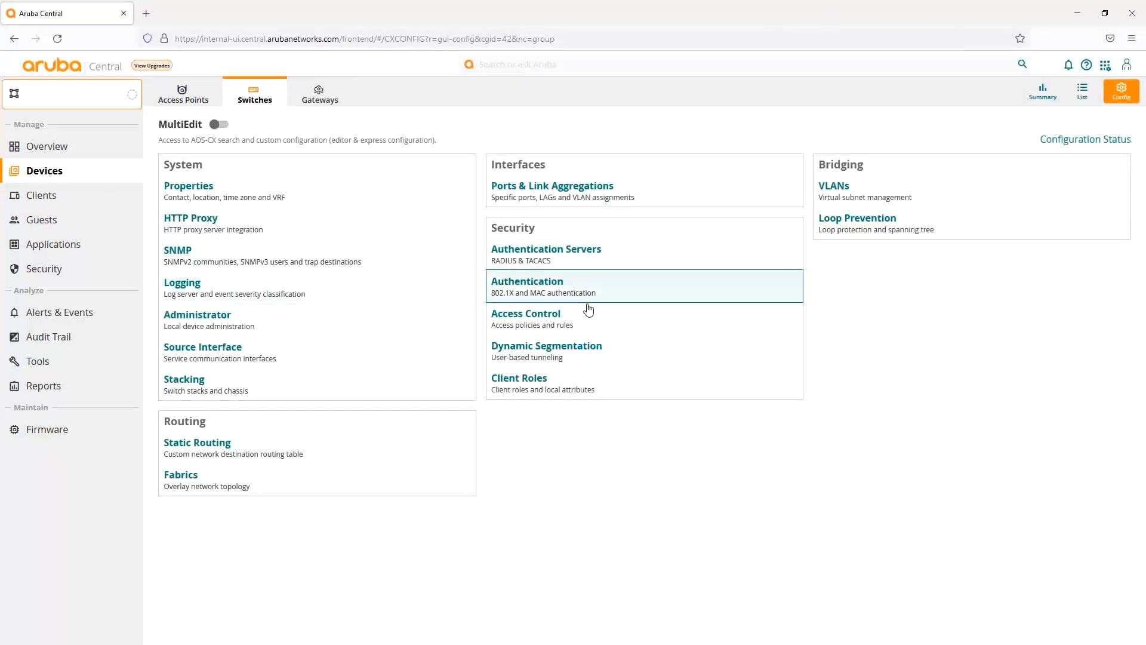
pyautogui.click(546, 345)
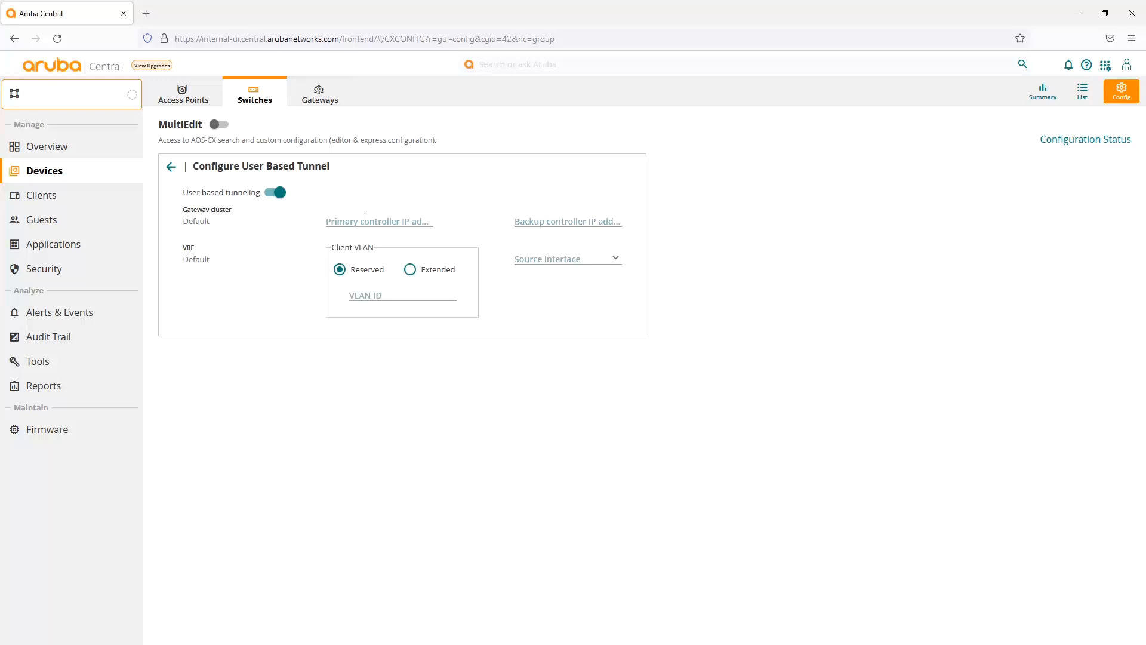
pyautogui.moveTo(375, 219)
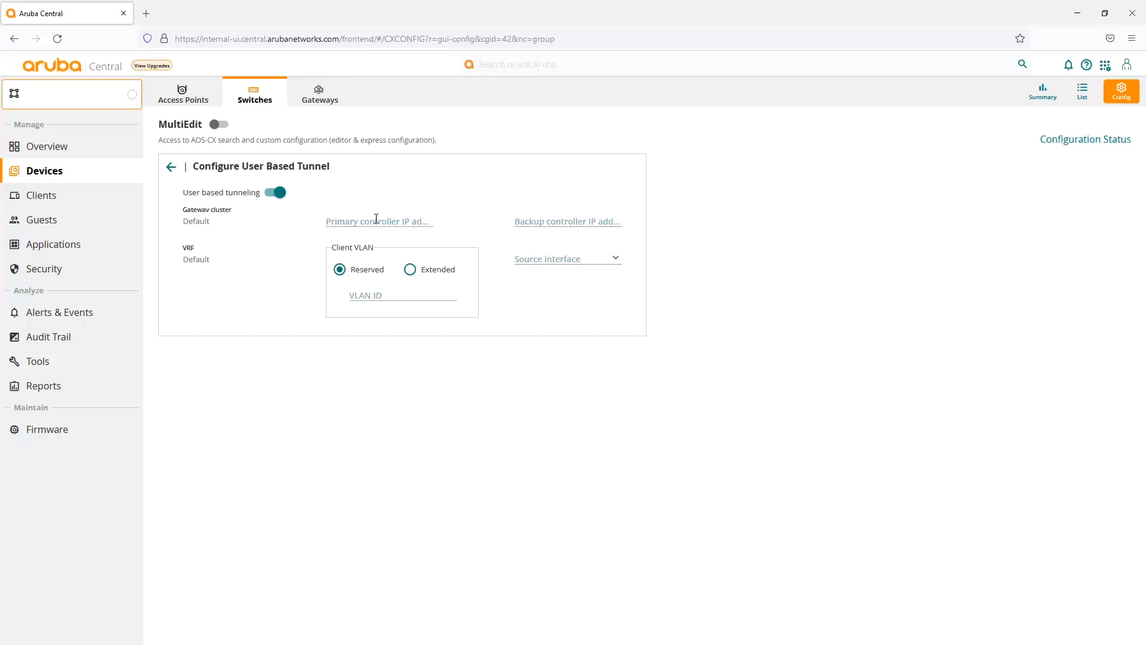
pyautogui.moveTo(418, 217)
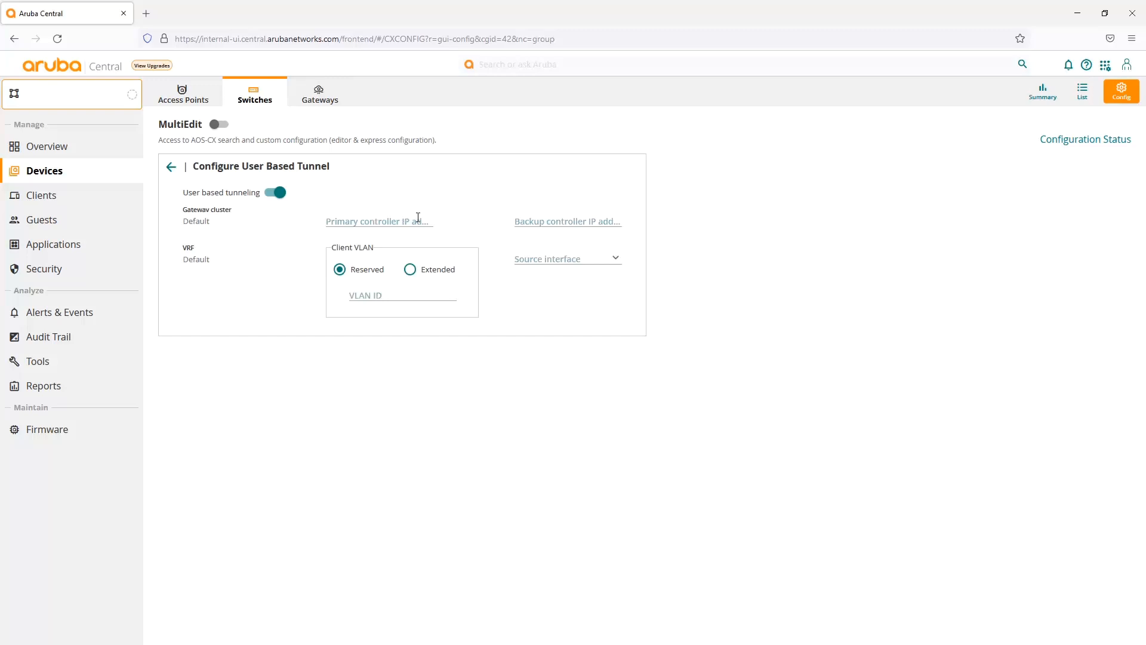
pyautogui.moveTo(547, 220)
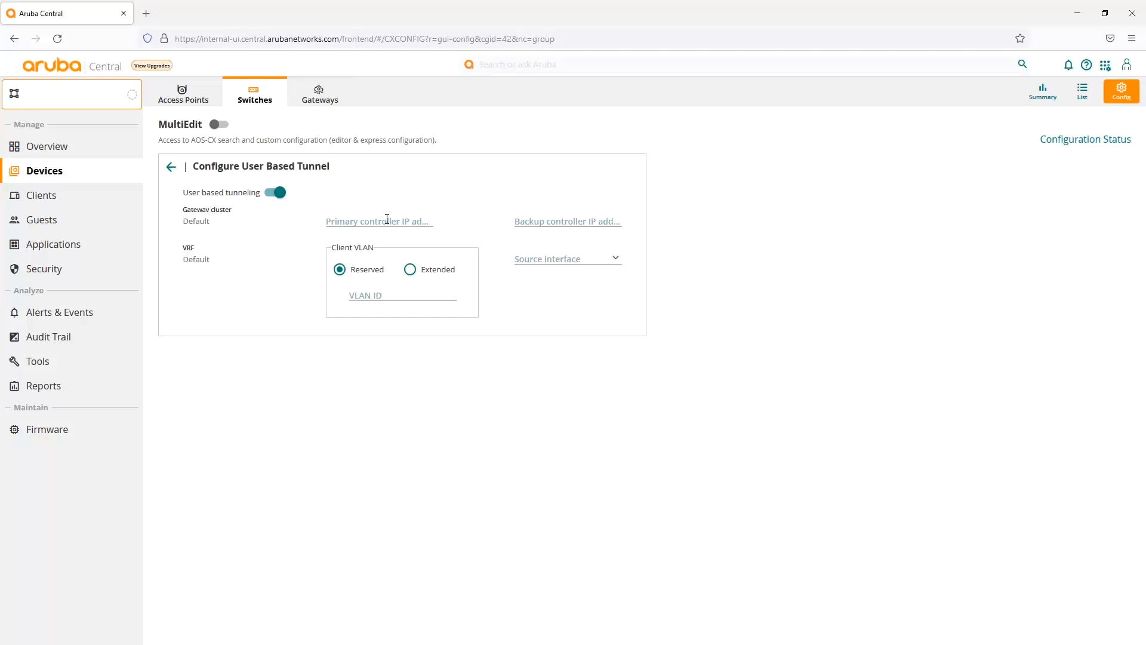
pyautogui.click(378, 221)
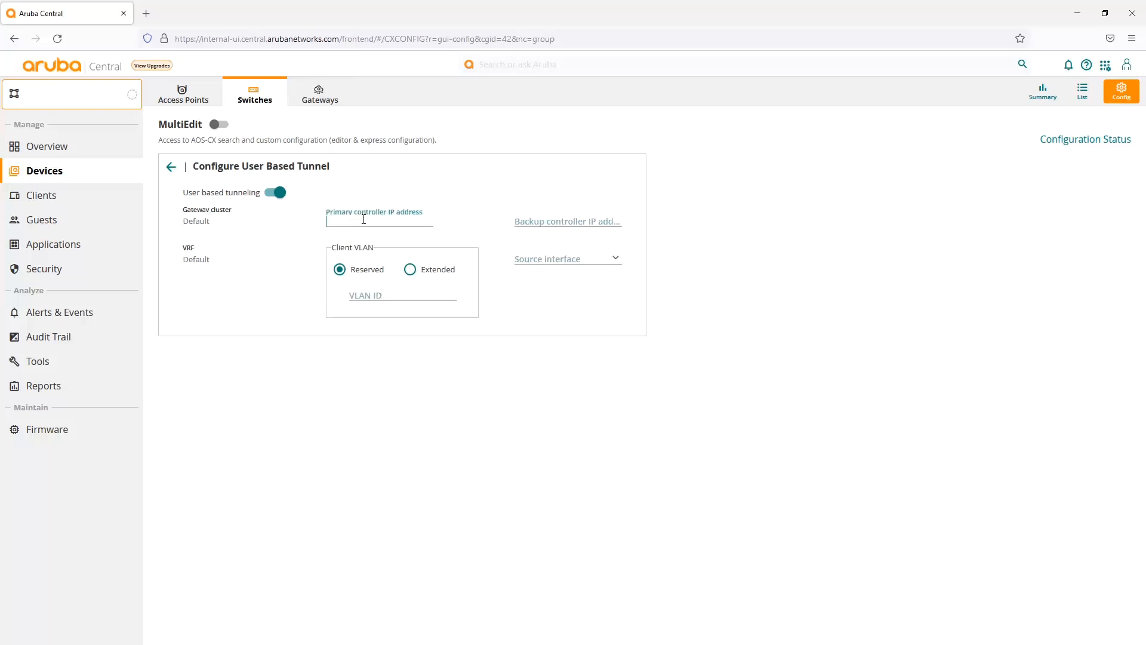
pyautogui.write('10.5.8.6')
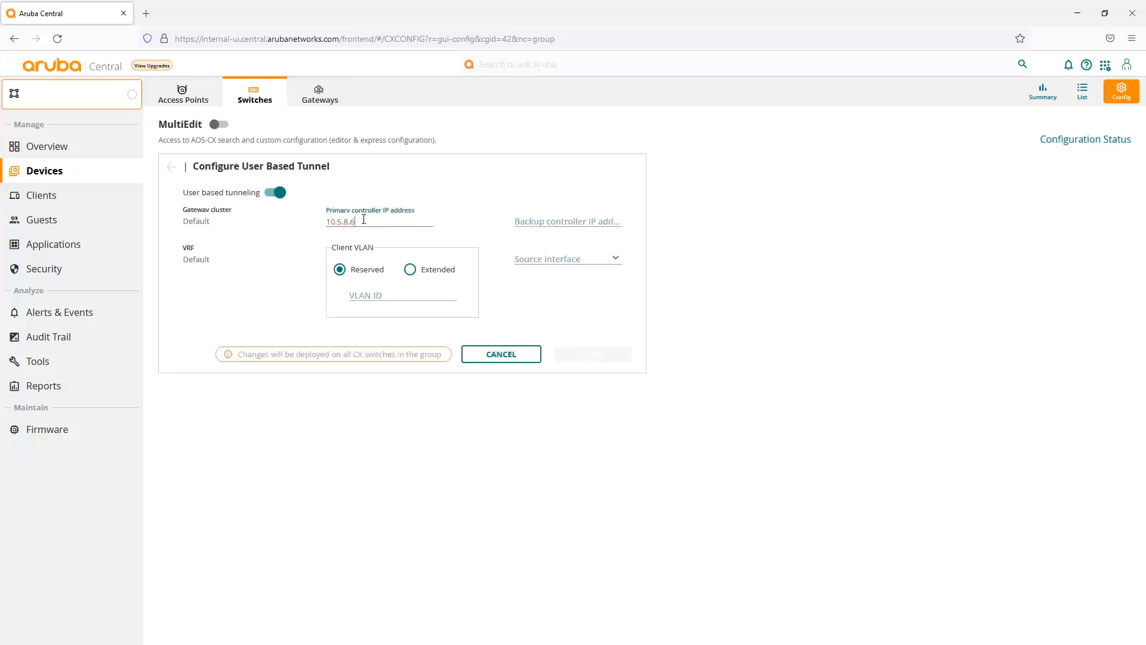
pyautogui.click(379, 296)
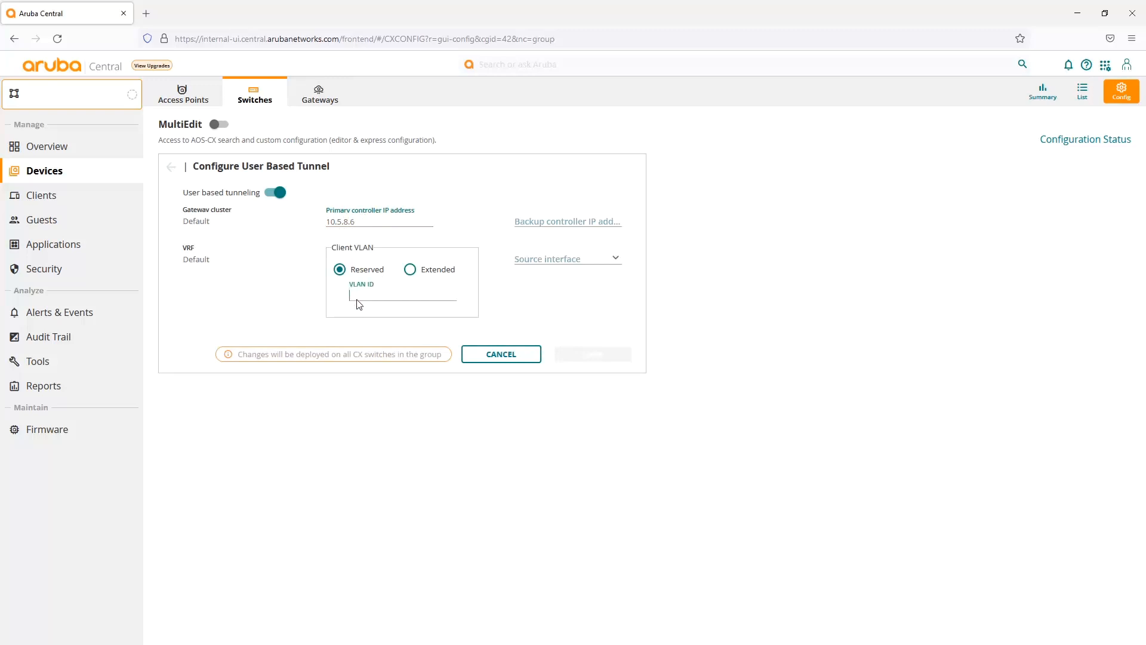
pyautogui.write('4000')
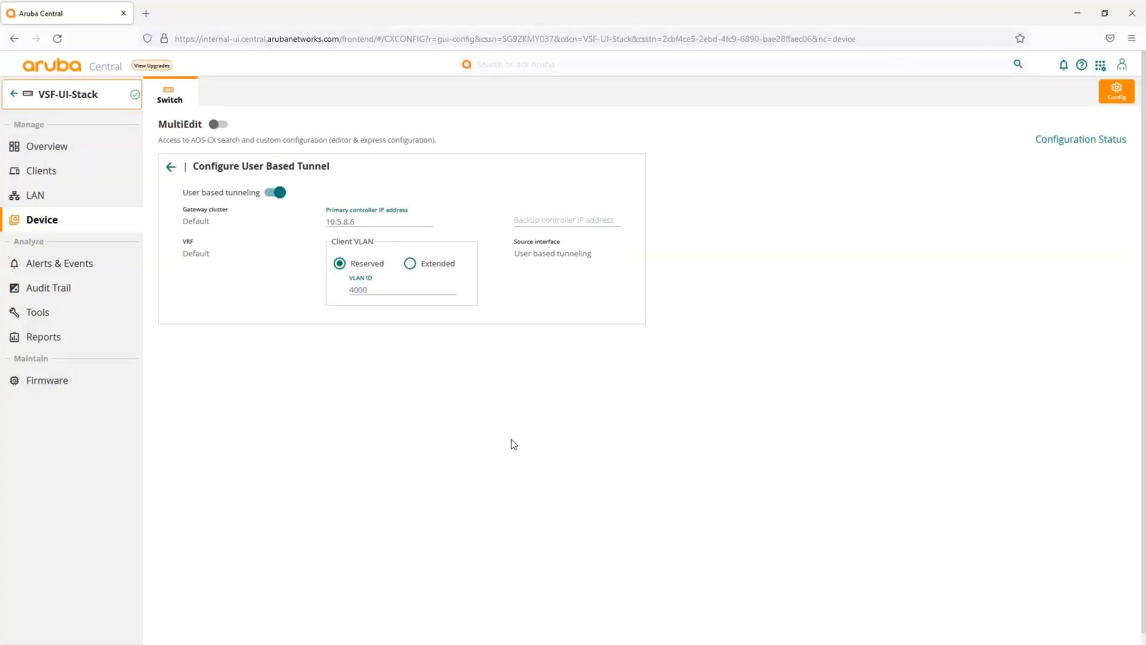
pyautogui.moveTo(576, 251)
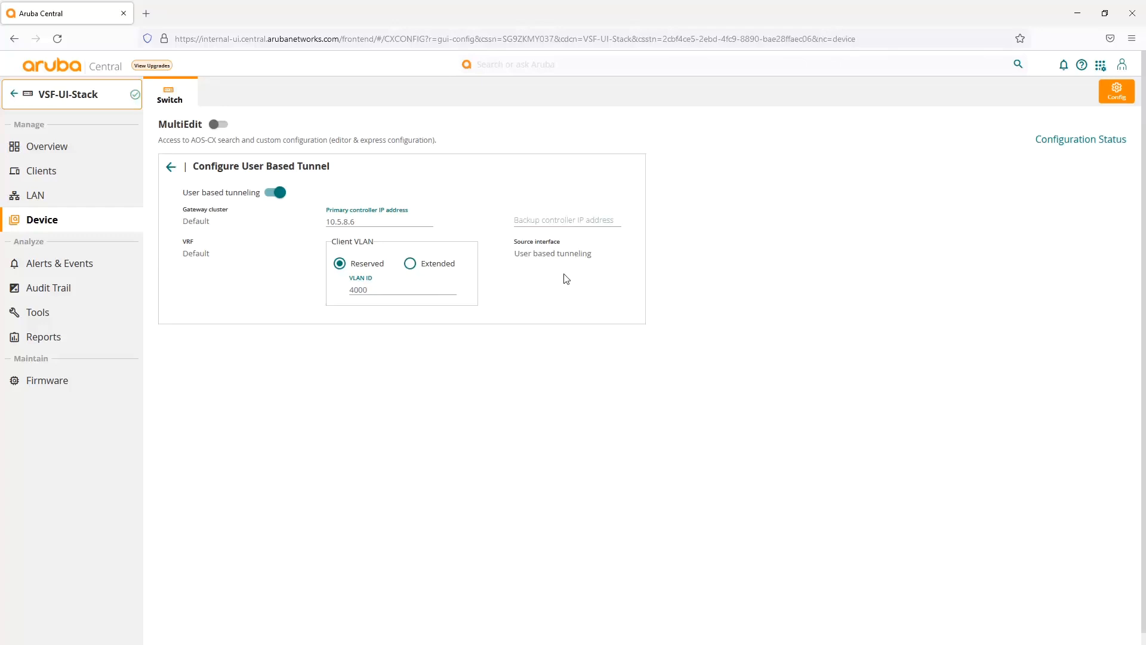
pyautogui.moveTo(569, 286)
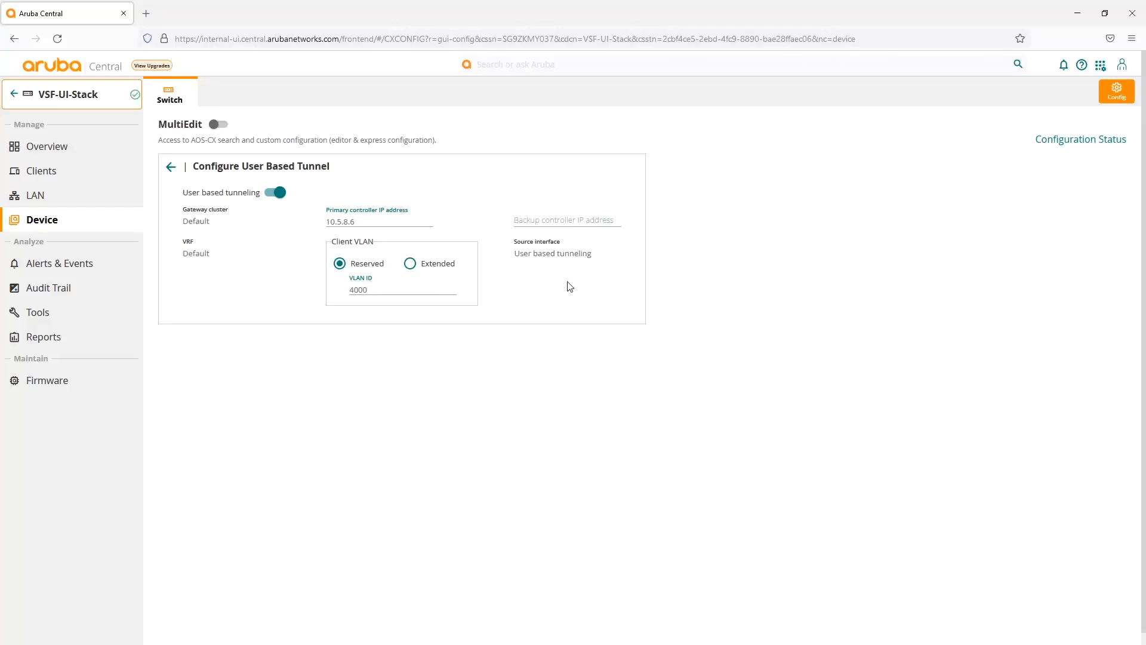
pyautogui.moveTo(544, 397)
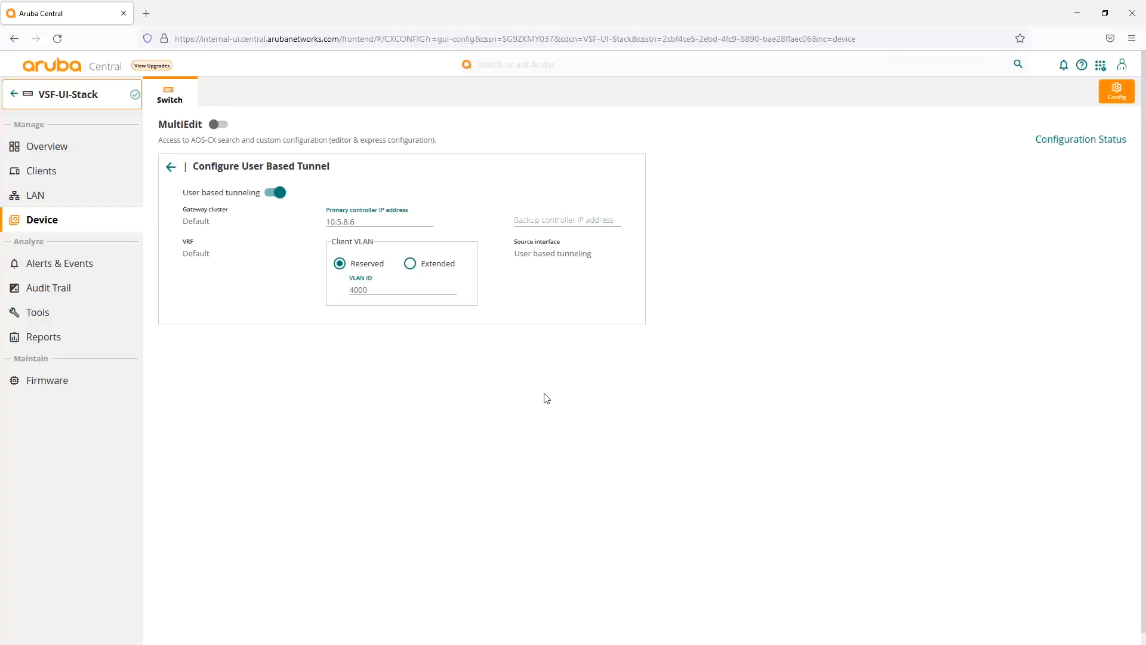
pyautogui.moveTo(490, 180)
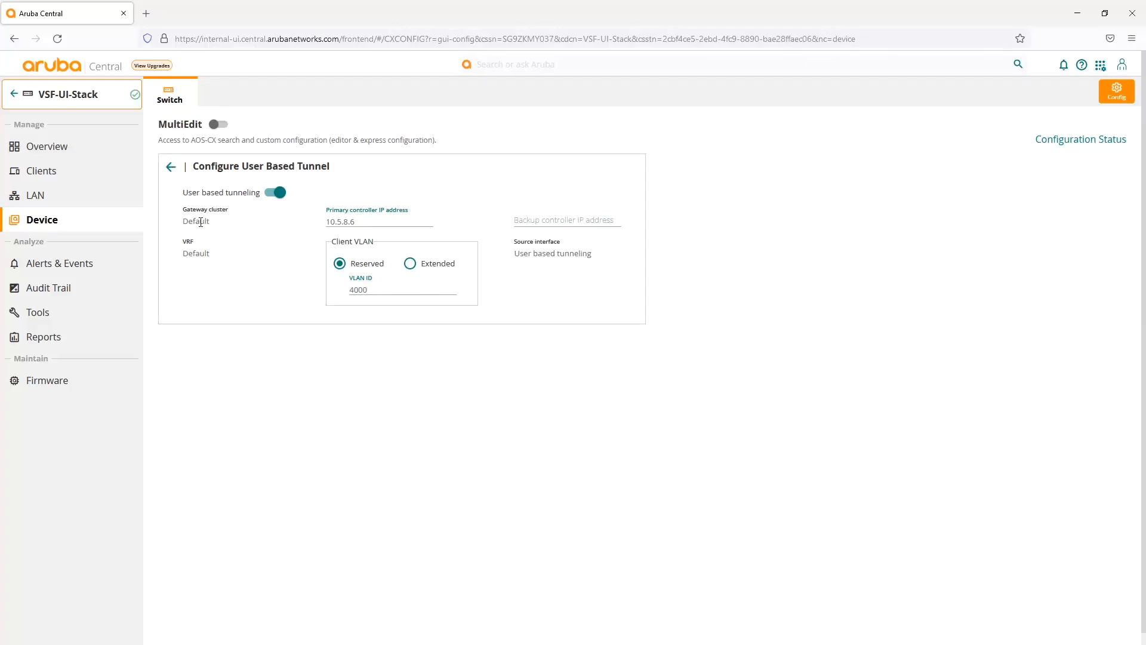
# Leave the tunnel settings and bring up Source Interface under the System tile
pyautogui.click(170, 166)
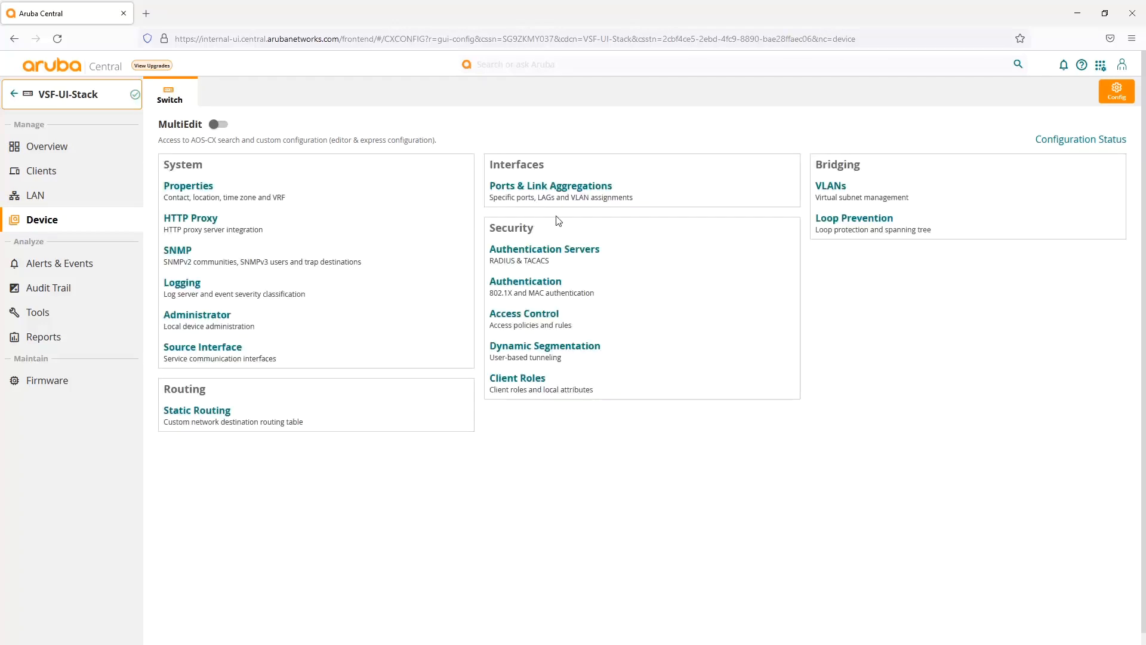
pyautogui.click(551, 185)
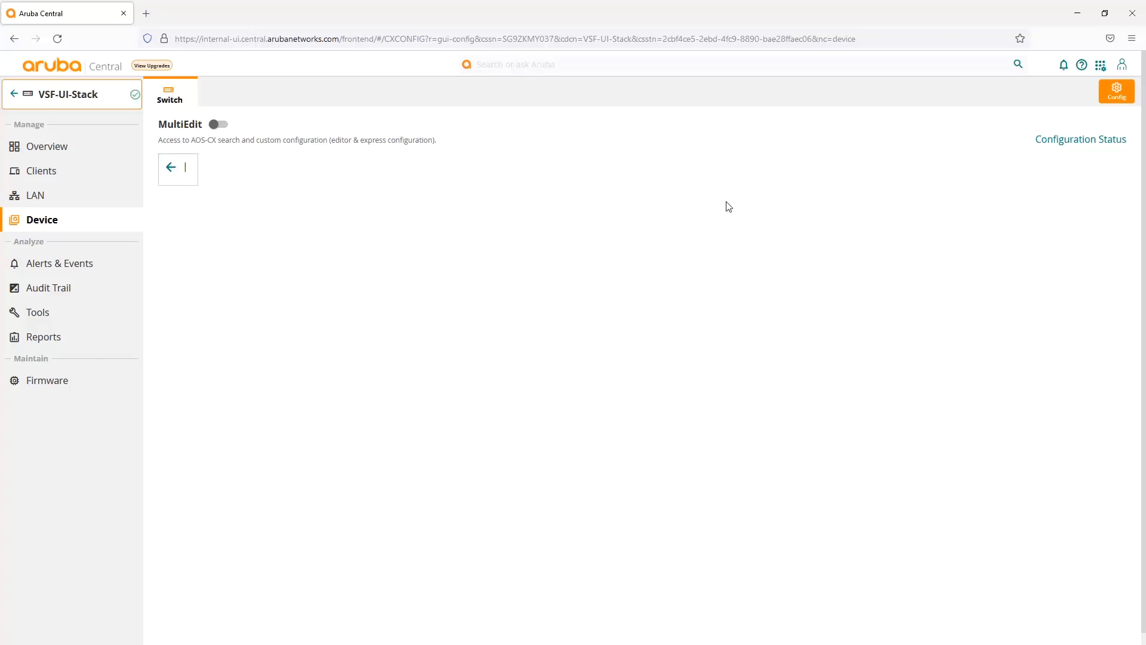
# Keep Address as the source interface type and save IP 10.5.8.80, then go to the switch console
pyautogui.click(246, 230)
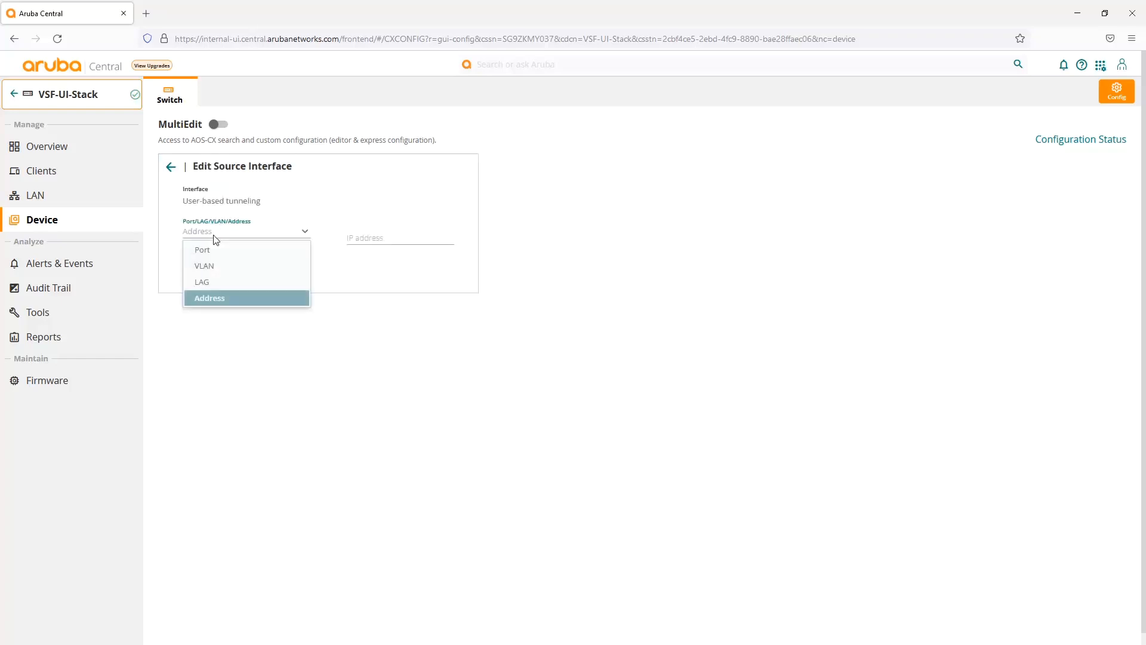
pyautogui.moveTo(296, 234)
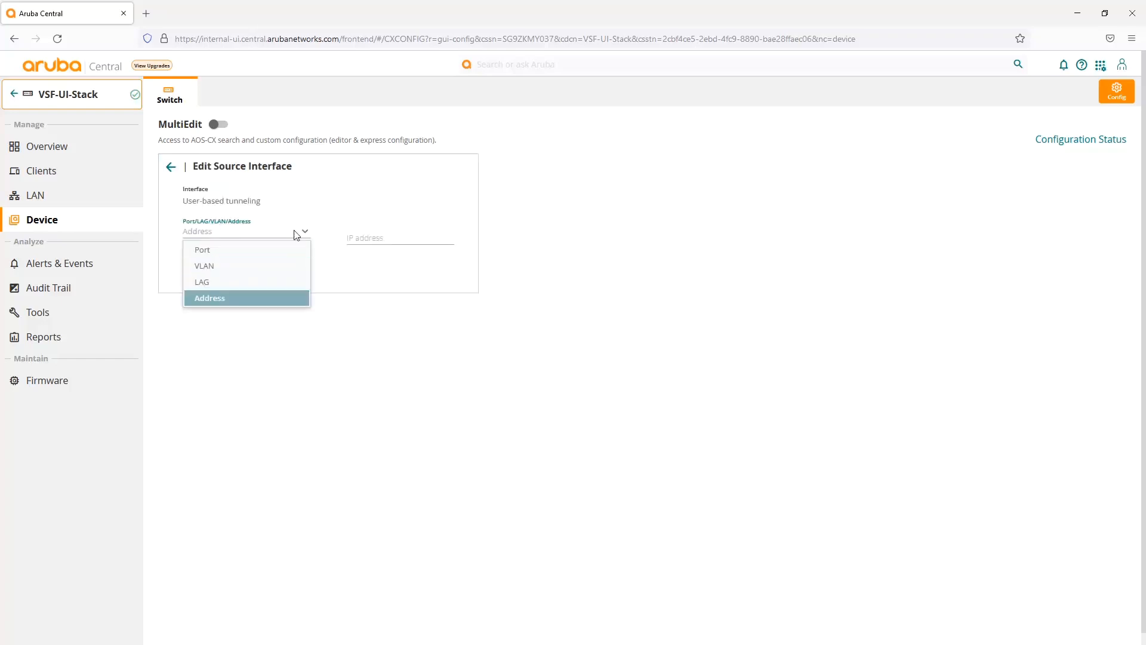
pyautogui.click(211, 297)
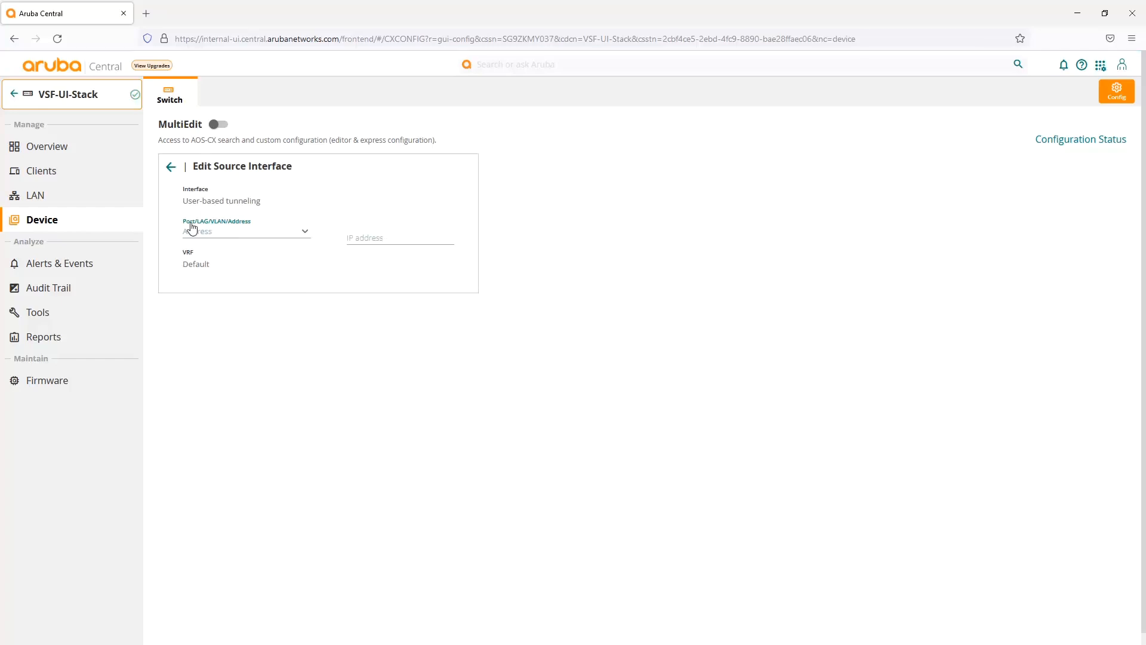
pyautogui.click(246, 231)
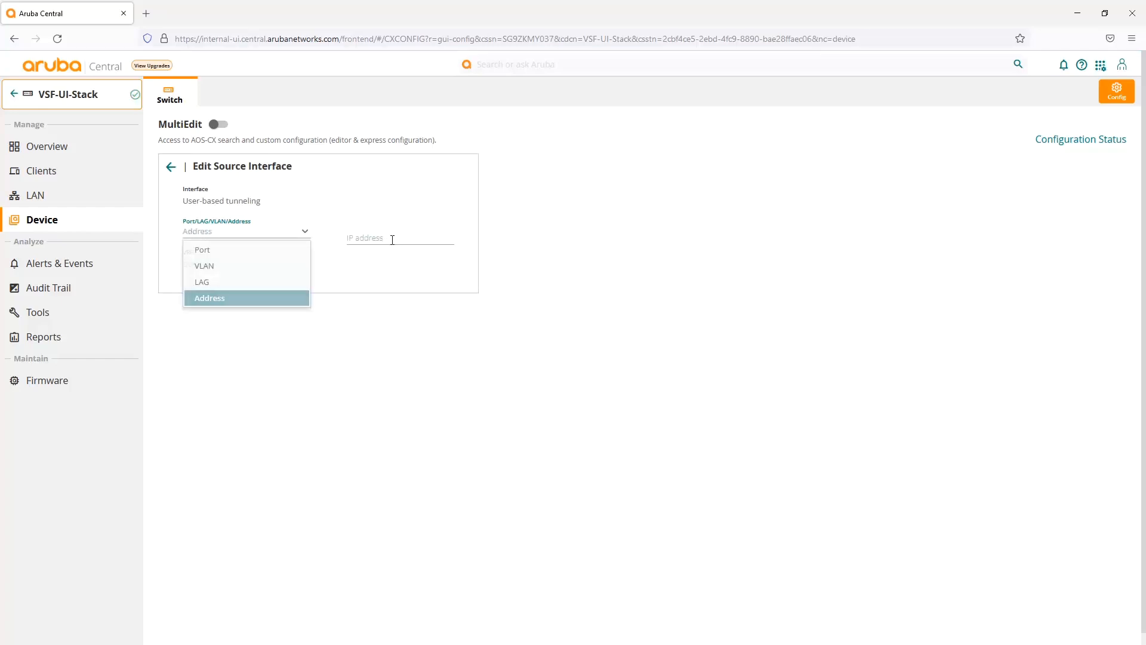
pyautogui.click(211, 297)
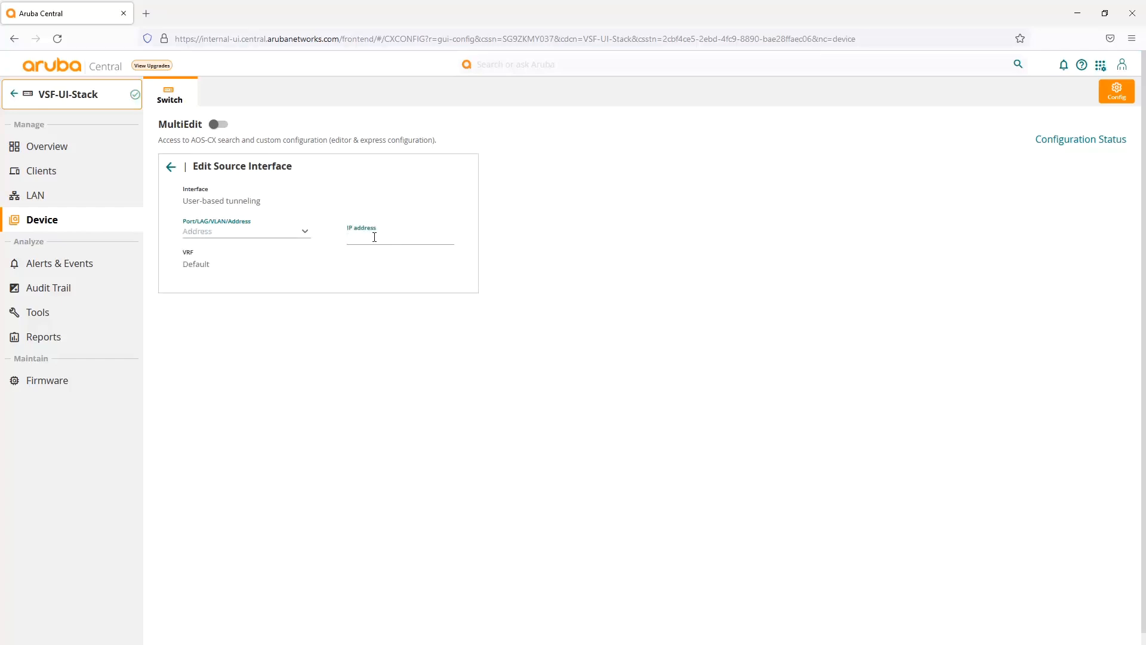
pyautogui.click(400, 238)
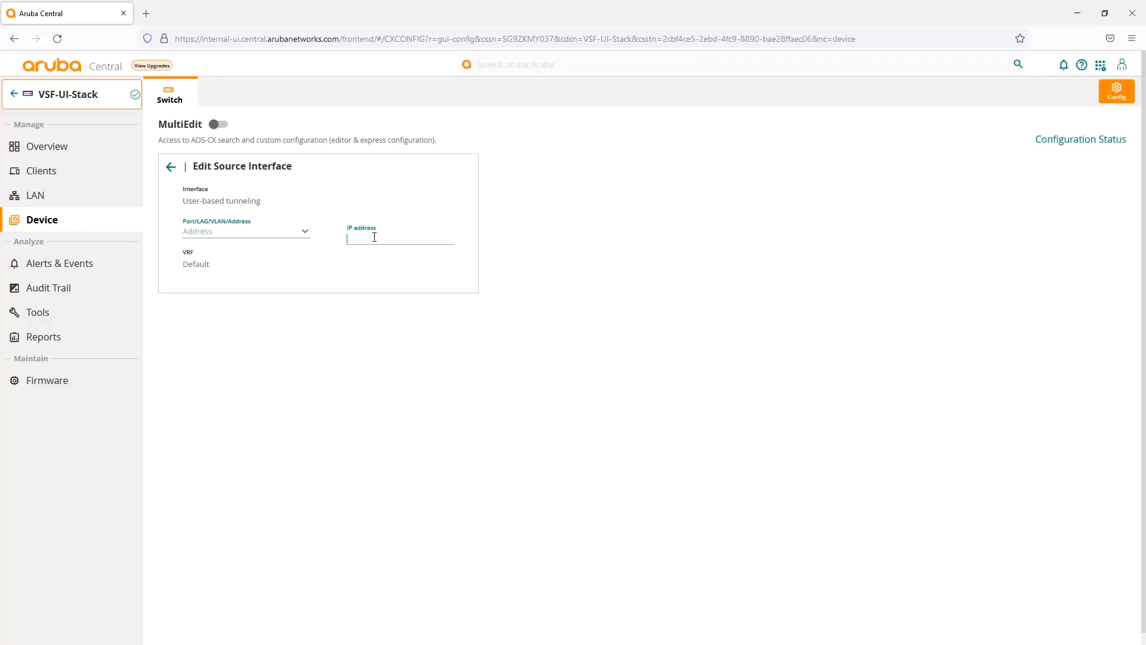
pyautogui.write('10.5.8.80')
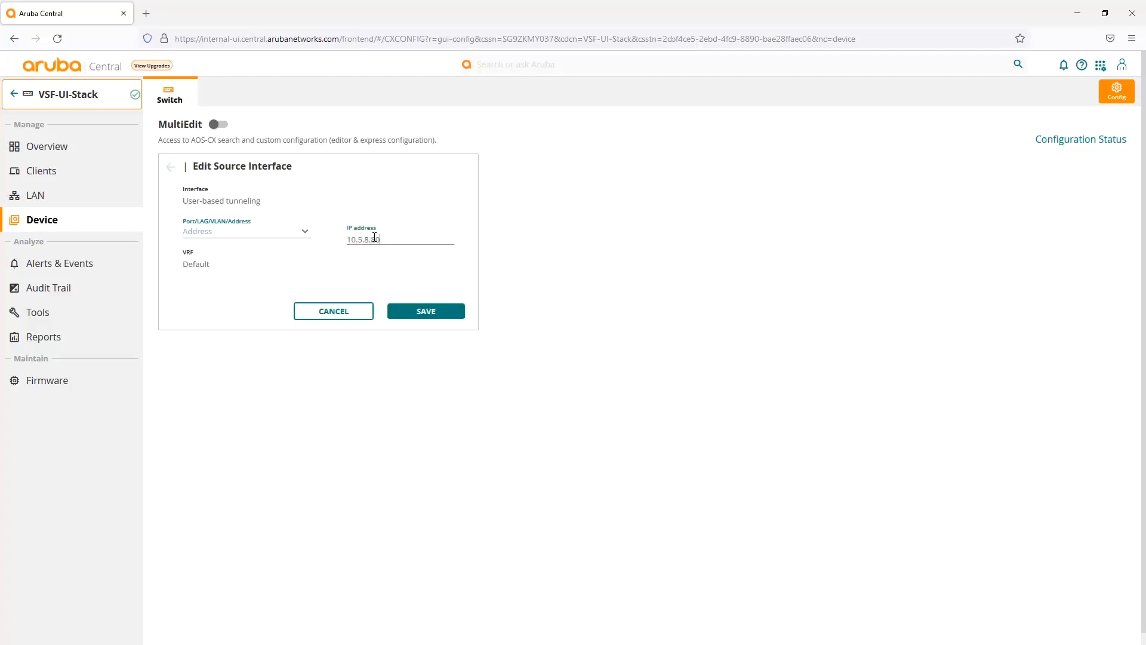
pyautogui.click(425, 310)
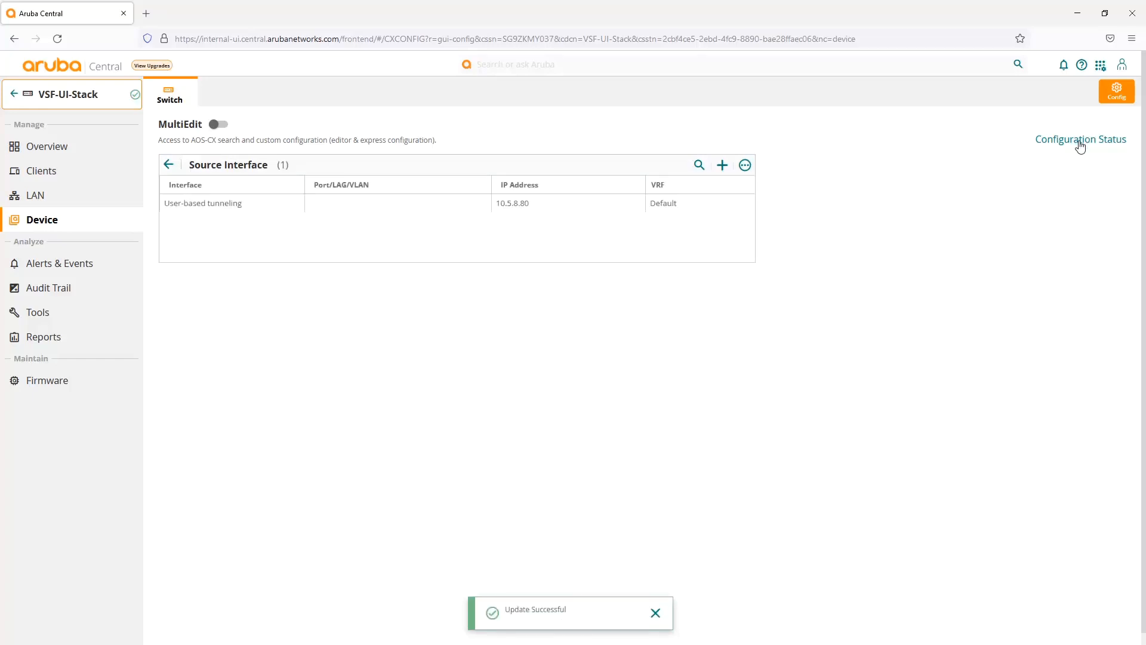
pyautogui.click(1079, 140)
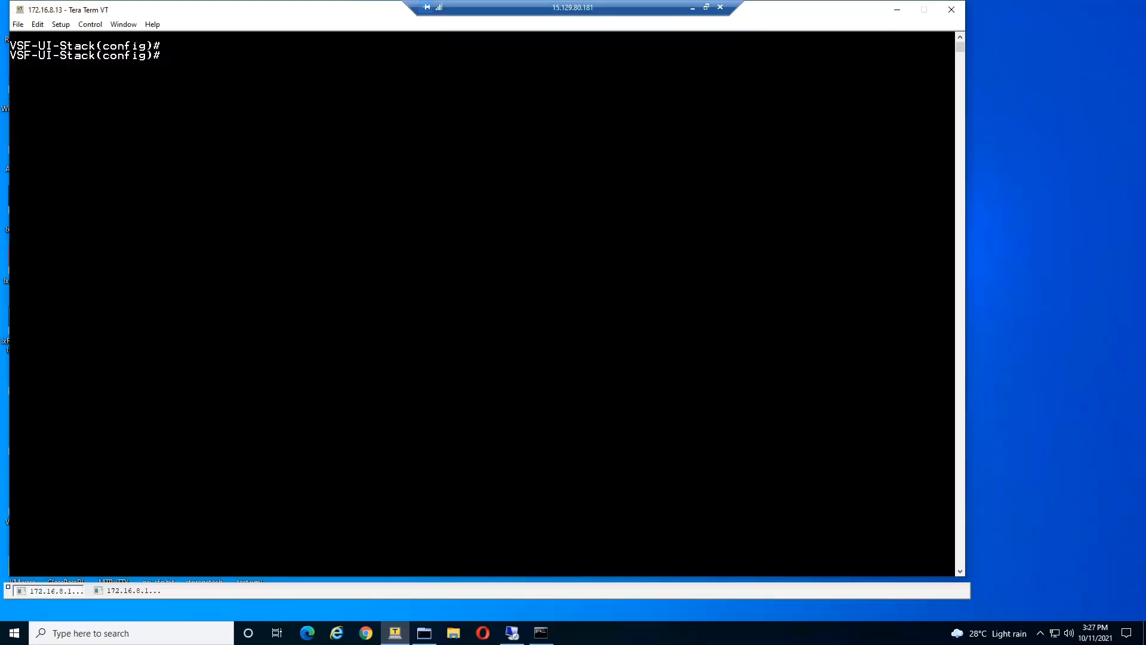
# Enter the show ubt command at the switch config prompt to report user-based tunnel status
pyautogui.write('show ubt')
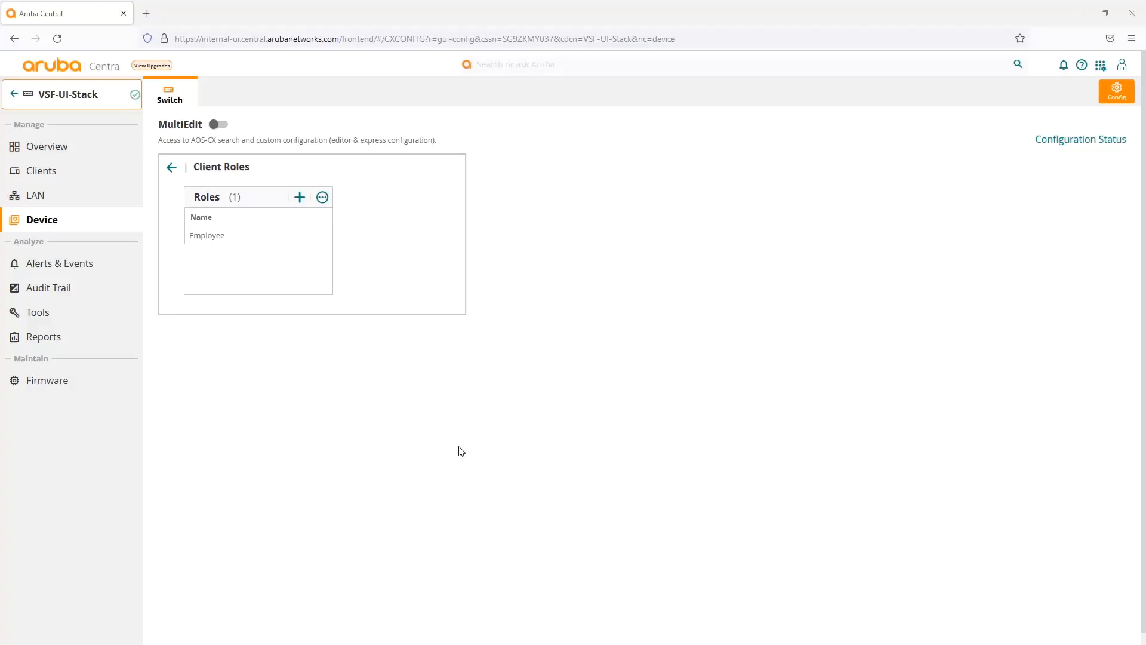
# Enable User-based Tunnel on the Employee role with gateway role 'employee' and save it
pyautogui.click(219, 235)
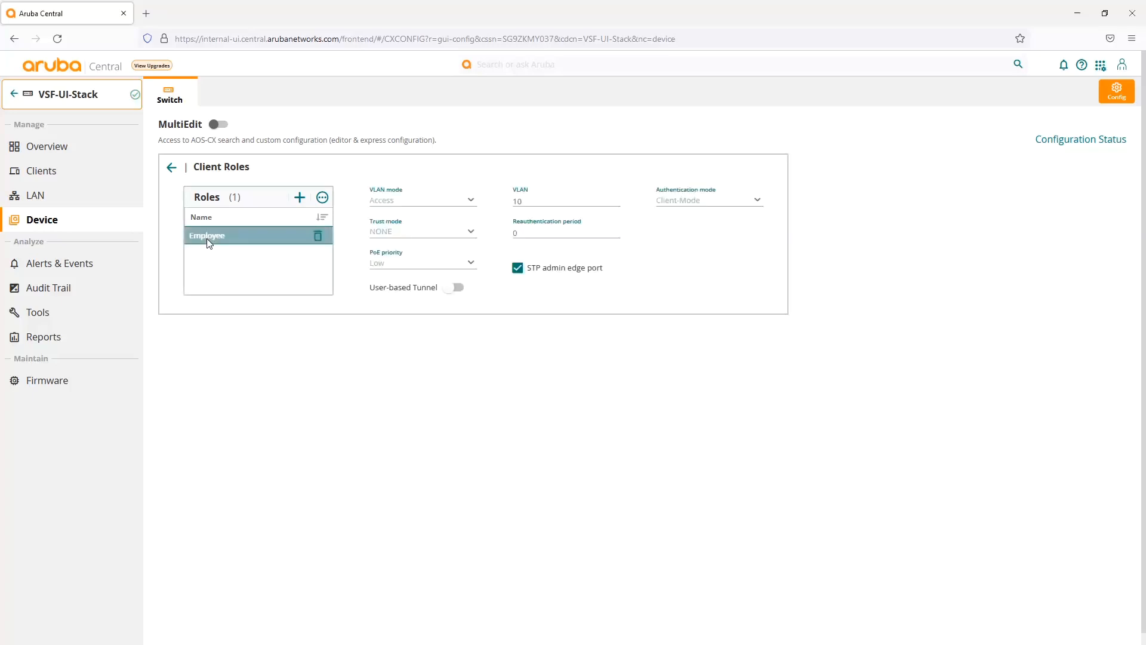
pyautogui.moveTo(679, 200)
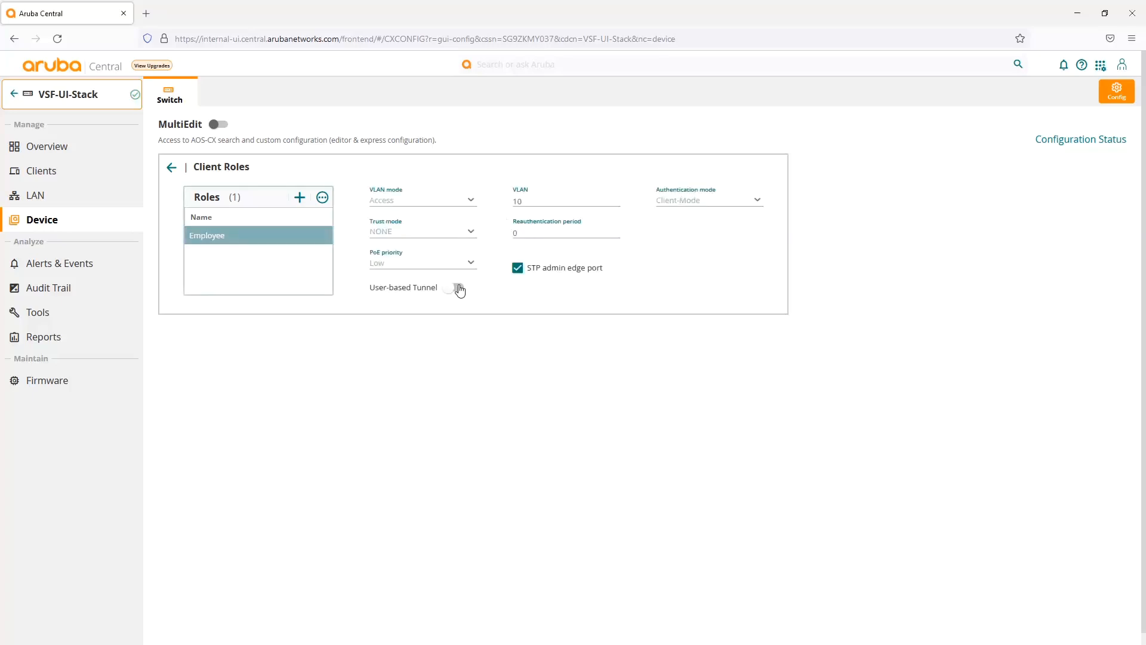
pyautogui.click(454, 287)
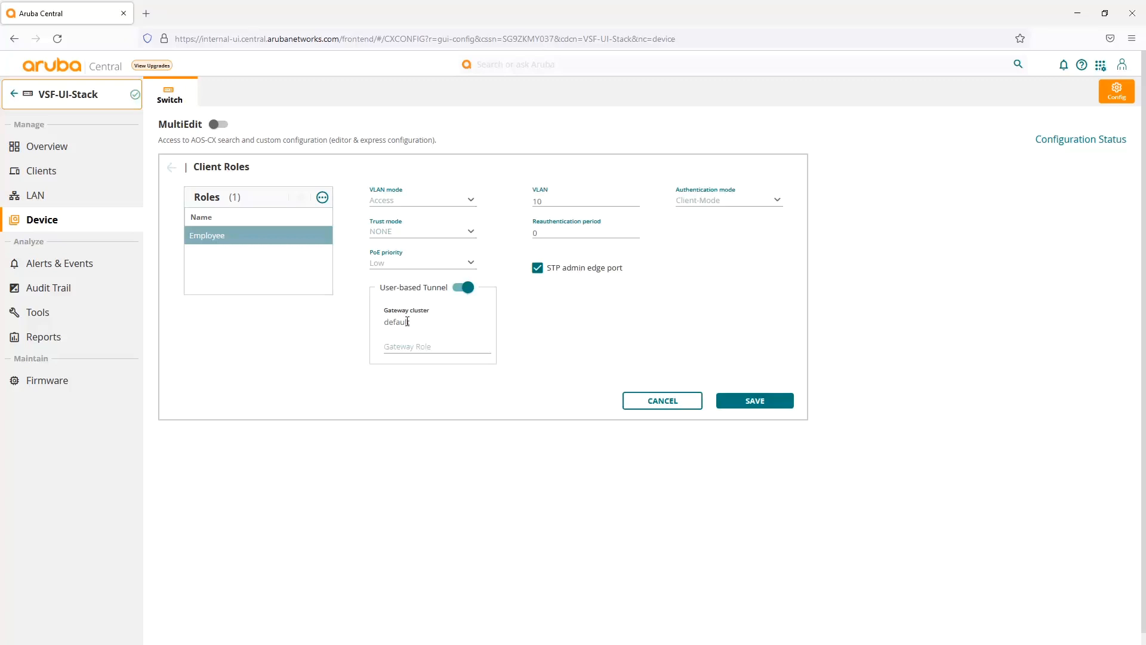
pyautogui.moveTo(411, 321)
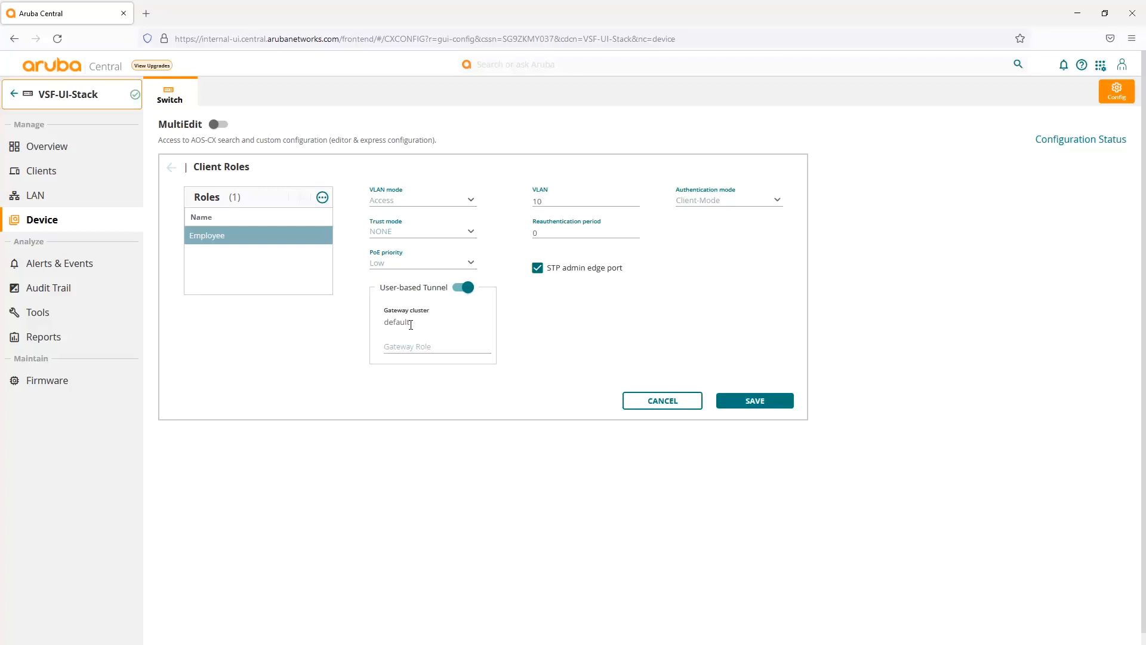
pyautogui.click(436, 346)
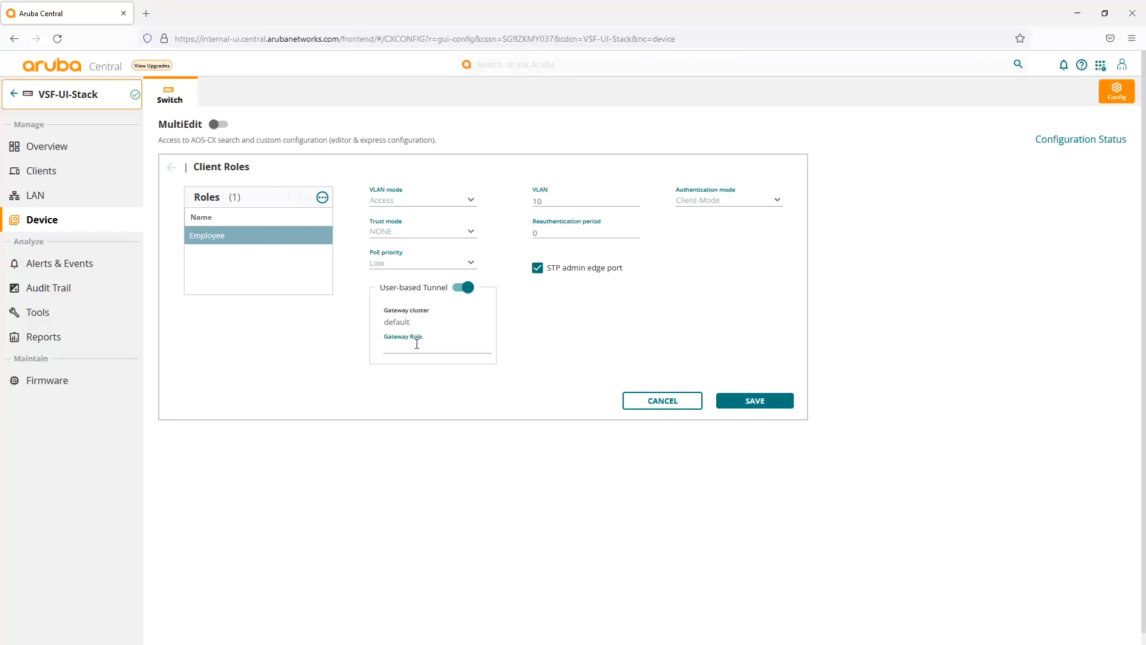
pyautogui.write('employee')
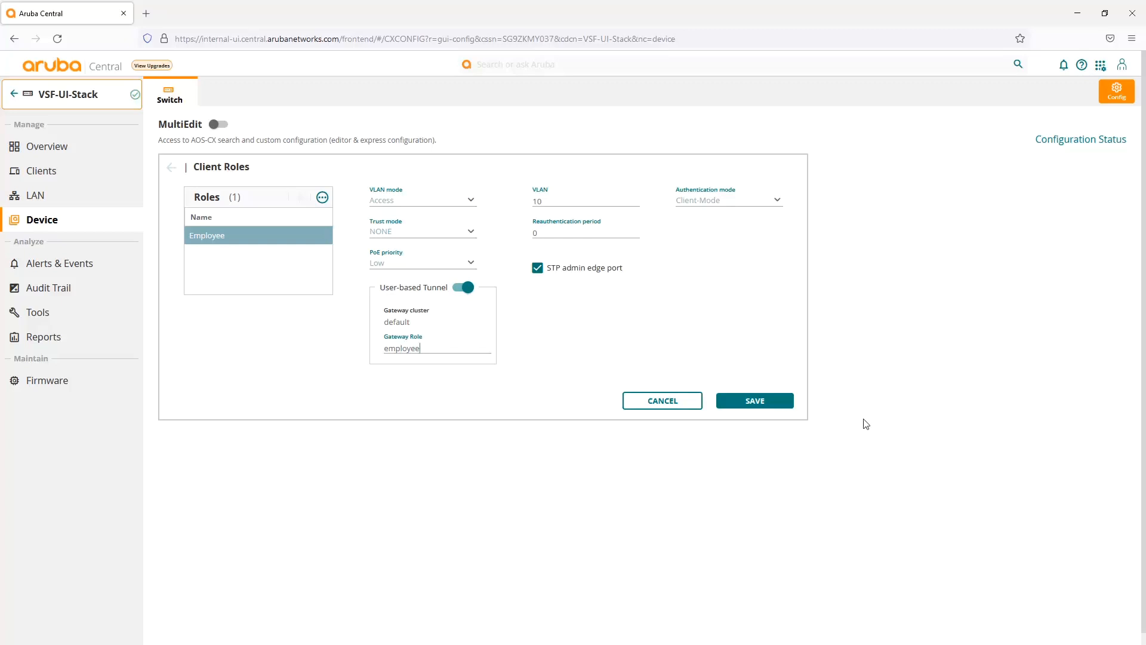
pyautogui.click(753, 400)
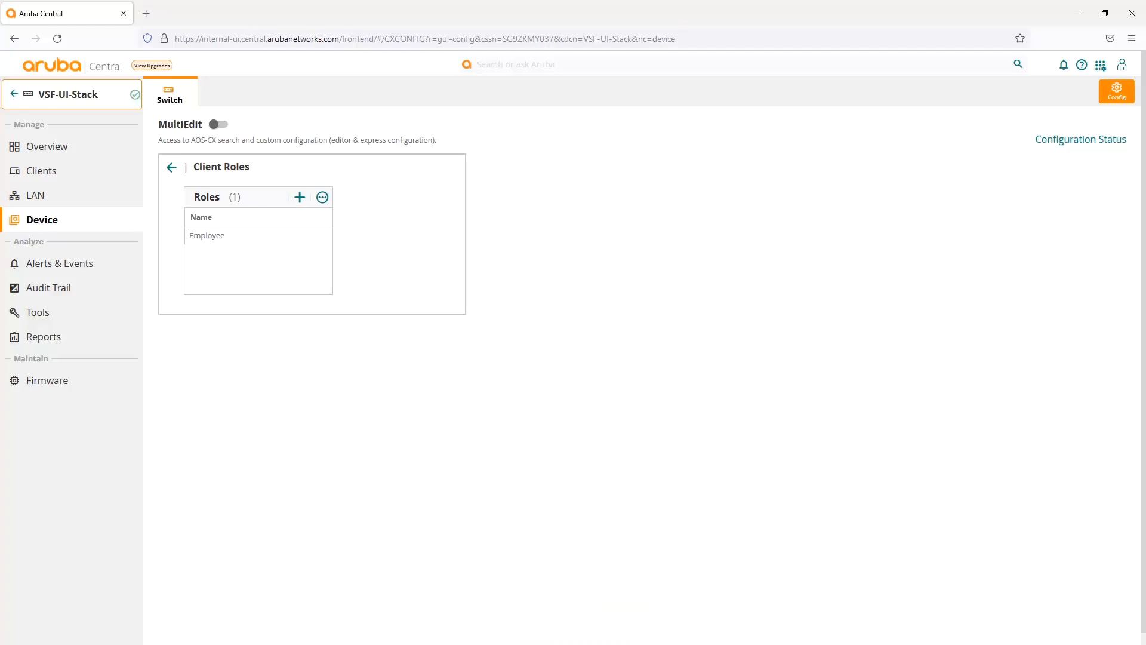
# Add a 'vlan 300' line to the MultiEdit switch configuration and save it
pyautogui.click(218, 123)
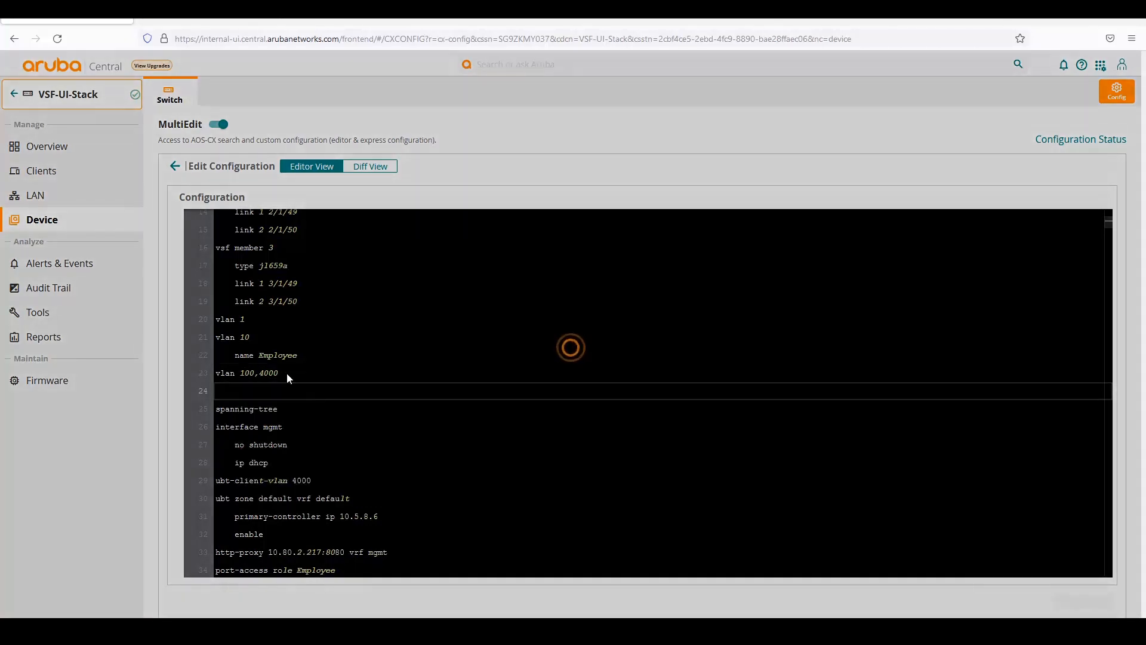
pyautogui.write('vlan')
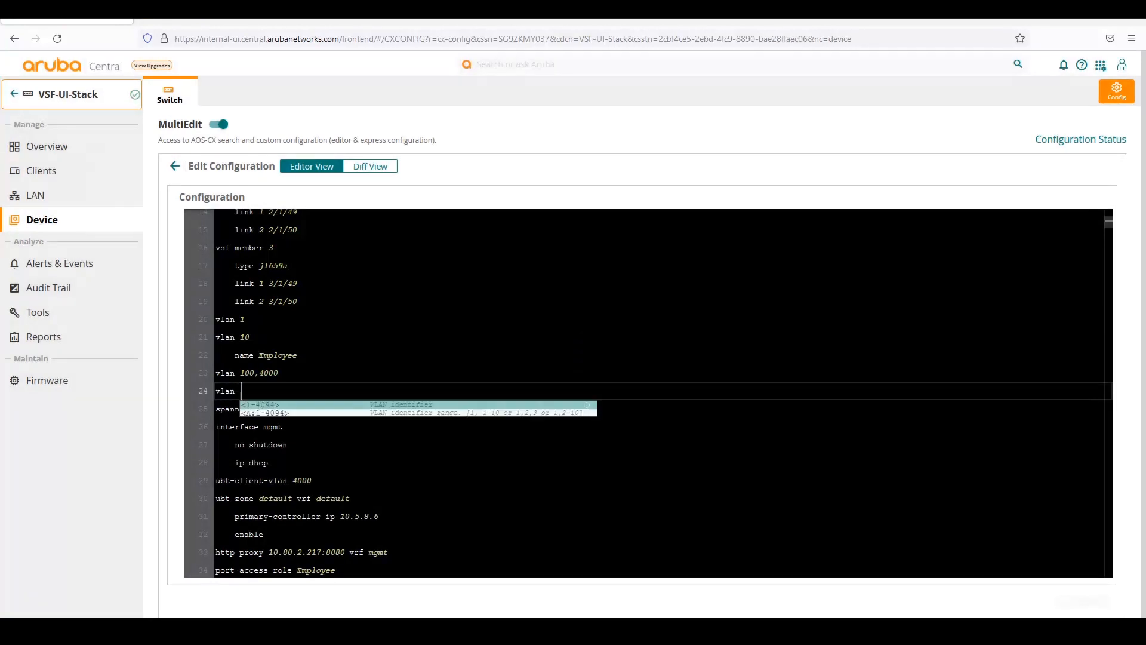
pyautogui.write('300')
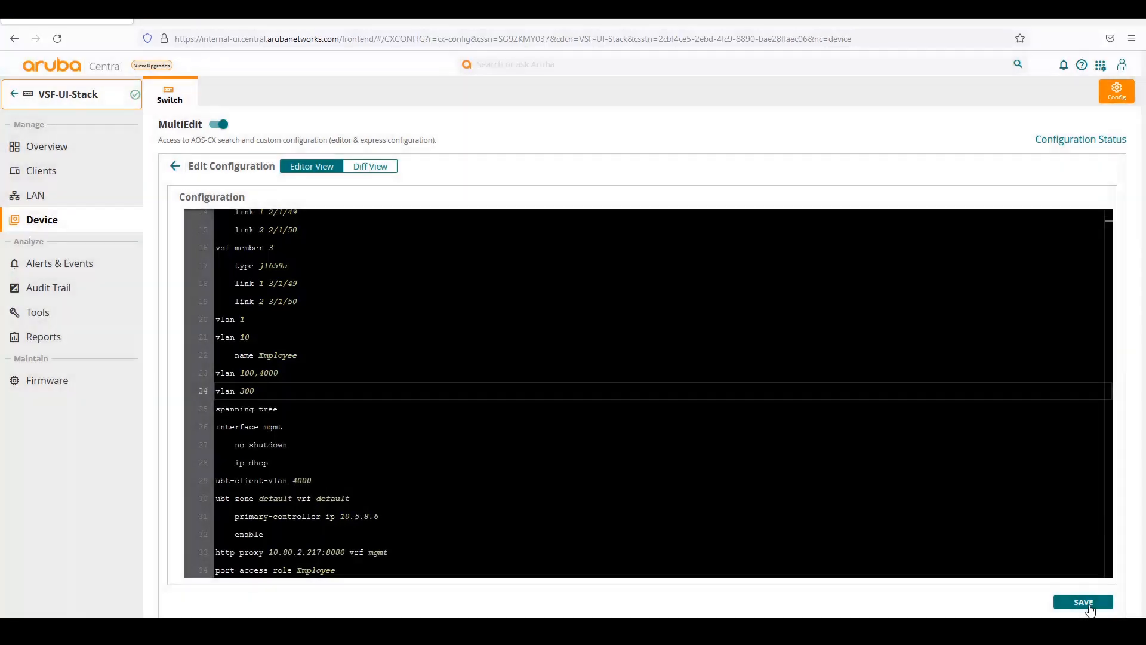
pyautogui.click(1082, 602)
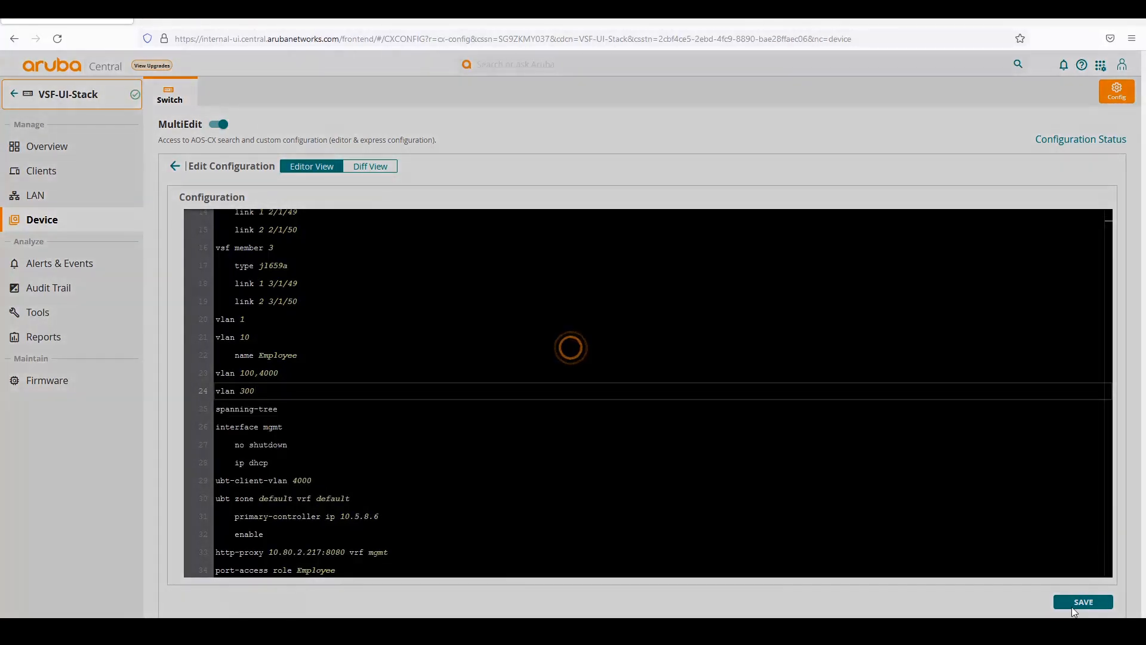
pyautogui.click(1083, 602)
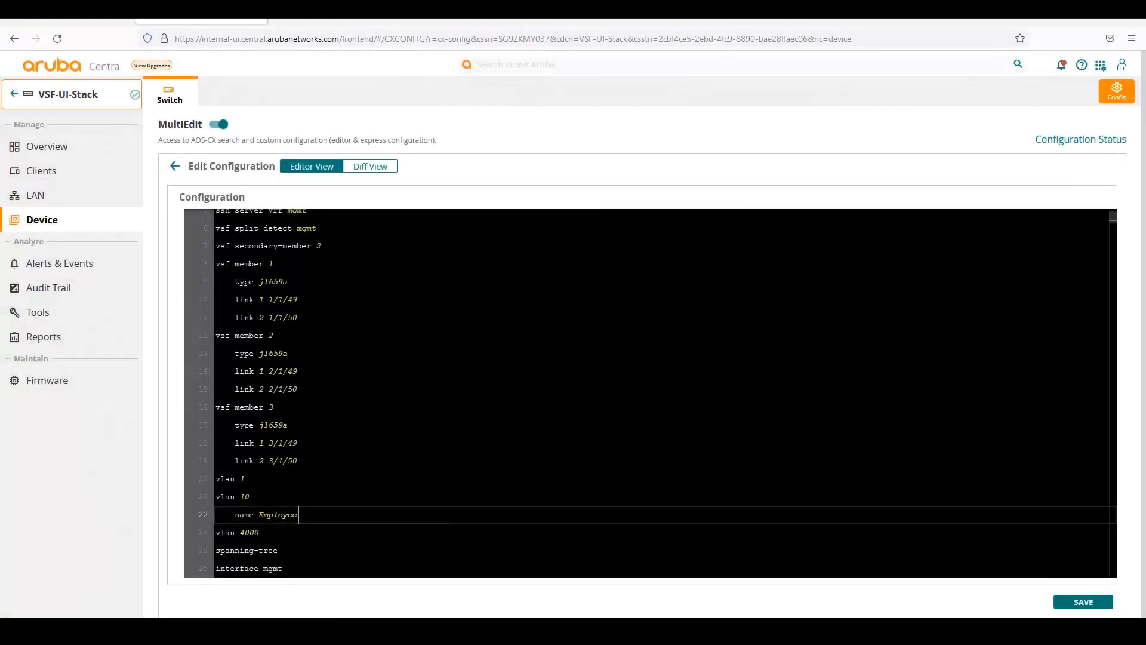
# Add a 'vlan 400' line after the Employee VLAN name and save the configuration
pyautogui.press('Enter')
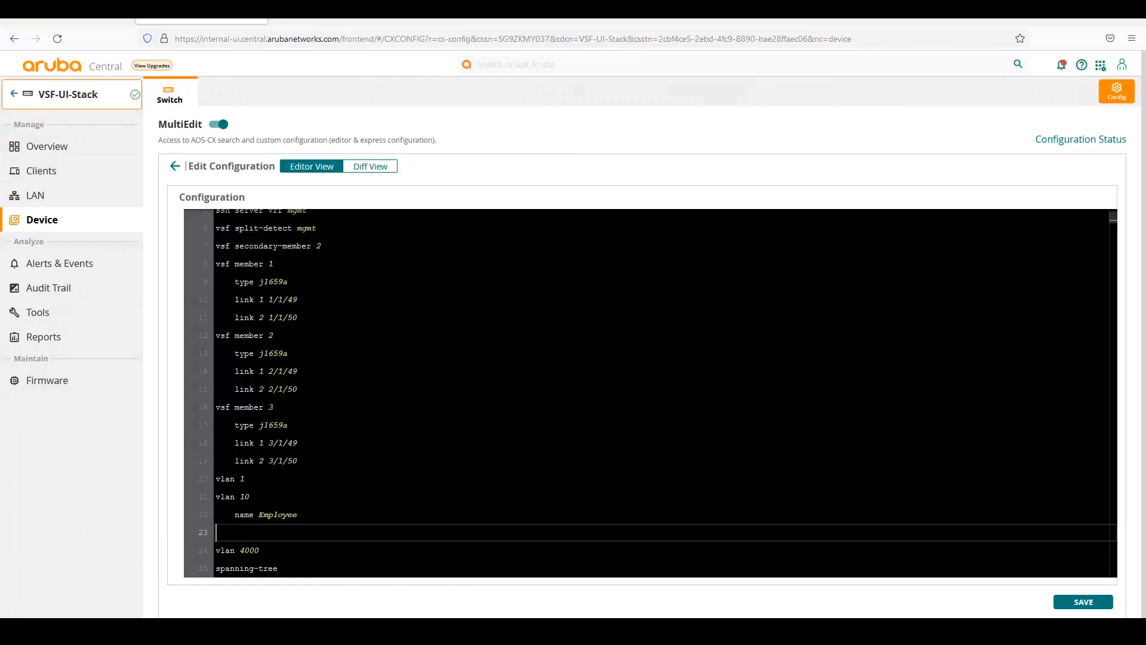
pyautogui.write('vlan 400')
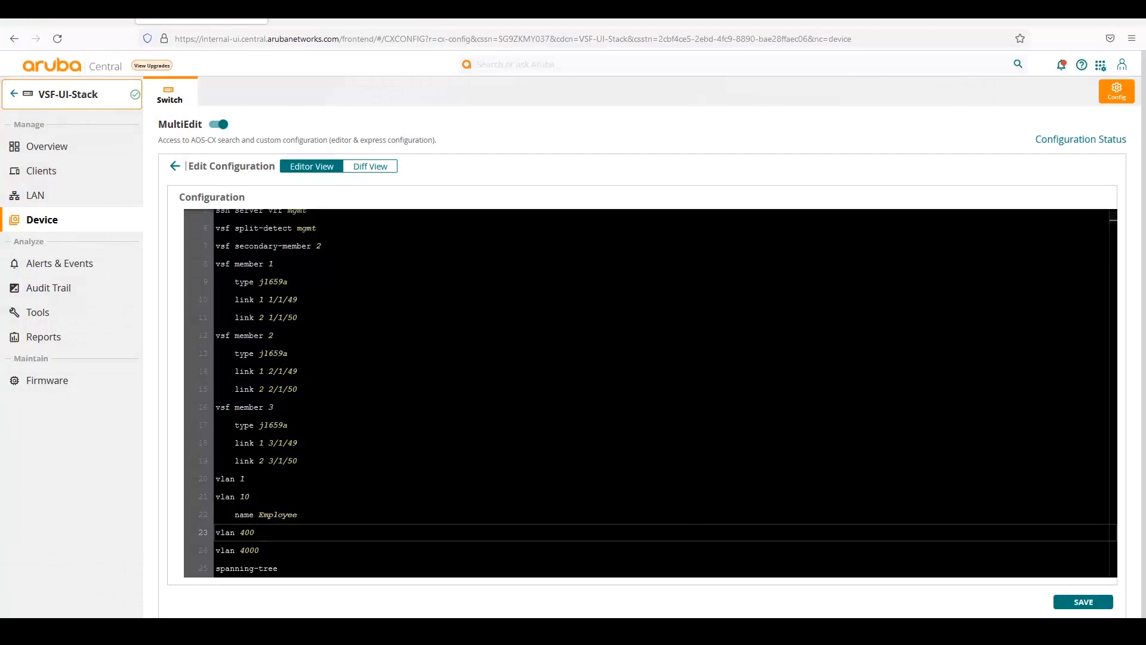
pyautogui.click(1083, 602)
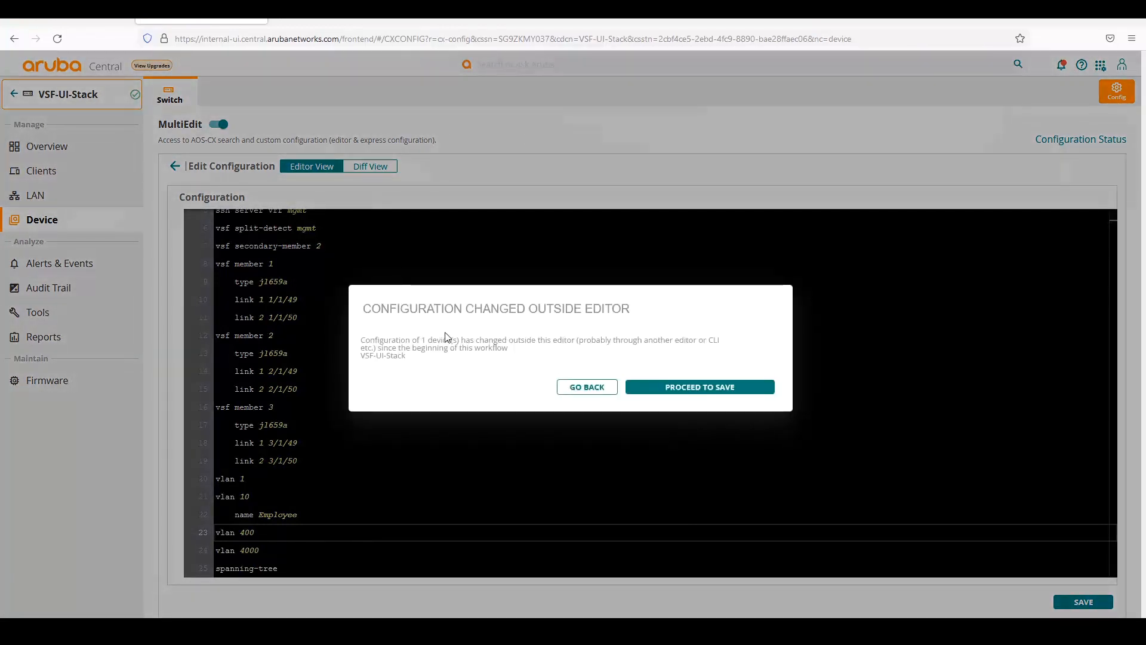
pyautogui.moveTo(487, 327)
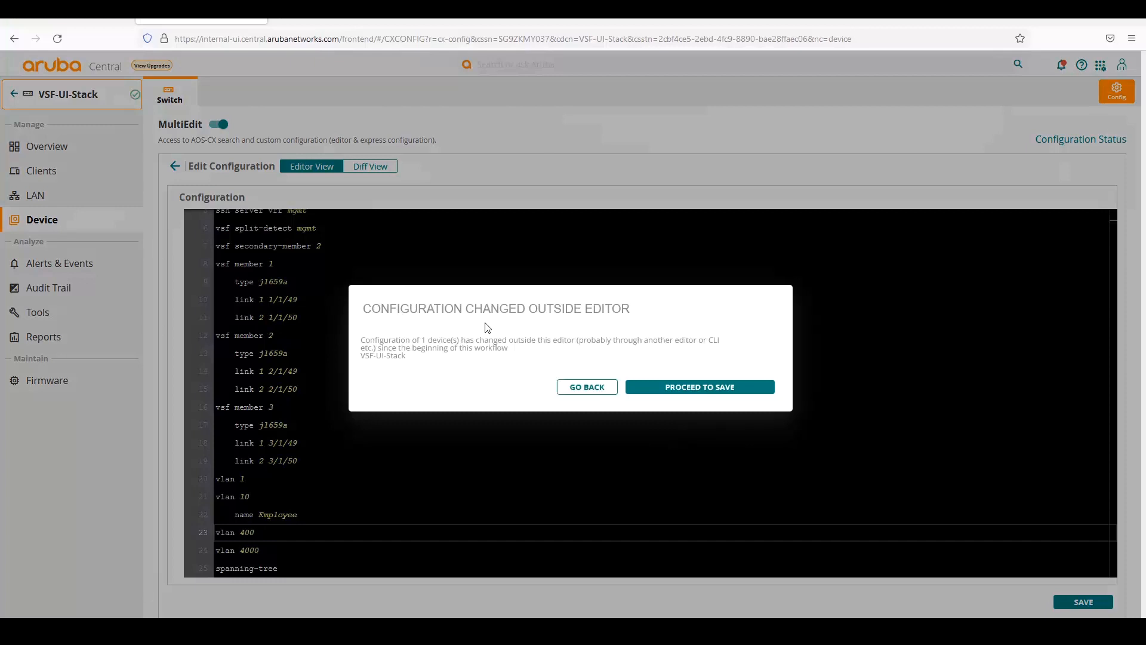
pyautogui.moveTo(408, 350)
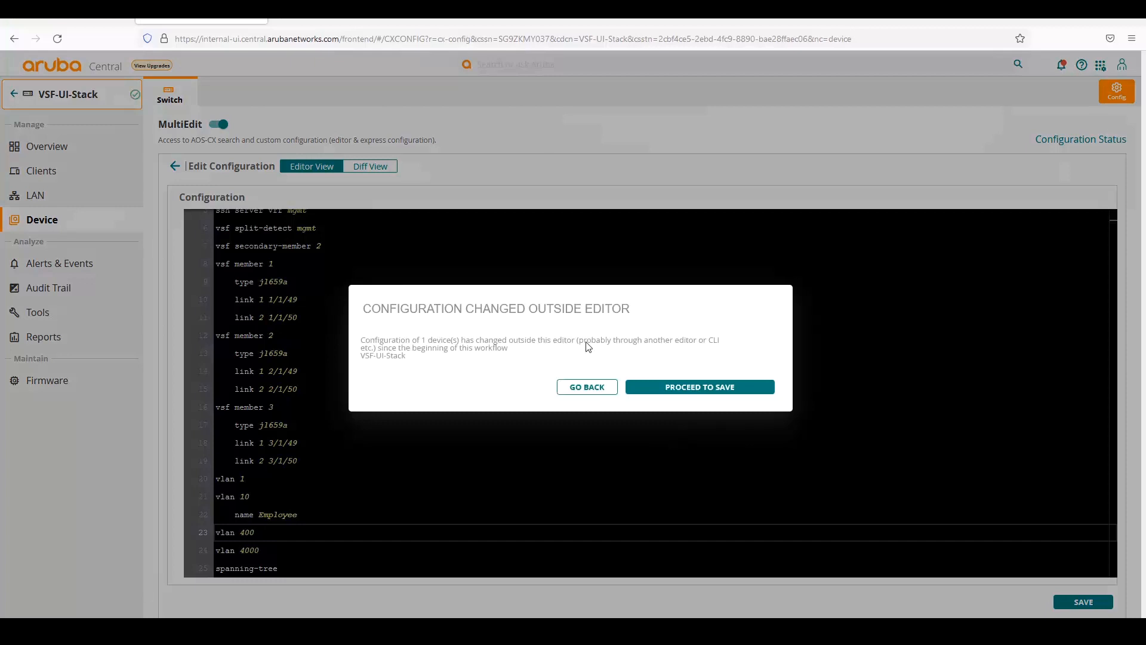
pyautogui.moveTo(716, 344)
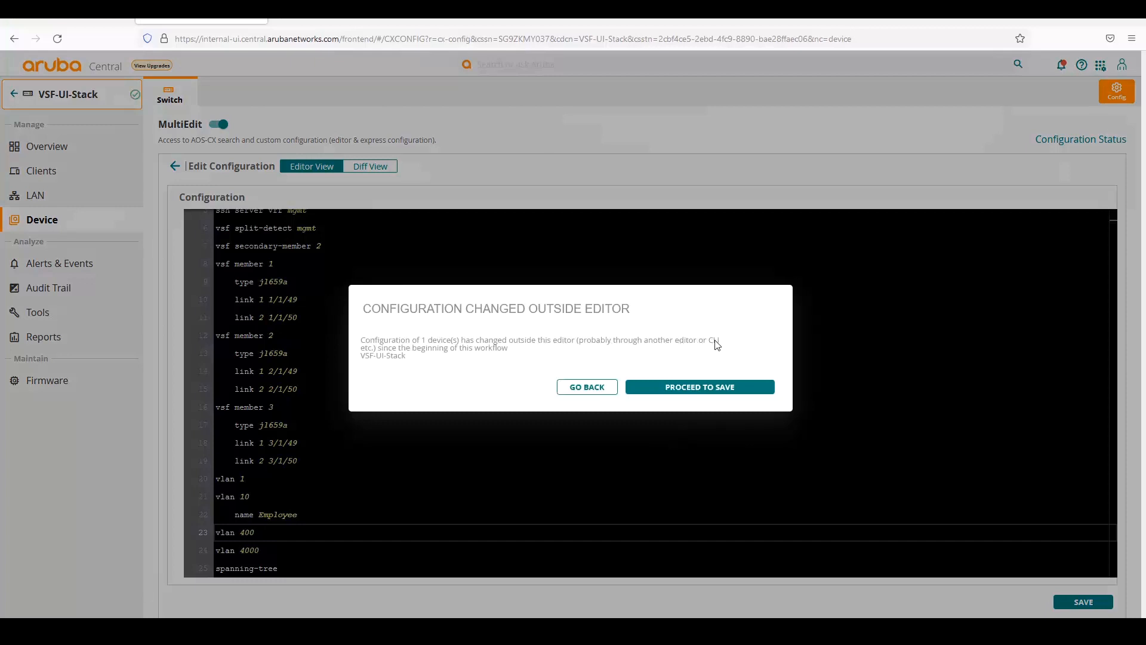
pyautogui.moveTo(479, 358)
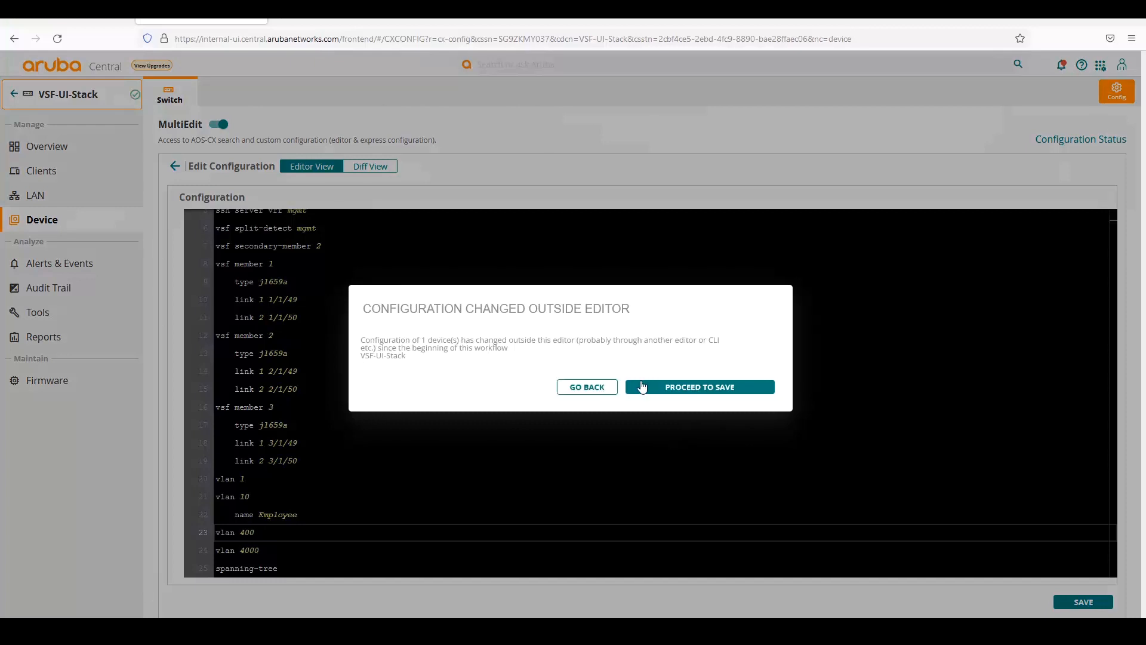
pyautogui.moveTo(543, 384)
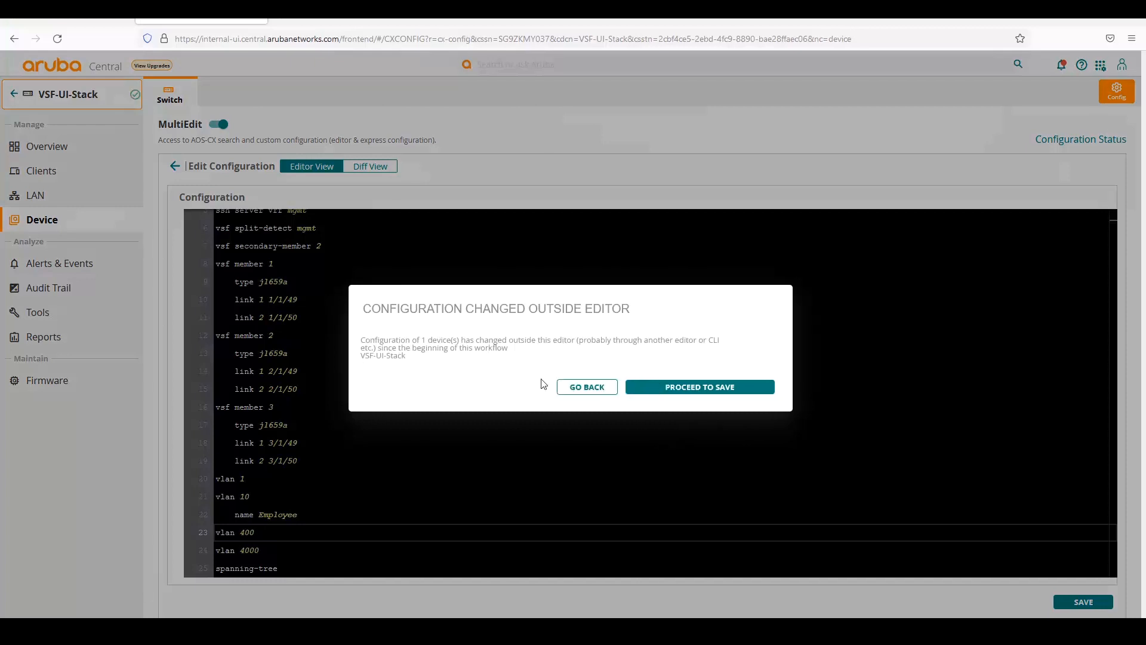
# Proceed to Save through the outside-change warning, returning to the in-sync device list
pyautogui.click(586, 387)
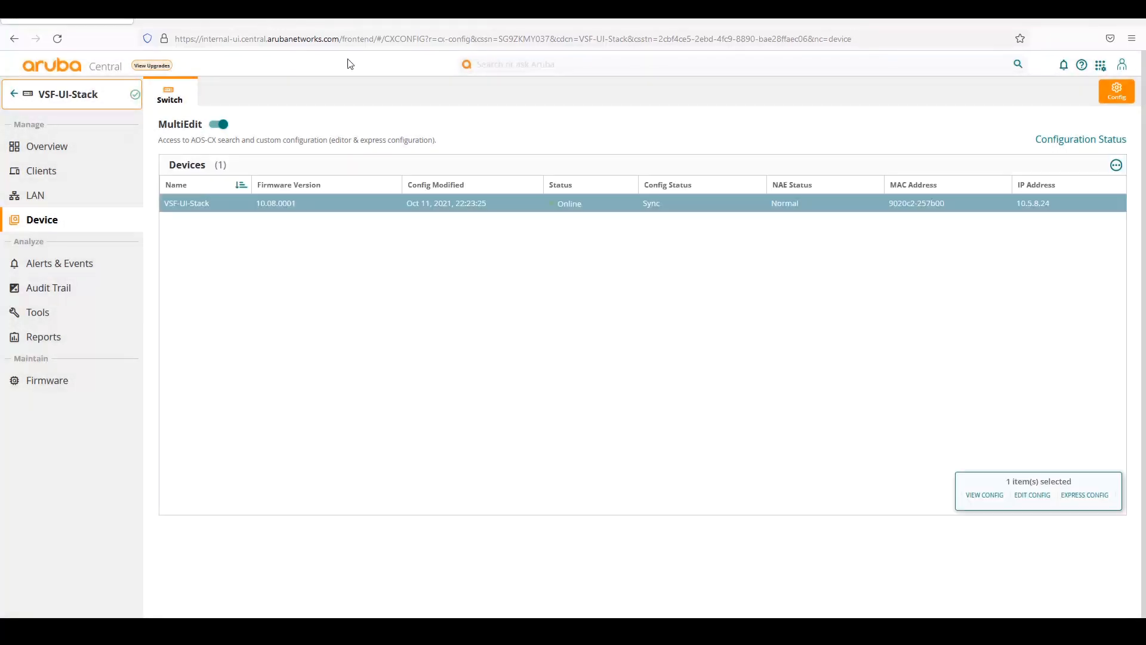
pyautogui.moveTo(740, 218)
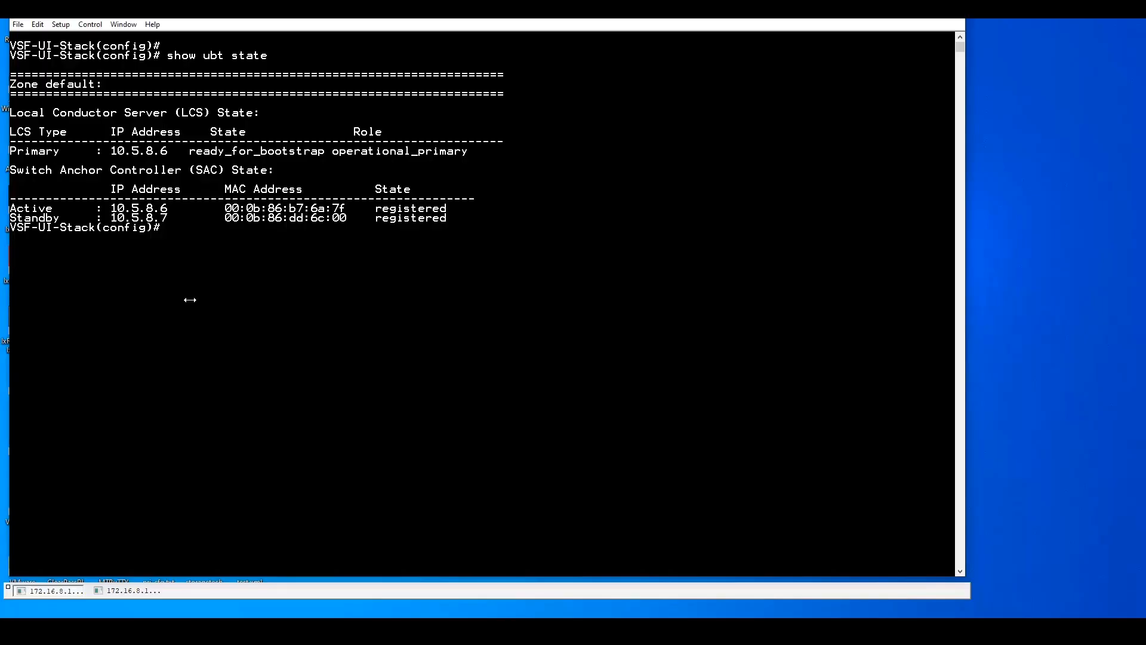
# Try abbreviated show/vlan/int commands in the CLI, then stage 'aruba-central' at the config prompt
pyautogui.press('enter')
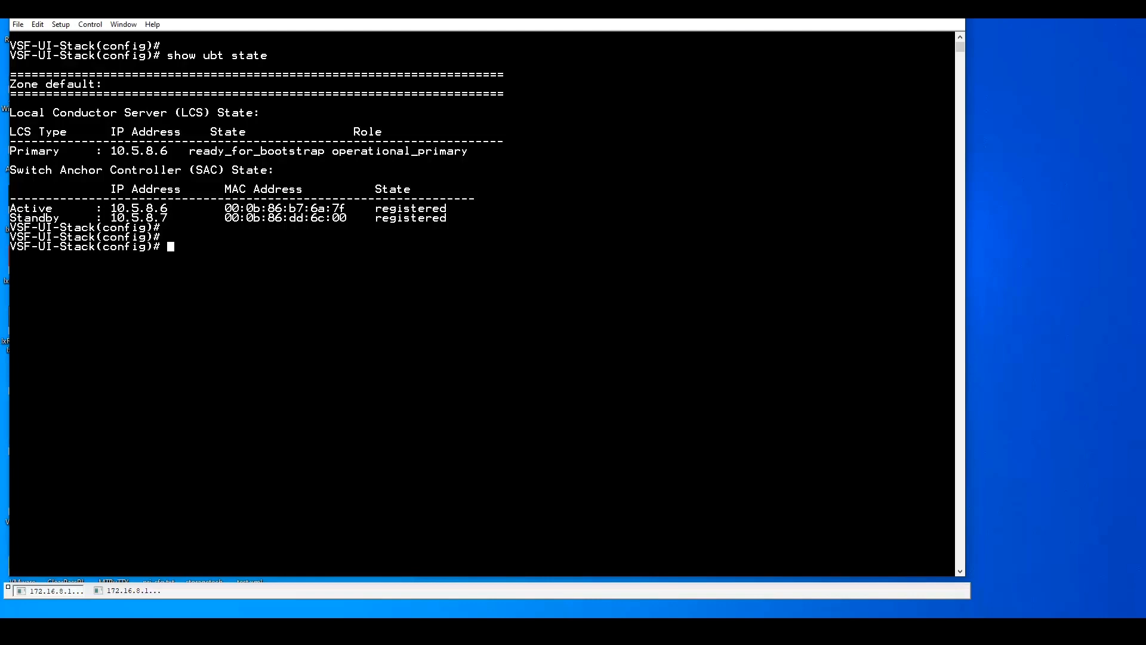
pyautogui.write('show')
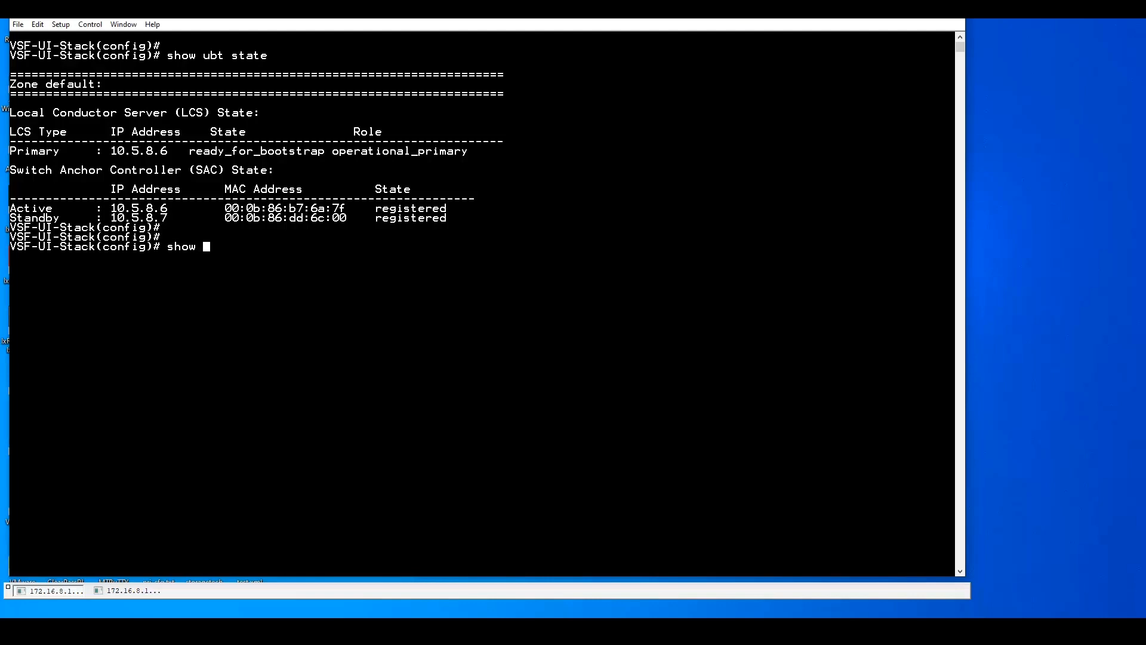
pyautogui.write('aruba')
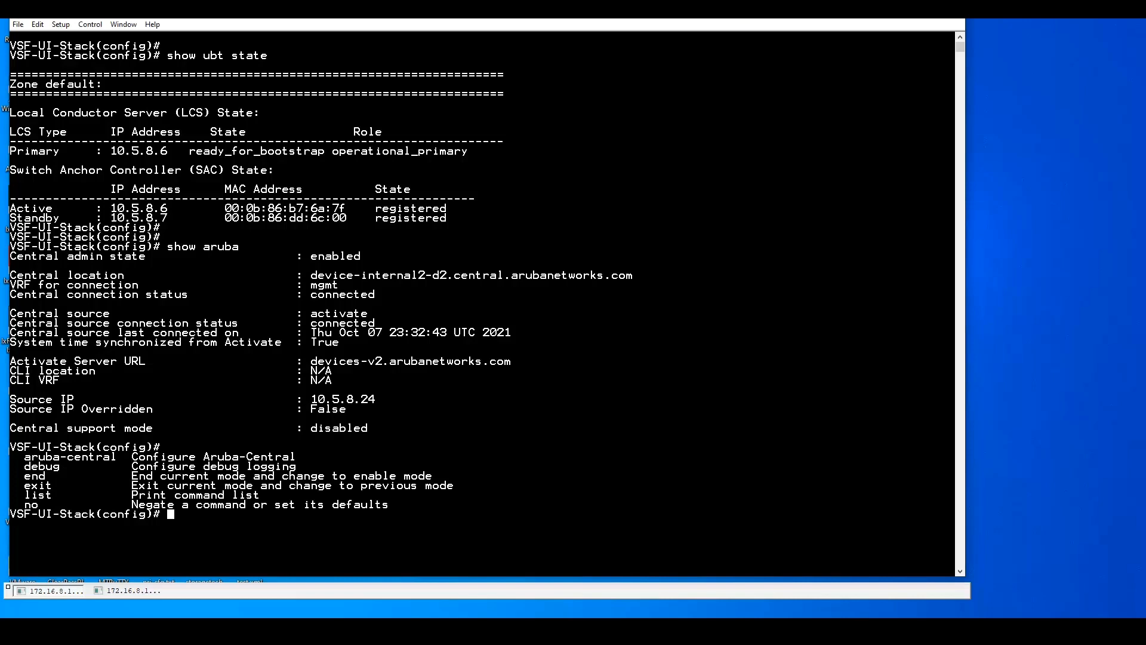
pyautogui.write('vlan')
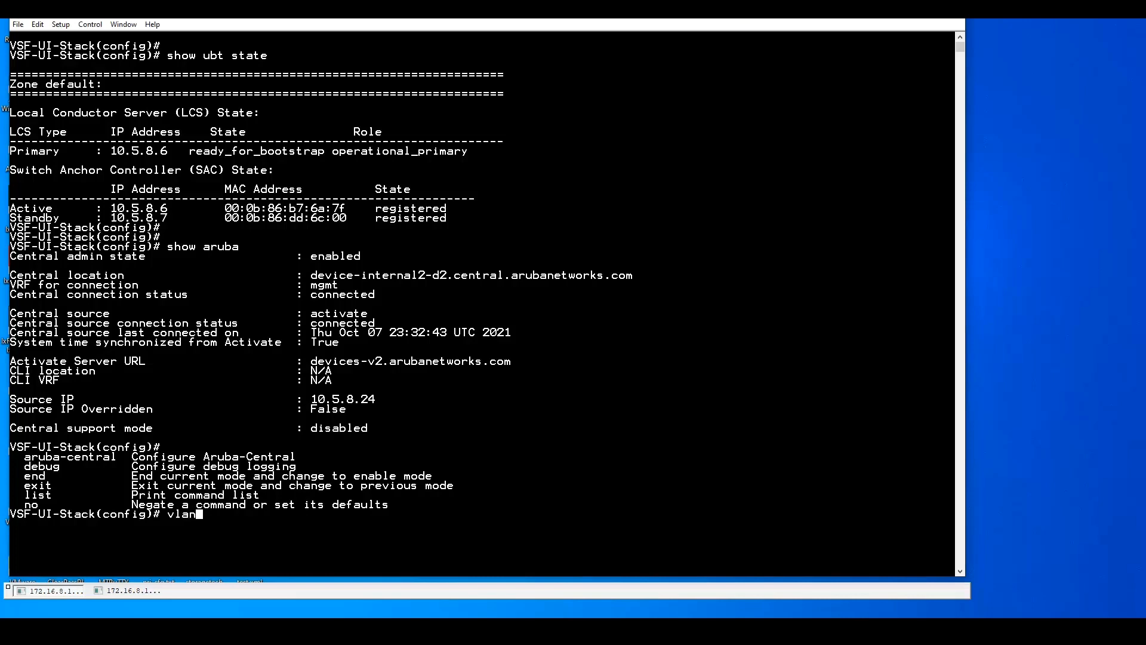
pyautogui.write('int')
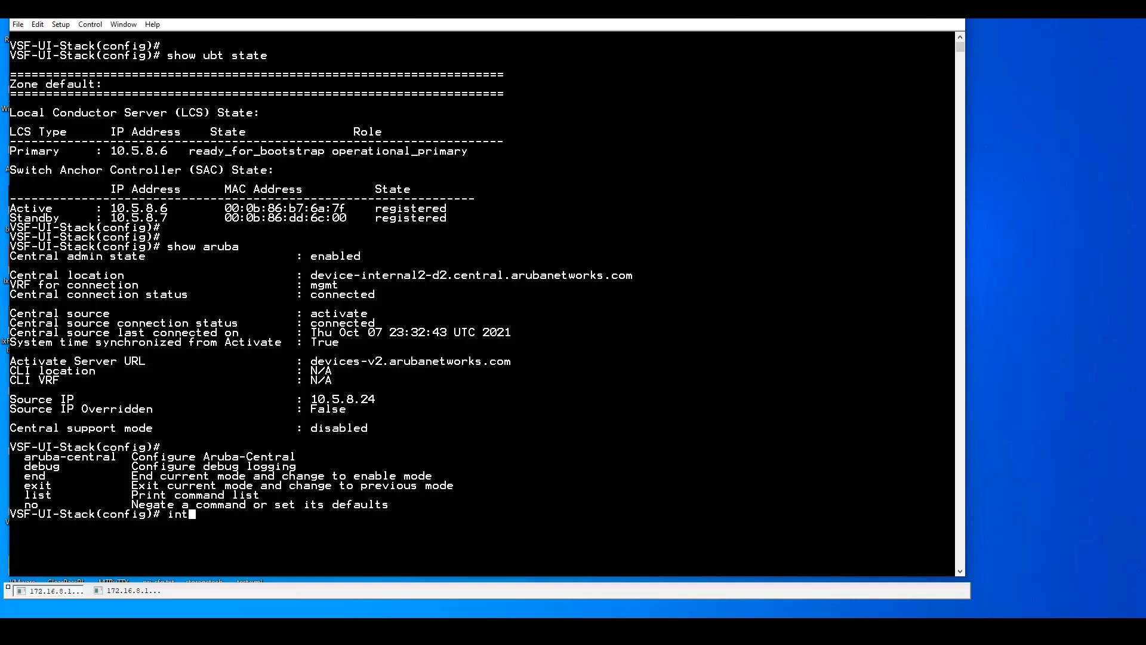
pyautogui.press('BackSpace')
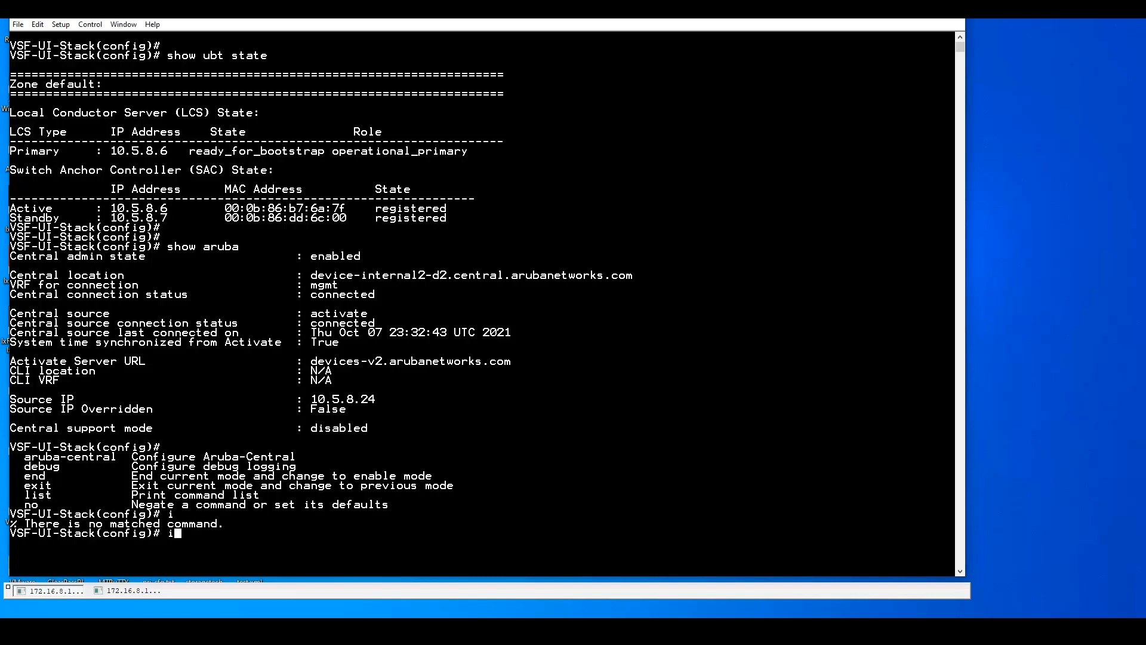
pyautogui.press('Backspace')
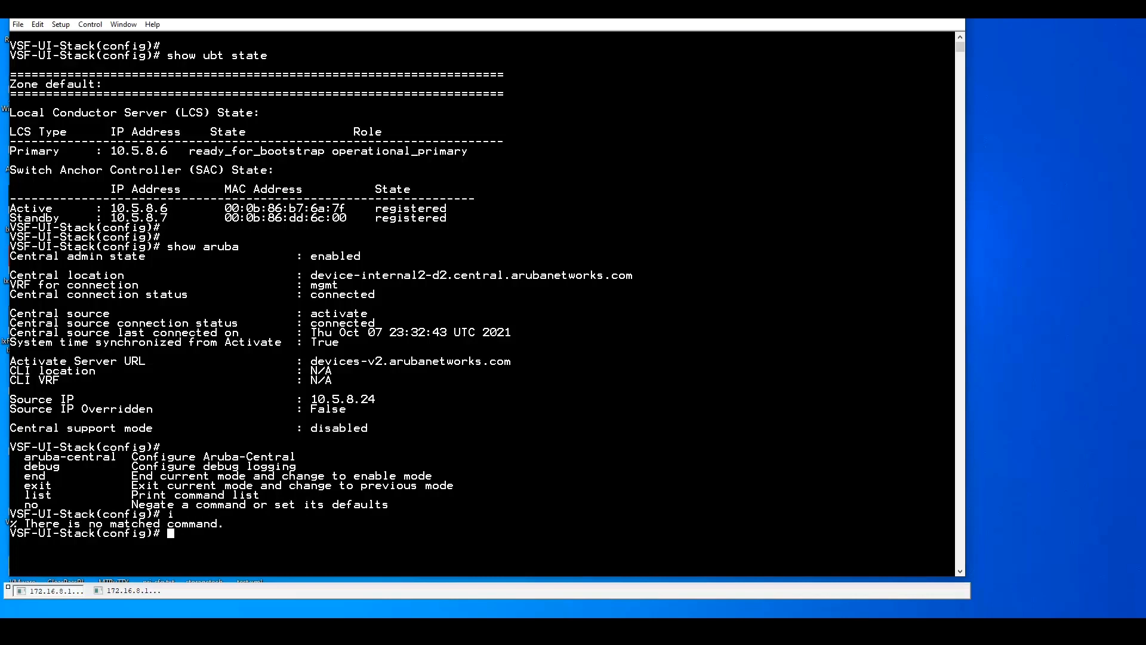
pyautogui.write('aruba-central')
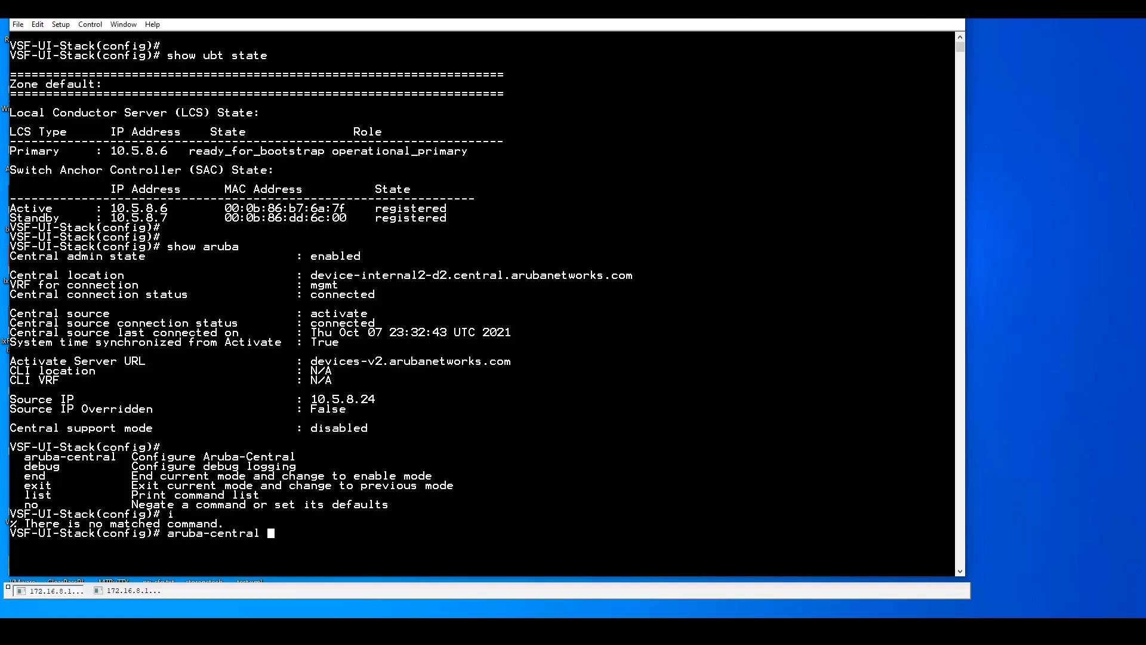
# Run 'disable' in the aruba-central context, exit, then query interface and aruba-central again
pyautogui.write('dis')
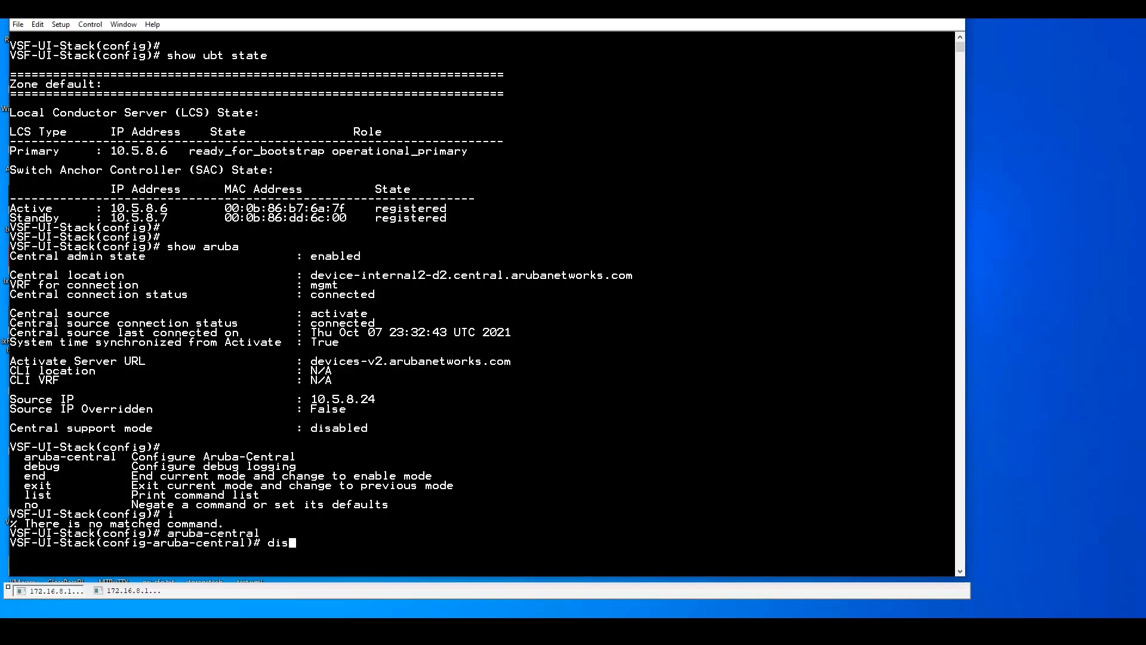
pyautogui.write('able')
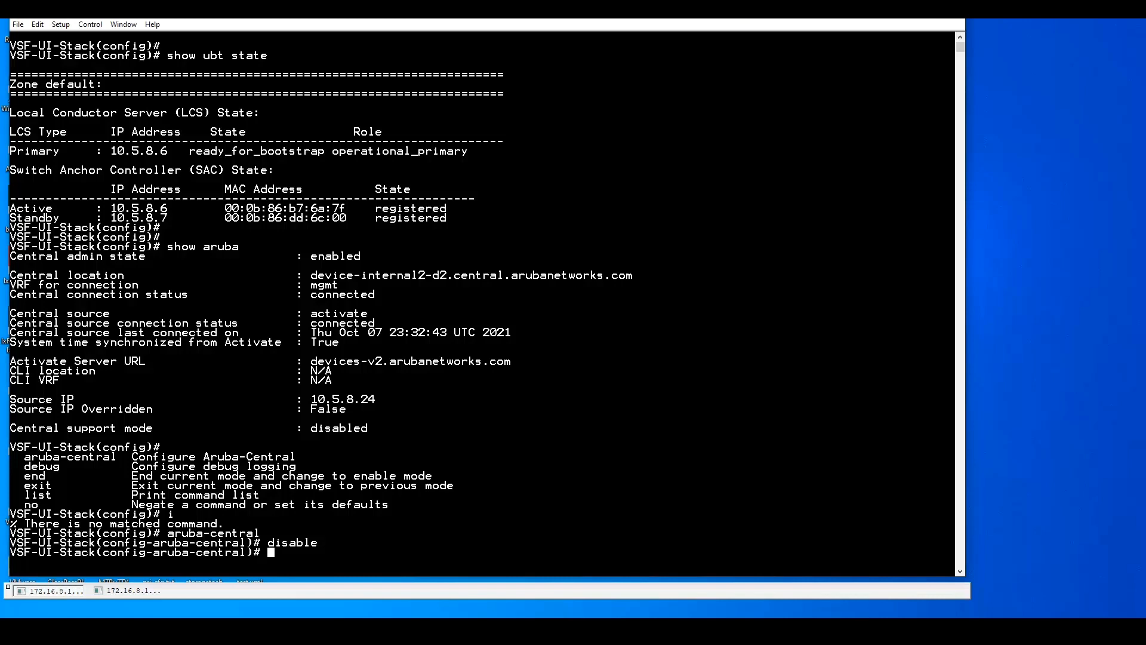
pyautogui.write('exut')
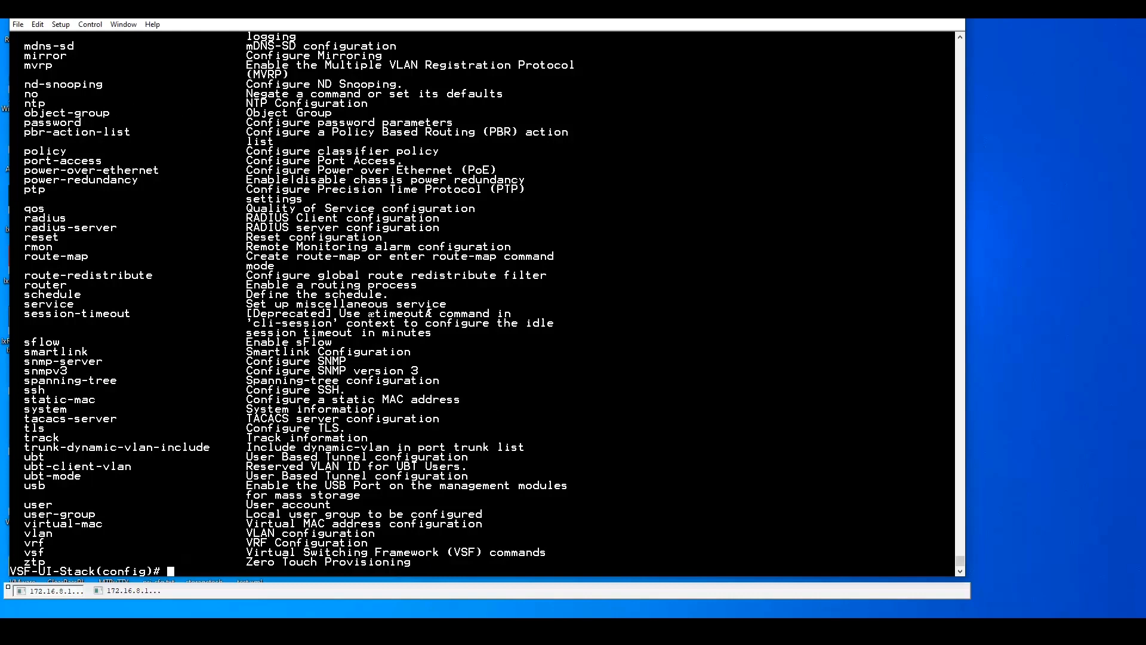
pyautogui.write('interface')
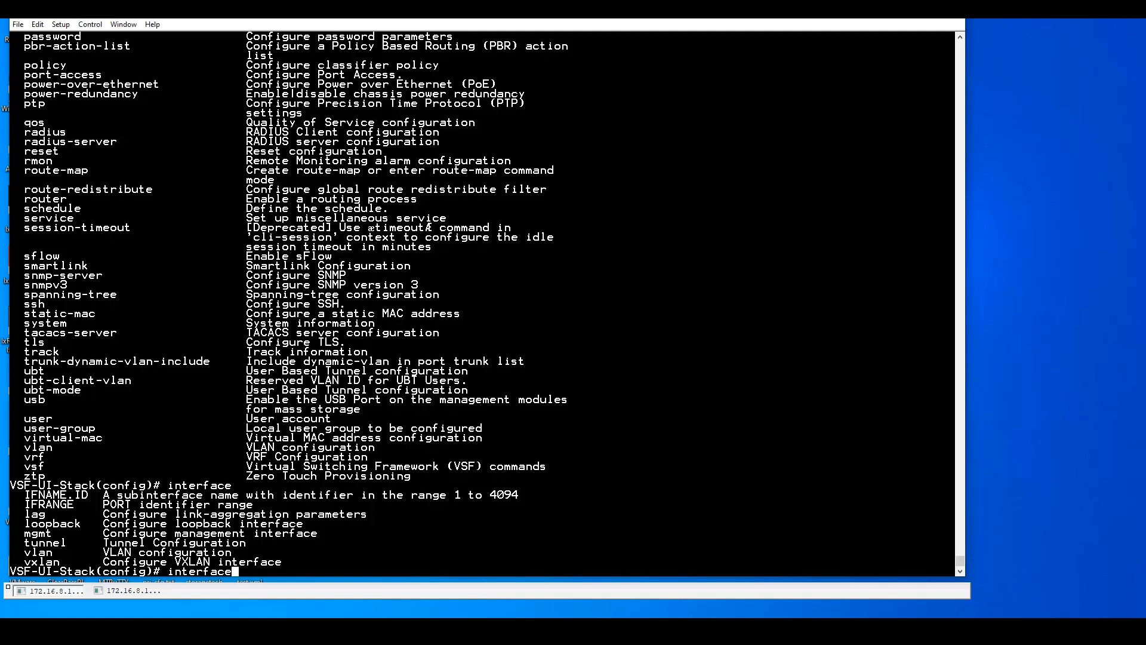
pyautogui.write('aruba-central')
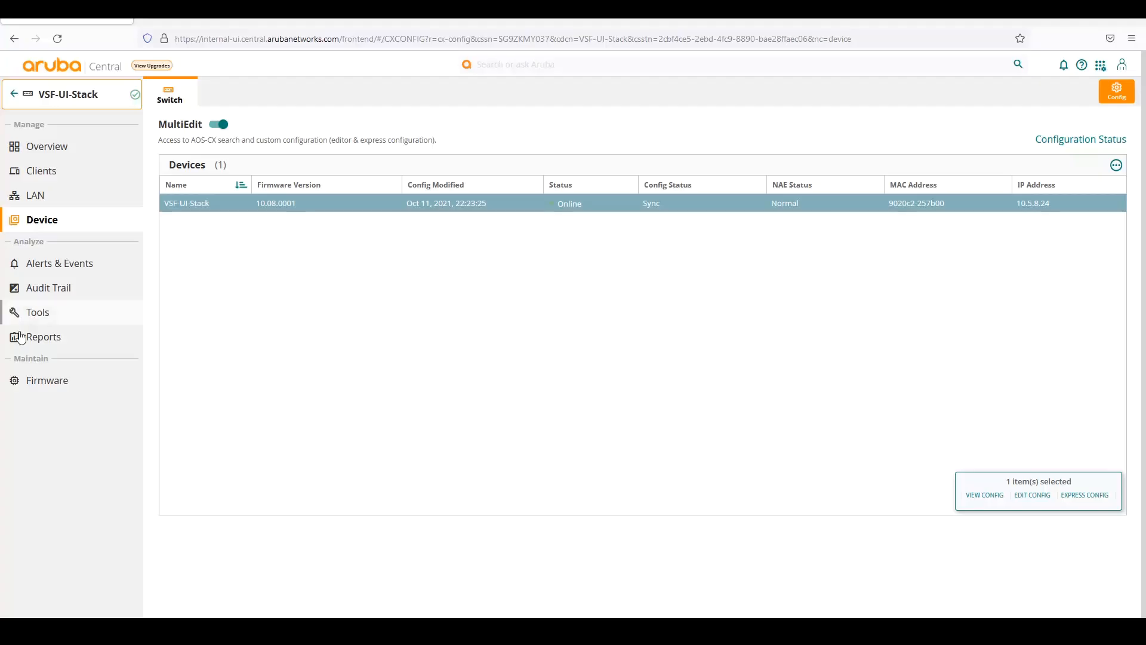
# Start a firmware upgrade for VSF-UI-Stack from its Firmware page
pyautogui.click(47, 379)
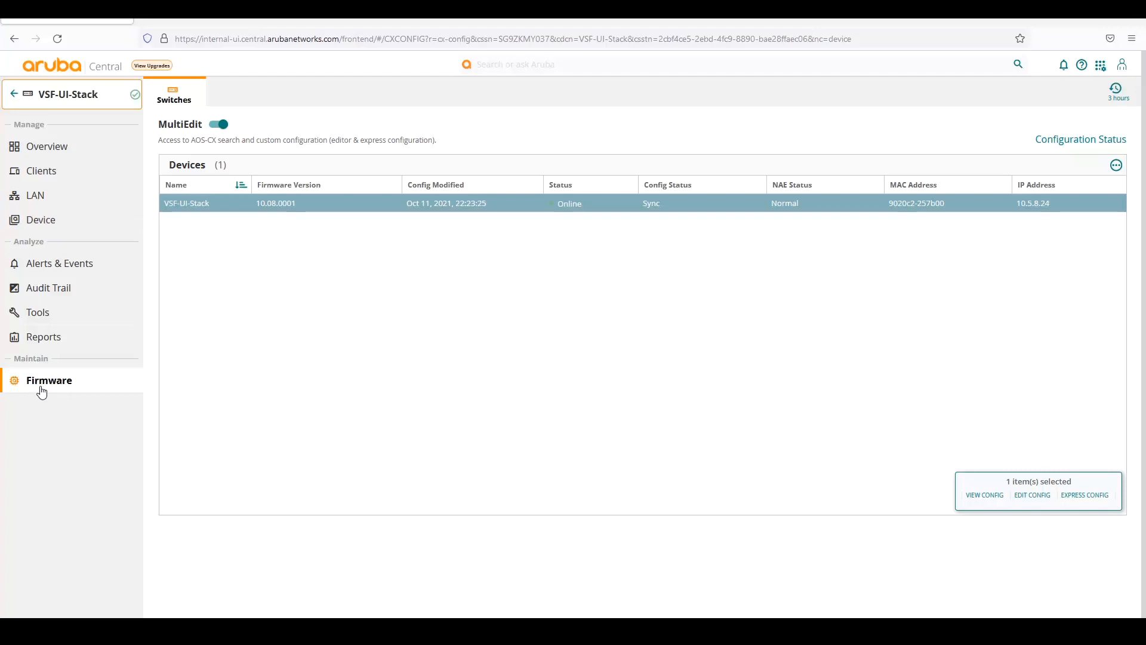
pyautogui.click(49, 380)
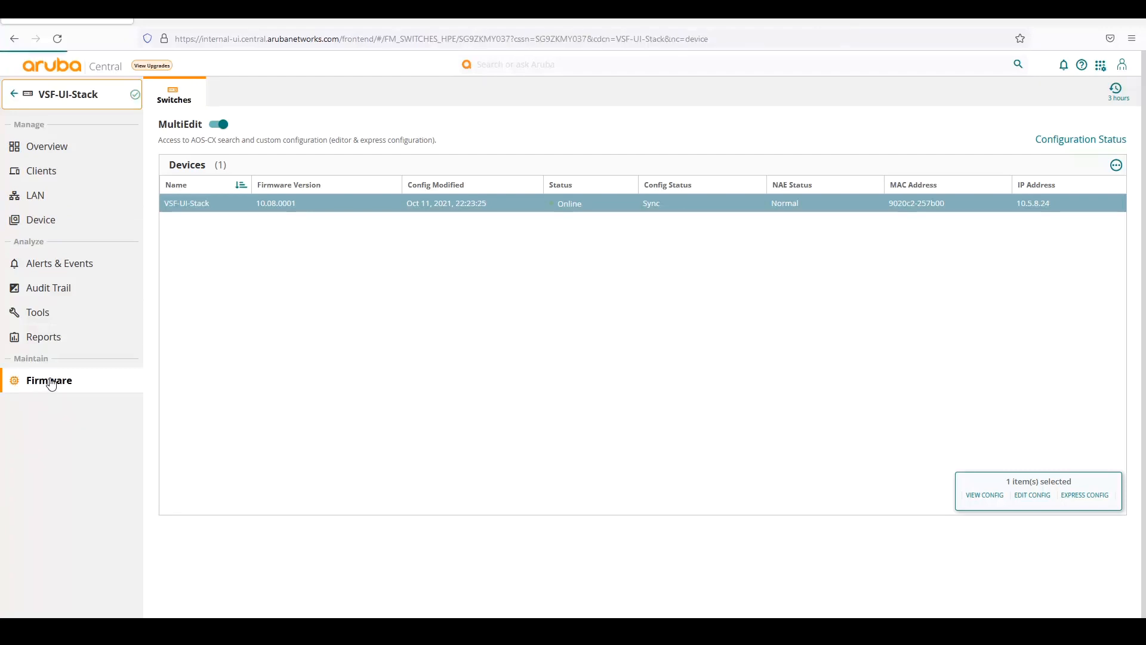
pyautogui.click(49, 380)
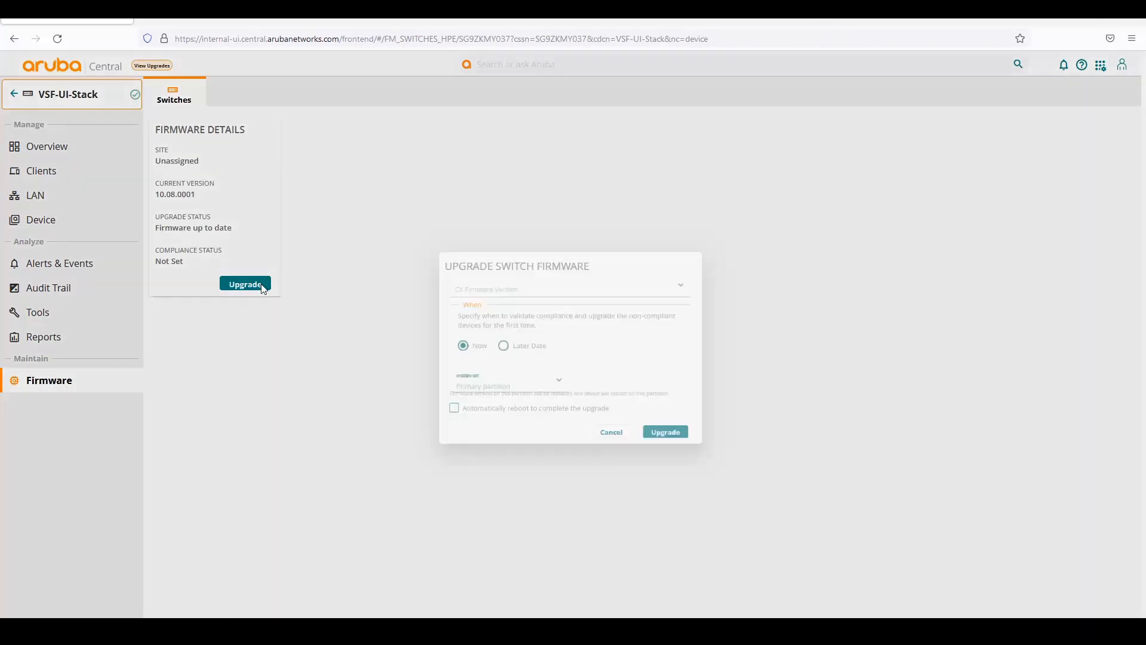
pyautogui.click(500, 392)
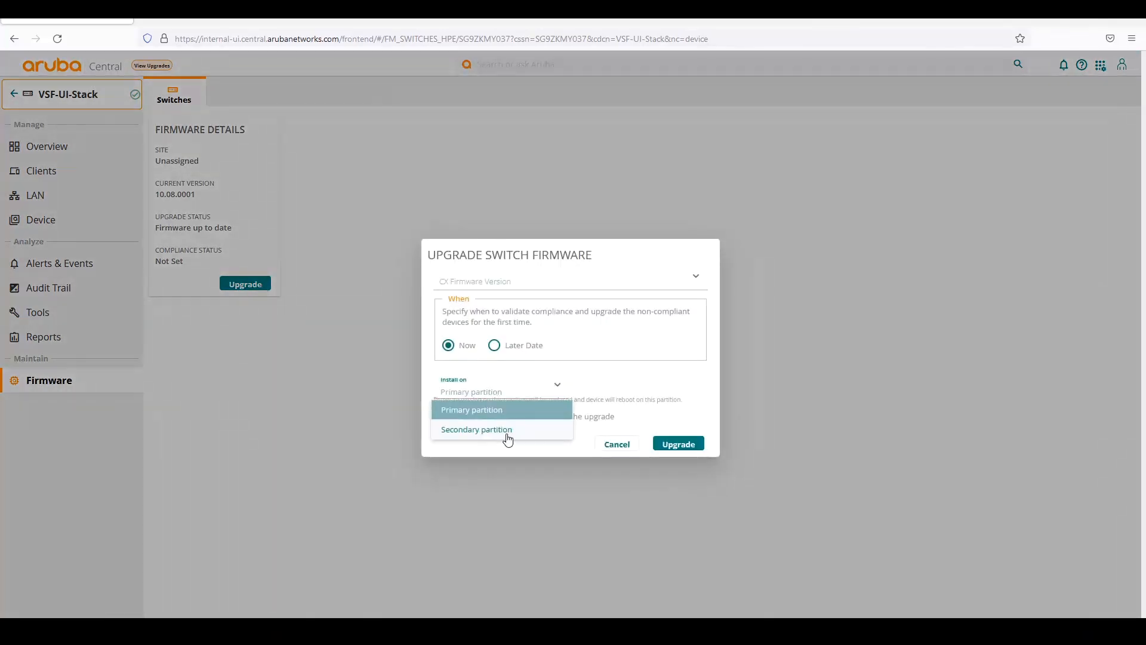
# Set the upgrade to install version 10.07.0030 on the secondary partition at a later date
pyautogui.click(471, 409)
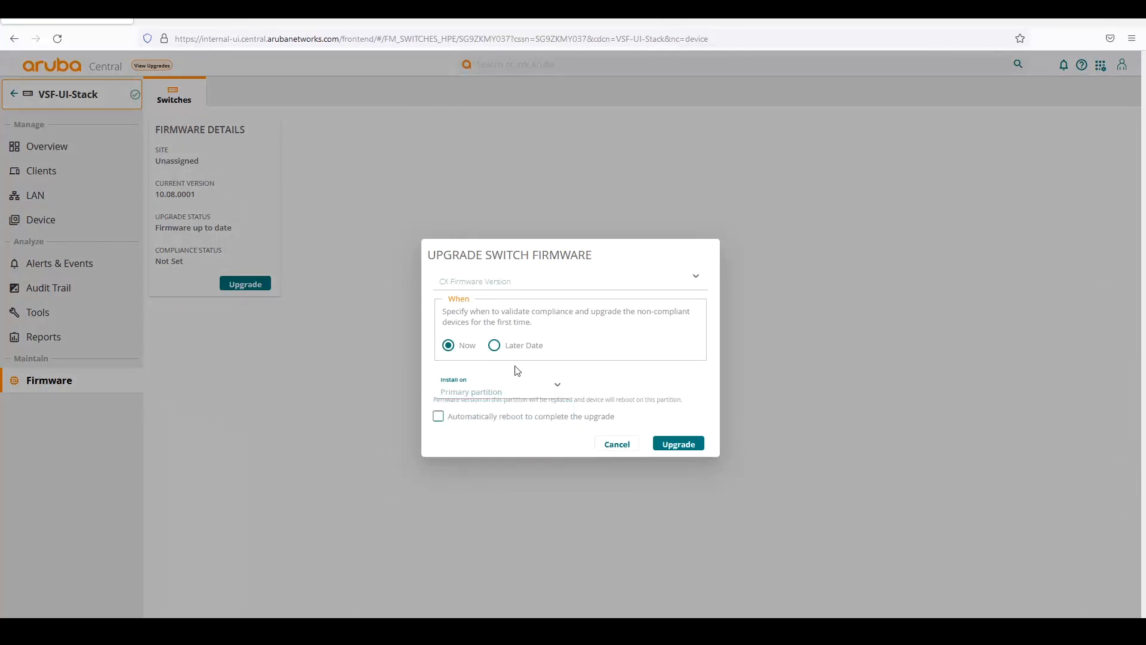
pyautogui.click(497, 387)
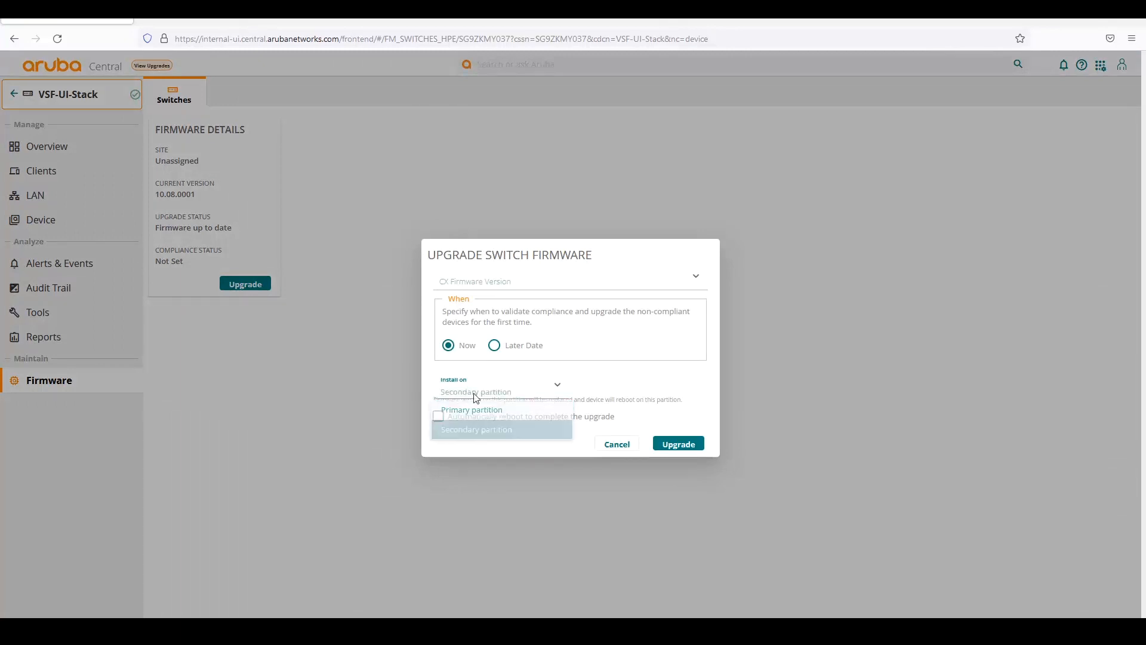
pyautogui.click(475, 429)
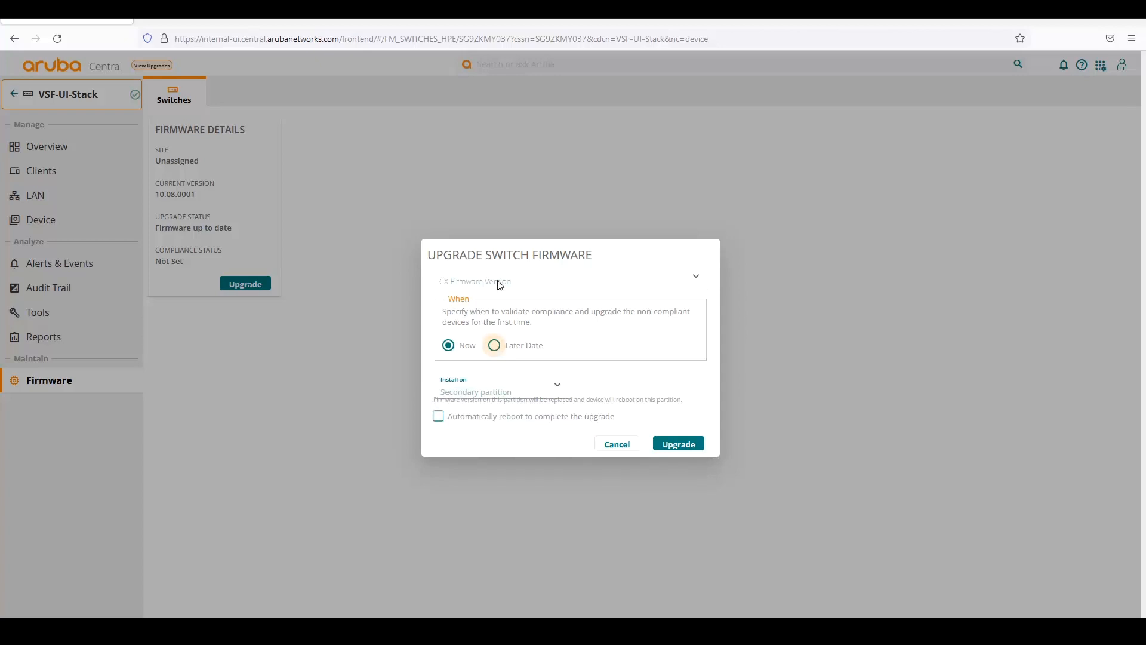
pyautogui.click(569, 281)
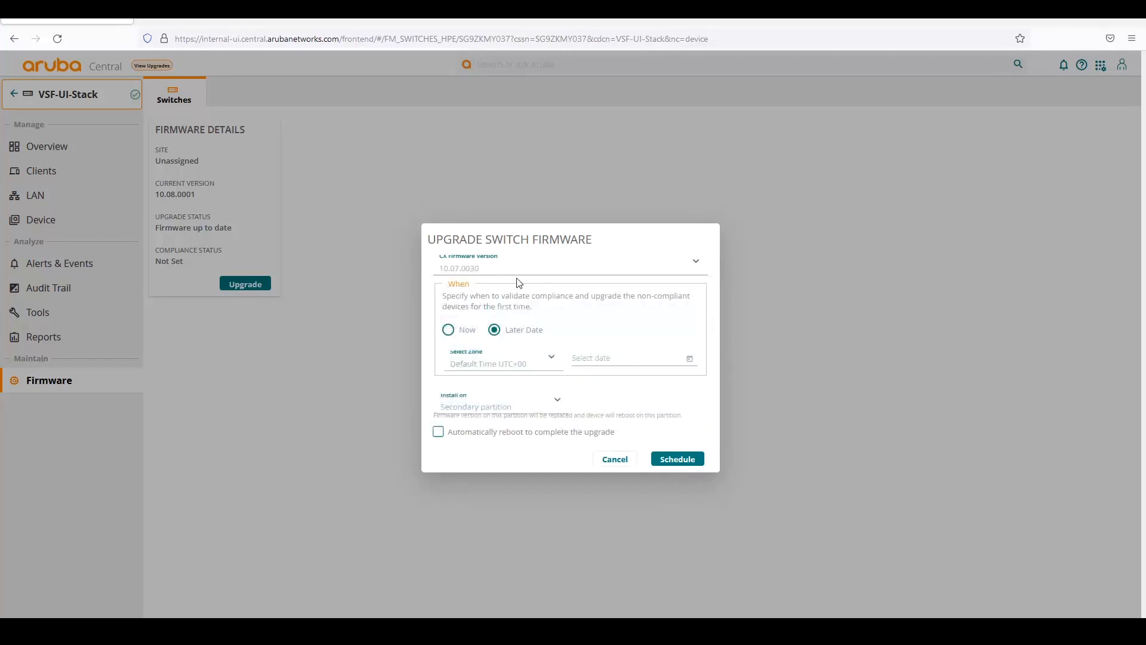
# Keep later-date scheduling and secondary partition, and tick 'Automatically reboot to complete the upgrade'
pyautogui.click(503, 358)
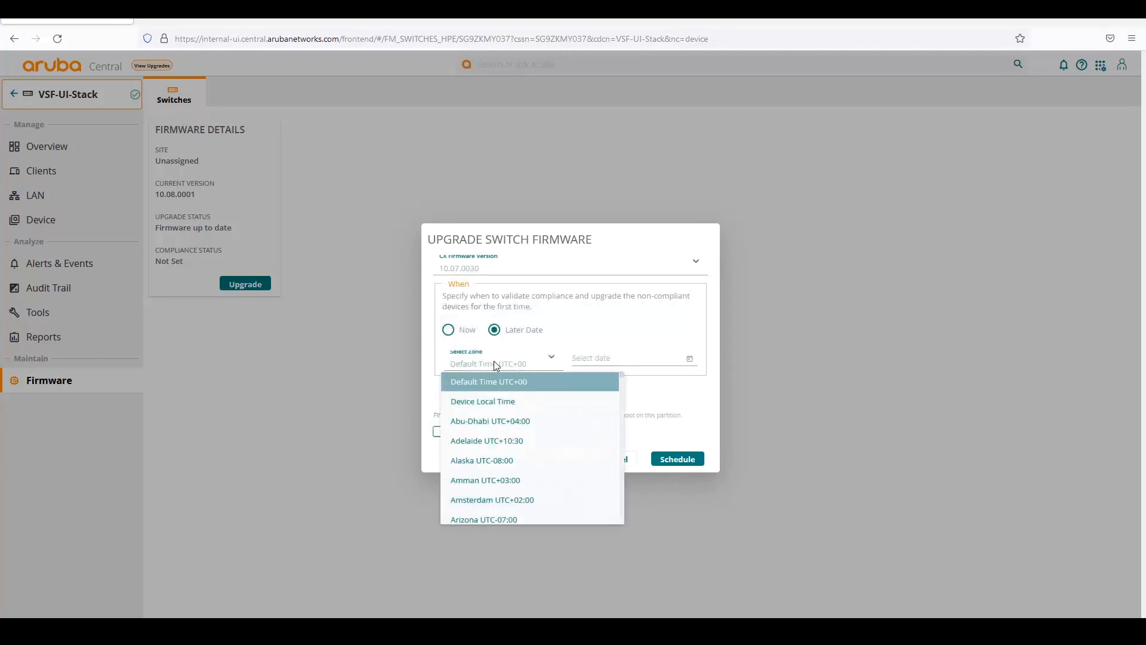
pyautogui.click(501, 363)
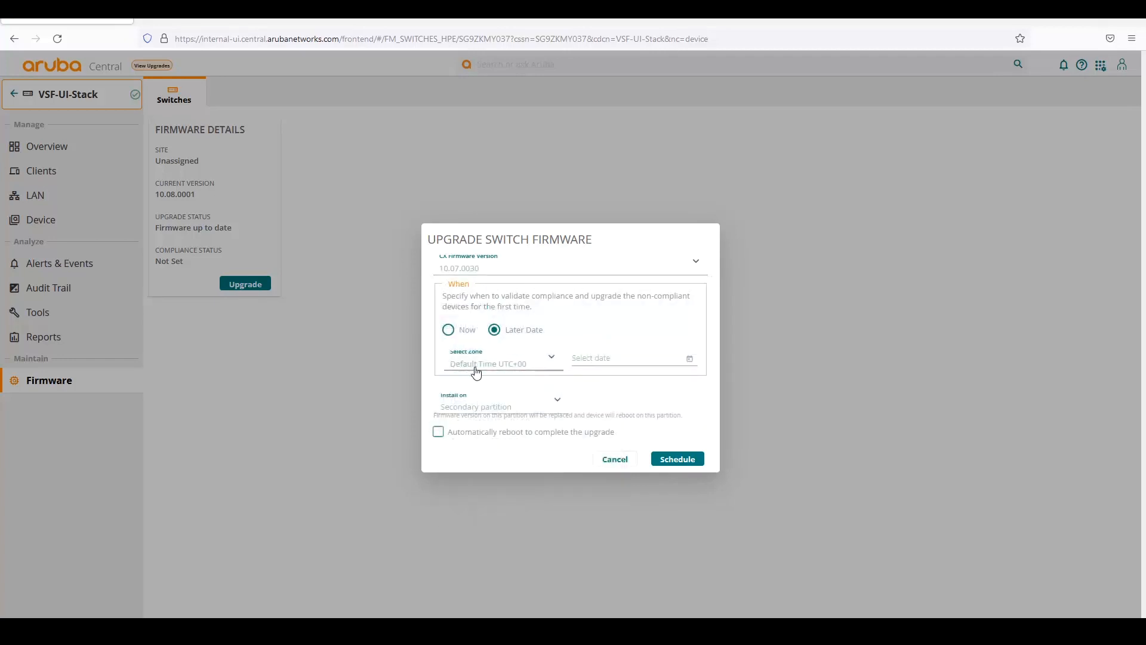
pyautogui.click(502, 357)
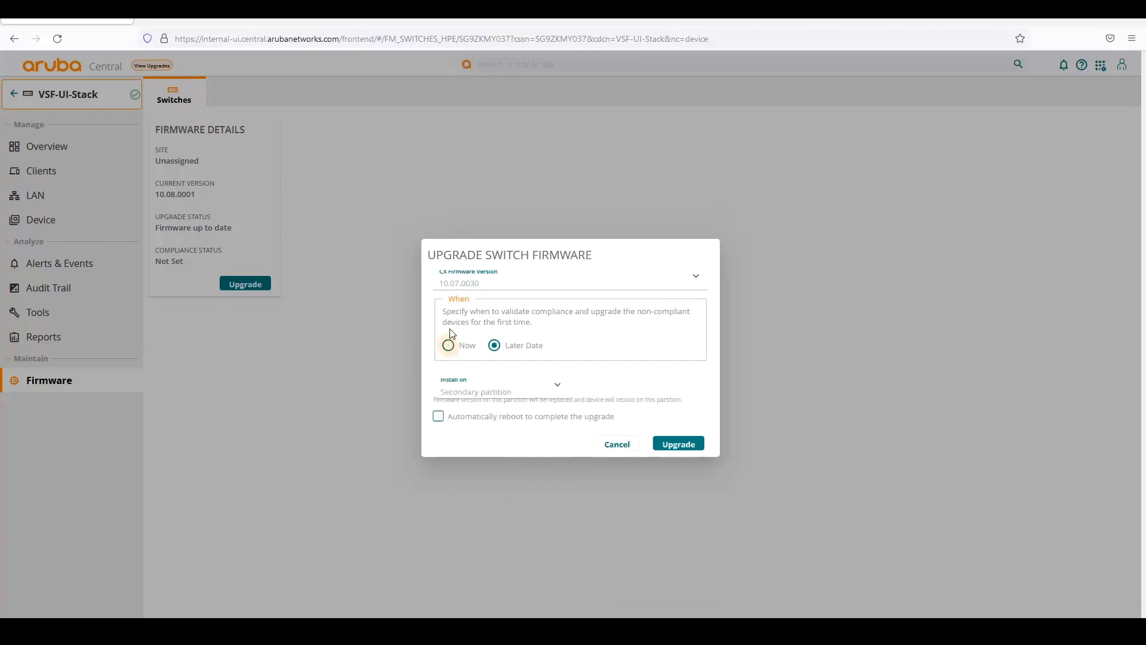
pyautogui.click(447, 345)
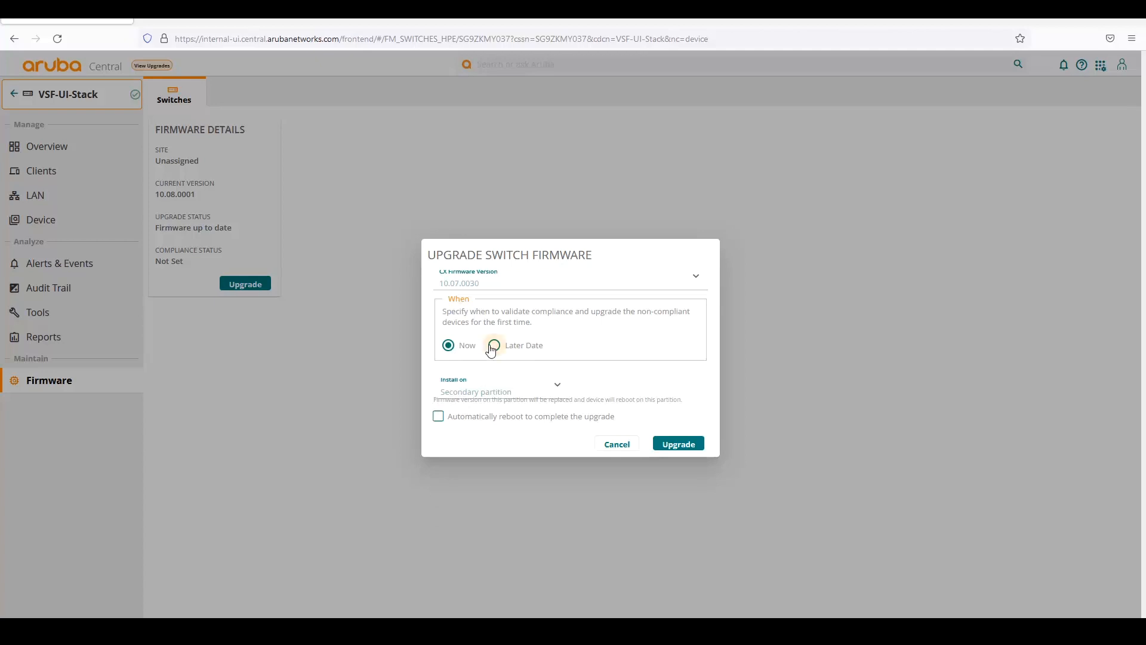
pyautogui.click(494, 330)
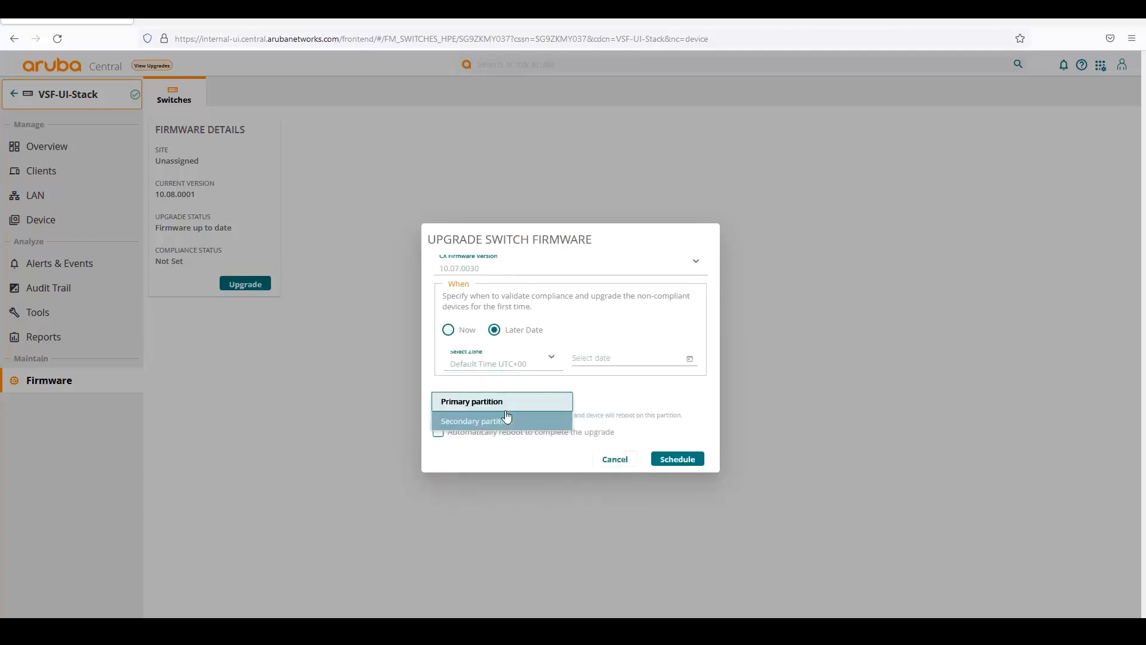
pyautogui.click(476, 420)
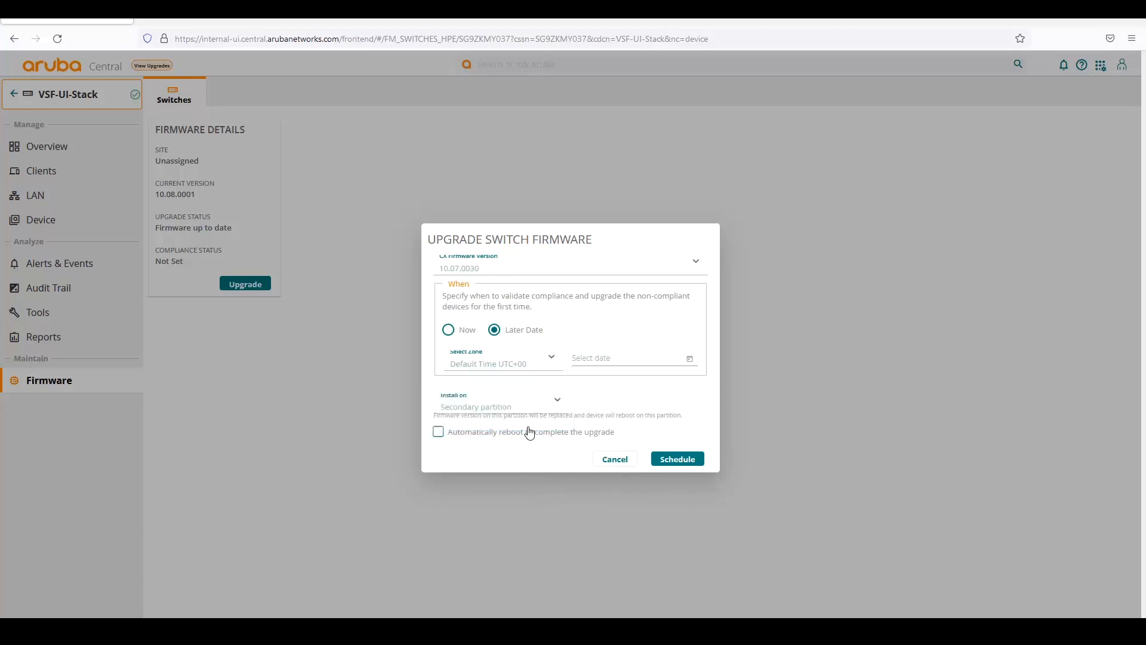
pyautogui.click(438, 431)
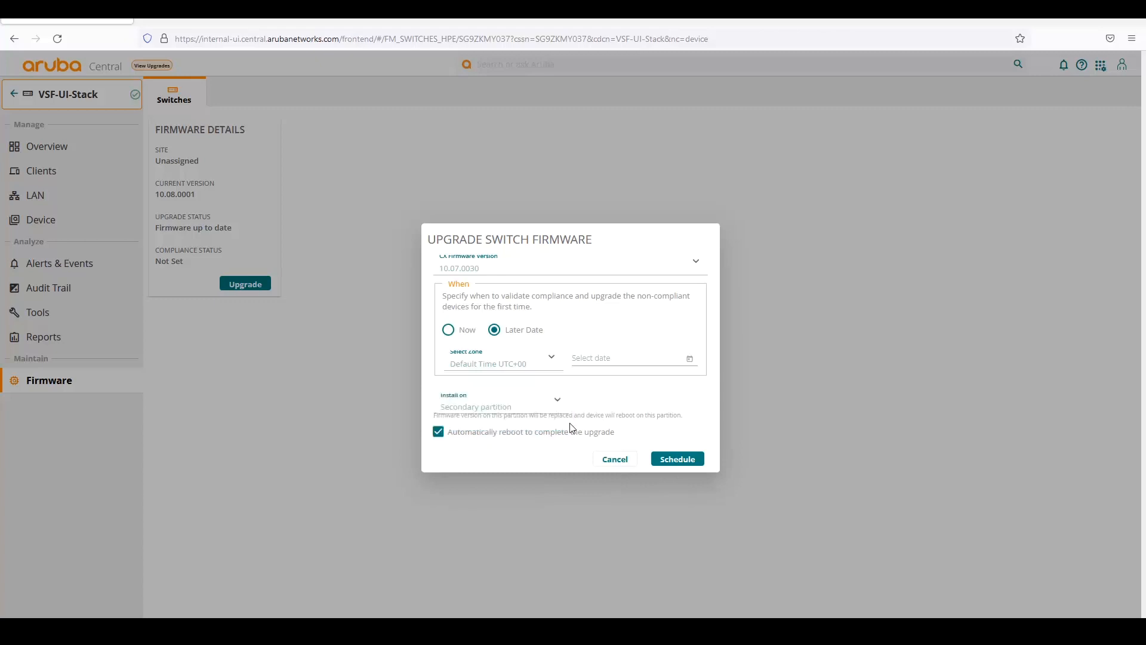
pyautogui.moveTo(488, 423)
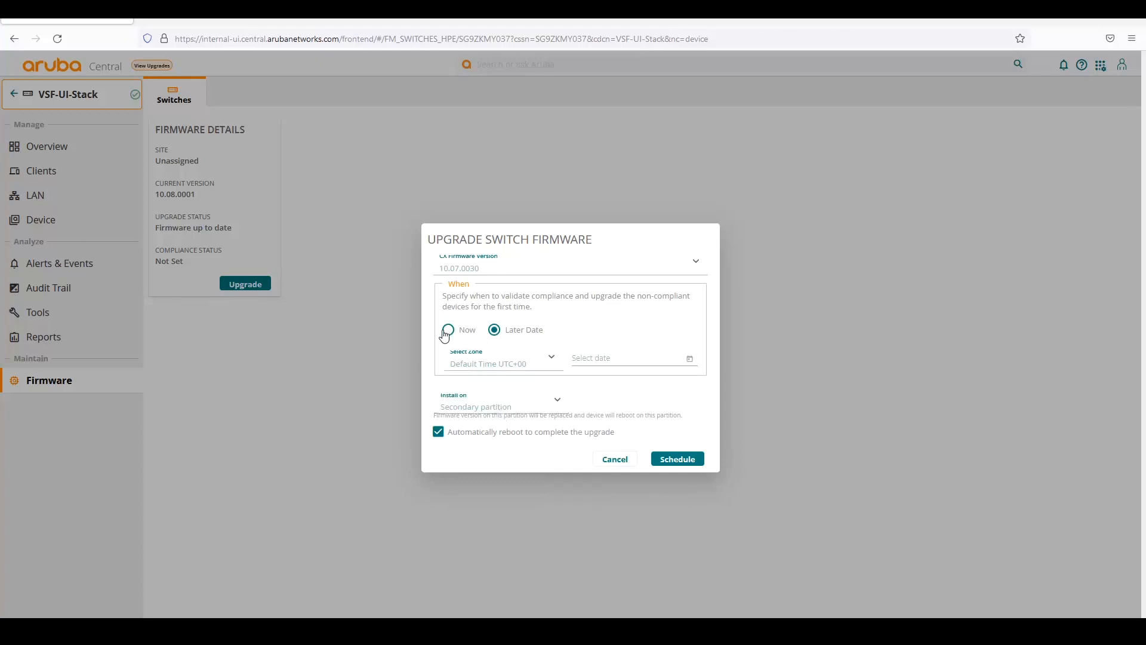
pyautogui.click(447, 329)
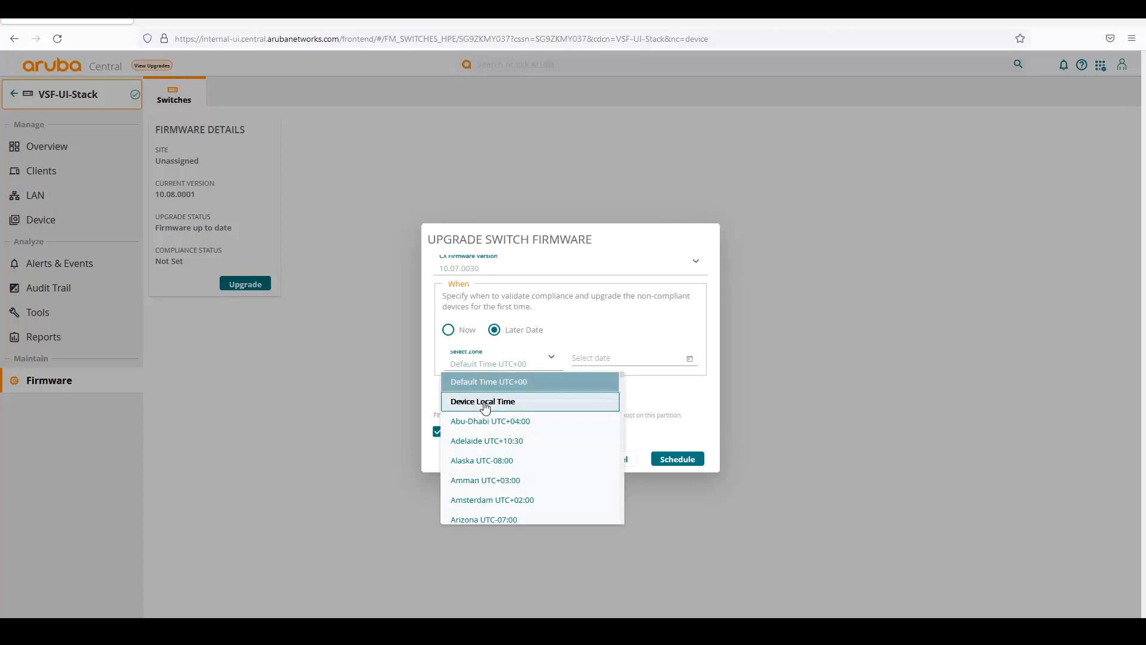
pyautogui.moveTo(472, 406)
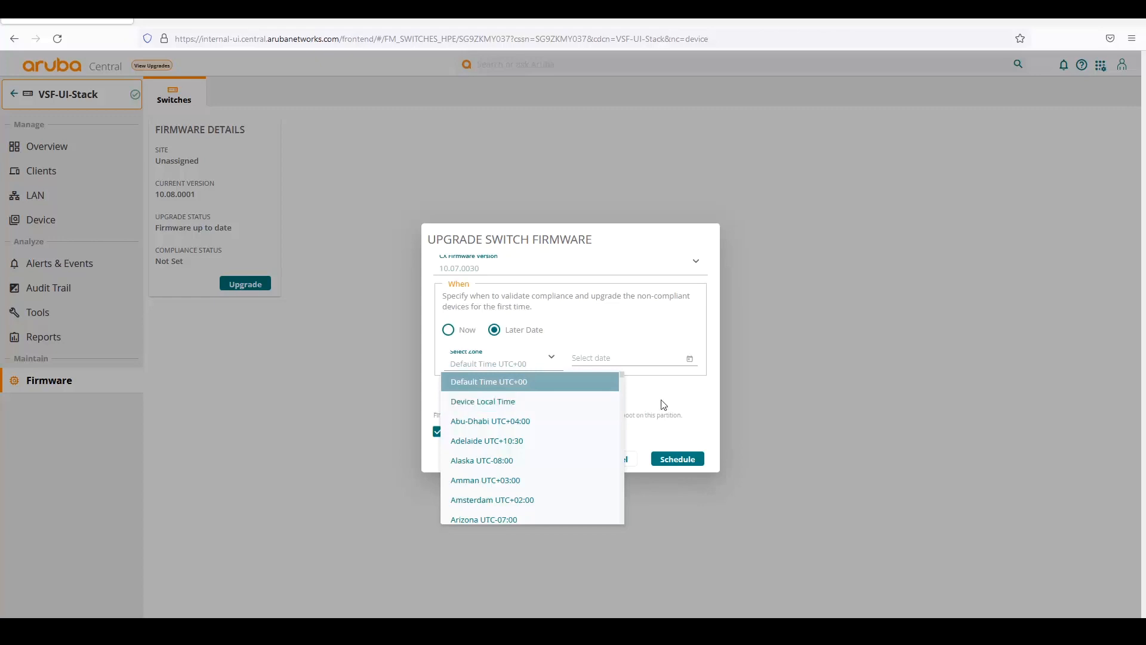
pyautogui.click(489, 381)
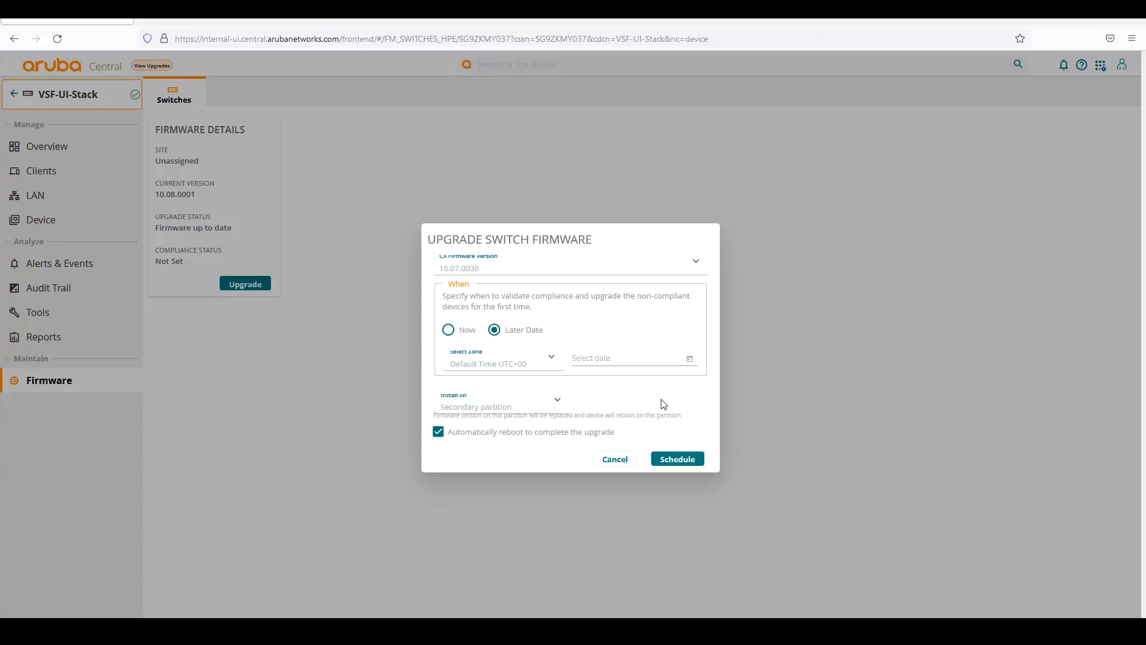
pyautogui.moveTo(642, 401)
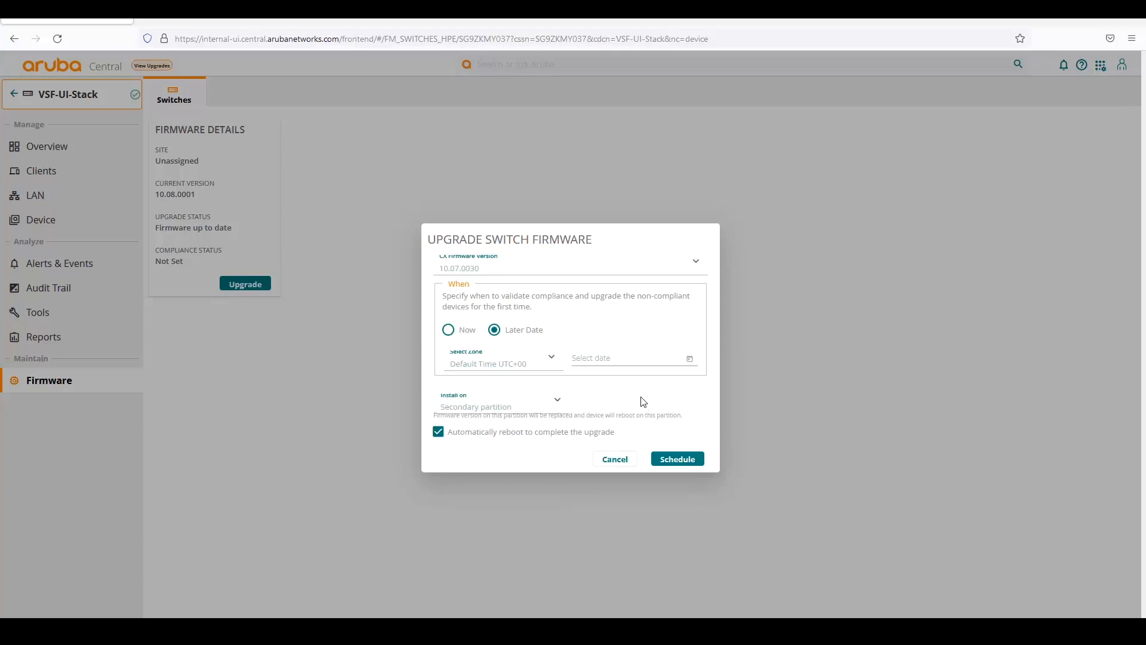